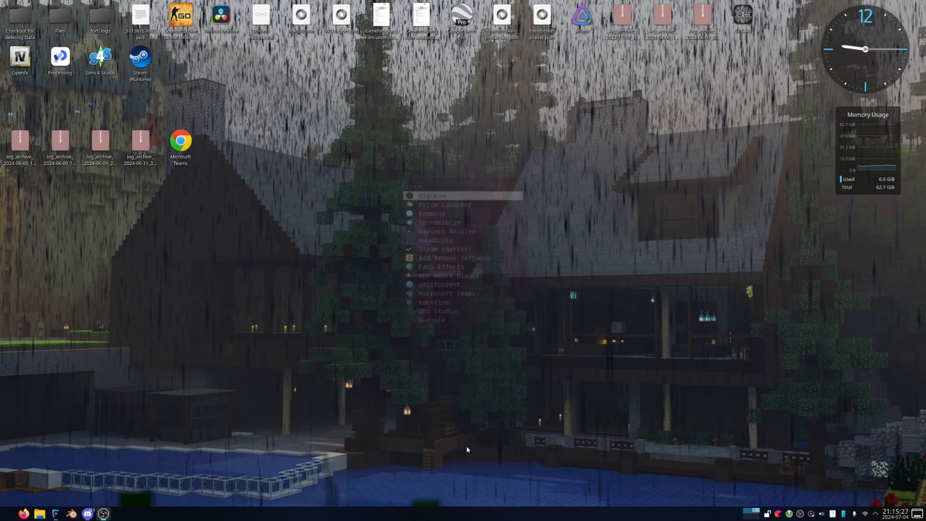
Launch digiKam from the Plasma launcher to show the 2024-07-04 album.
click(431, 195)
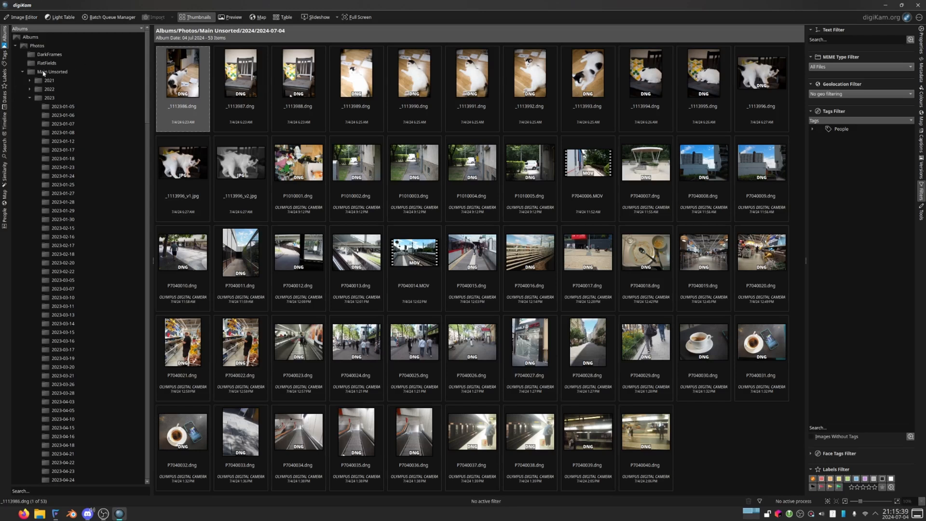
mouse_move(64, 73)
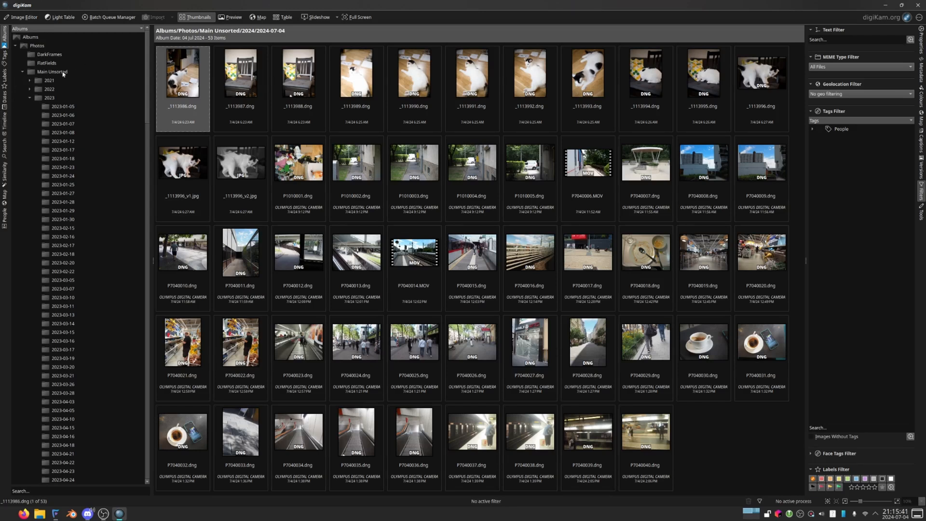
scroll(down, 3)
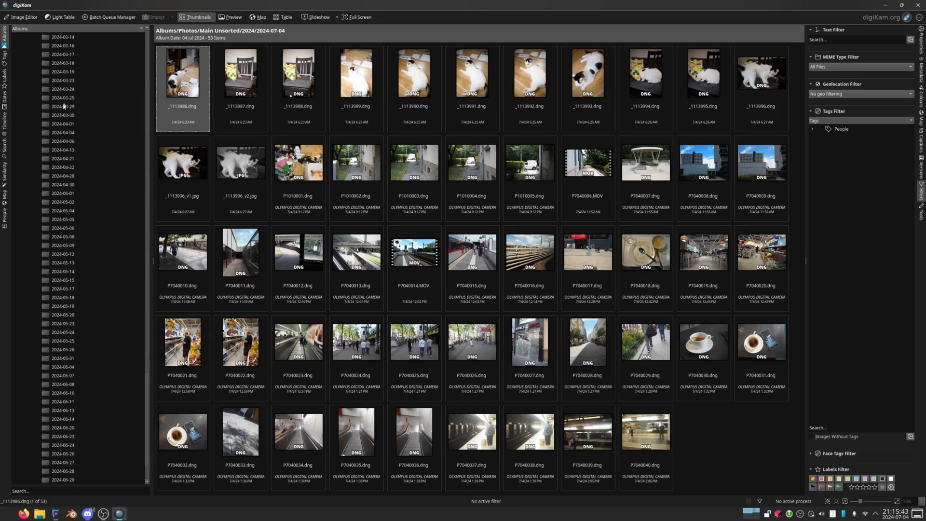
scroll(down, 3)
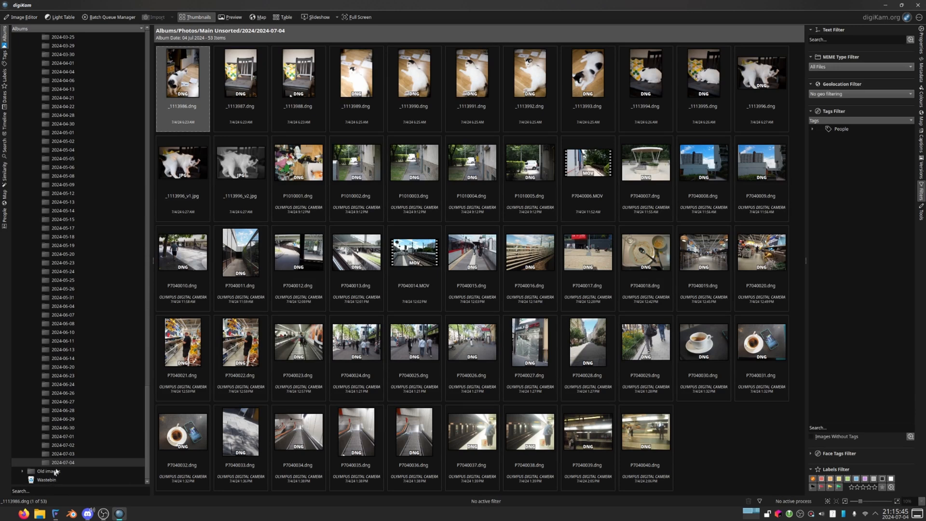
mouse_move(775, 451)
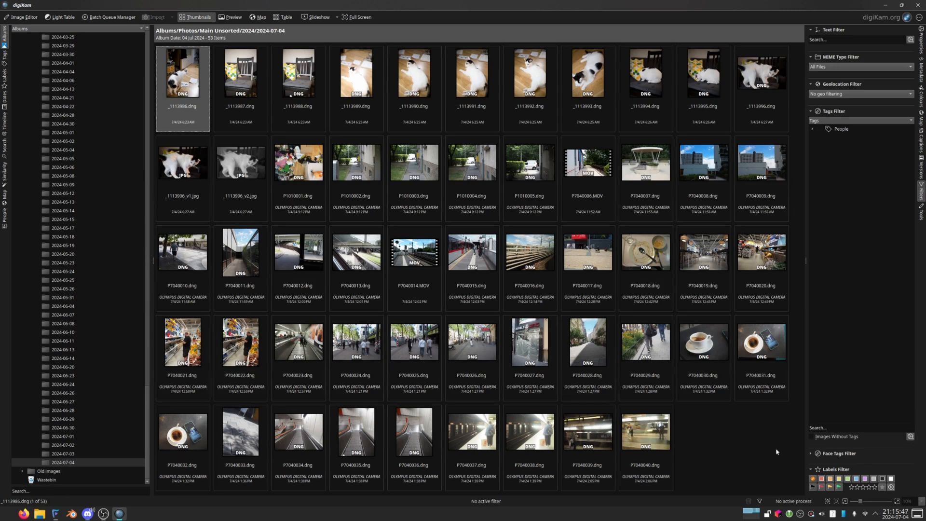
mouse_move(852, 307)
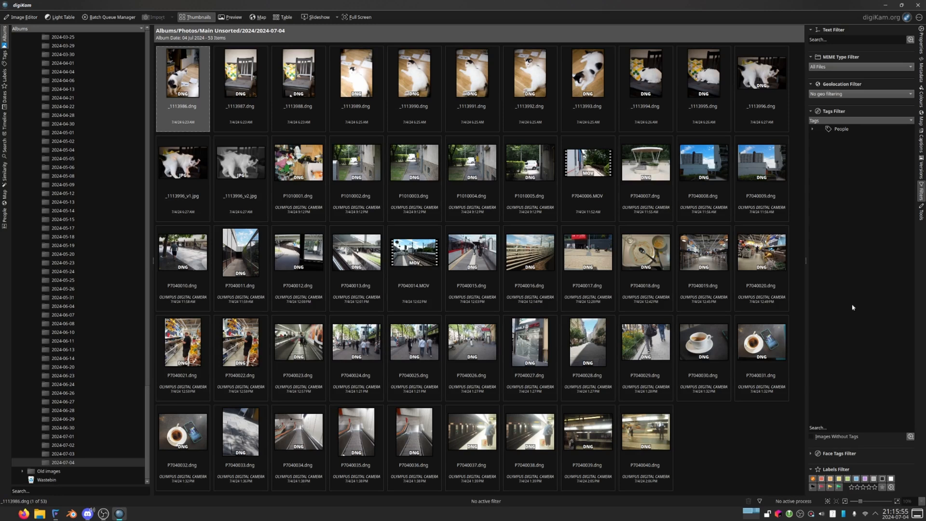
click(761, 252)
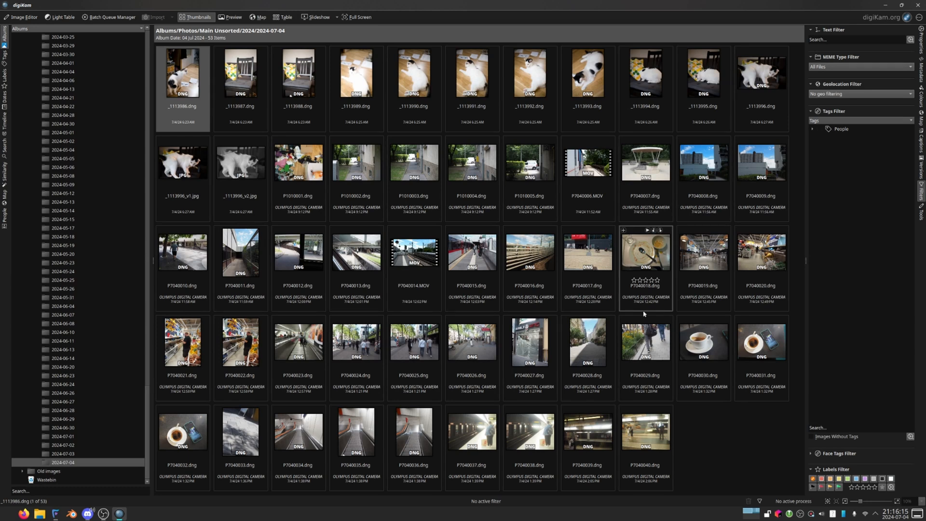
mouse_move(166, 29)
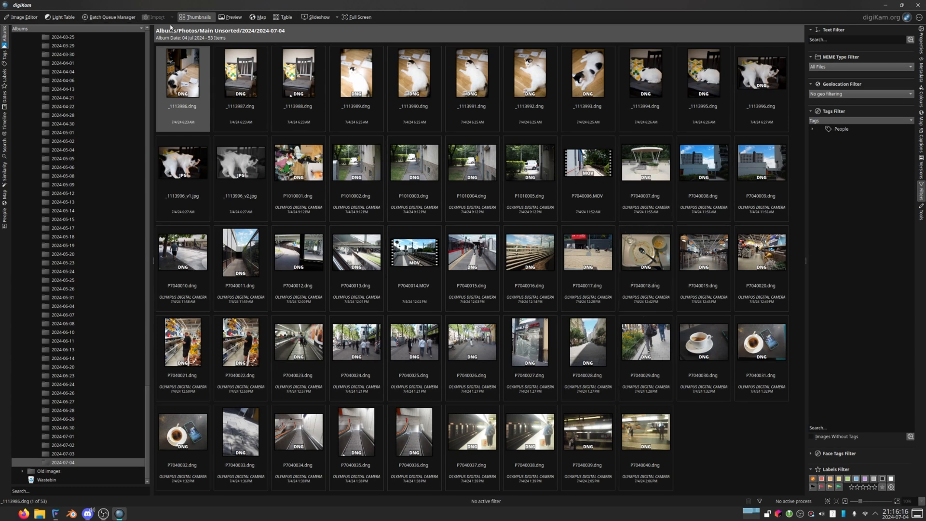
mouse_move(163, 17)
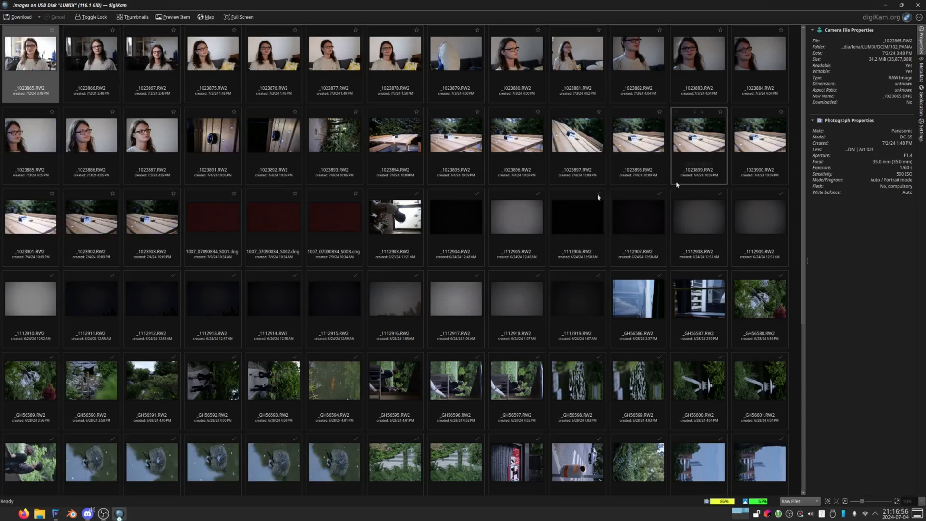
Choose a file-type filter for the LUMIX import list from the status-bar filter dropdown.
scroll(down, 3)
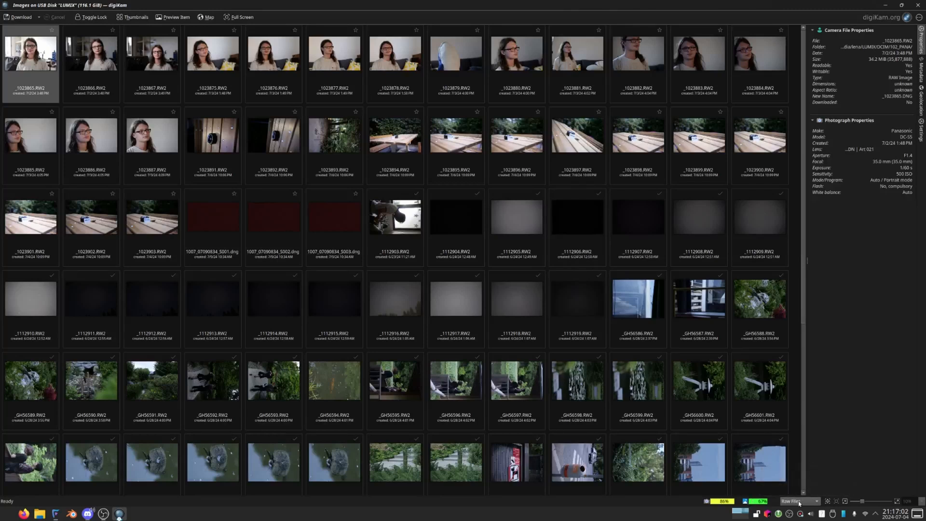
click(796, 501)
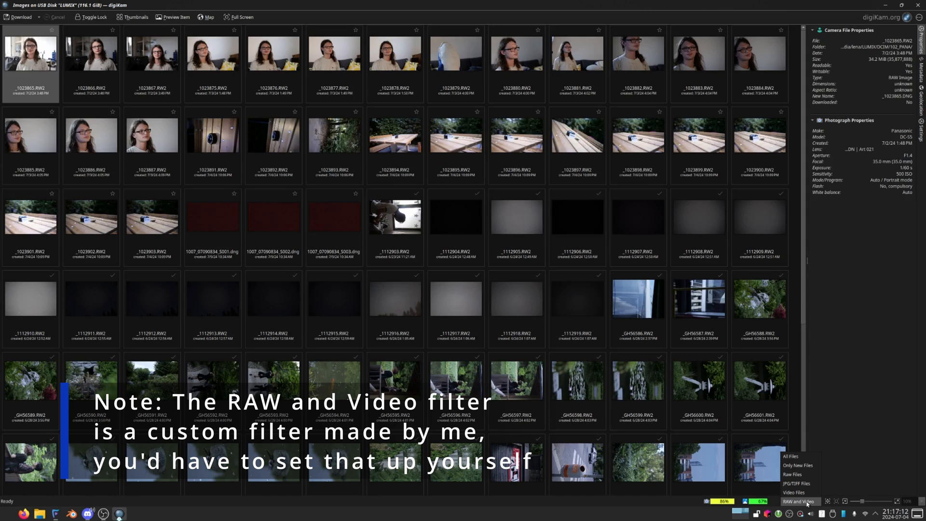
click(799, 501)
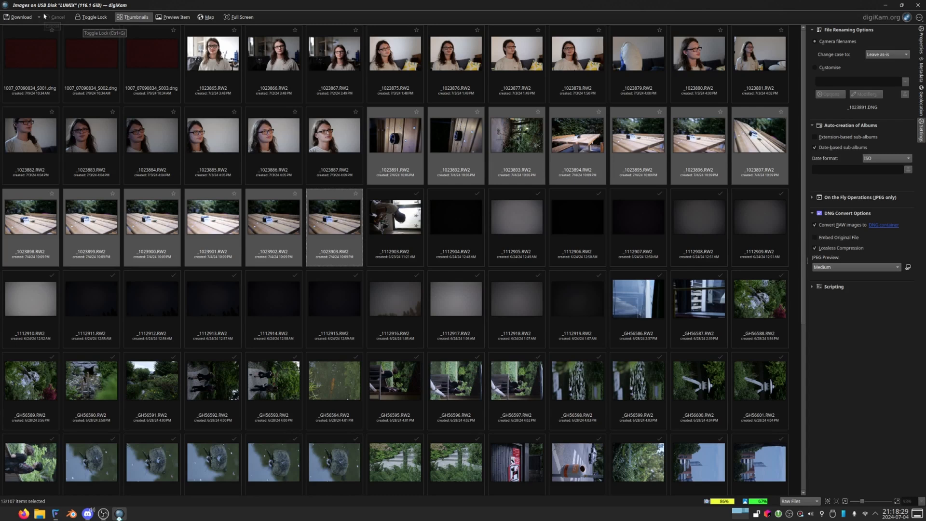
mouse_move(16, 18)
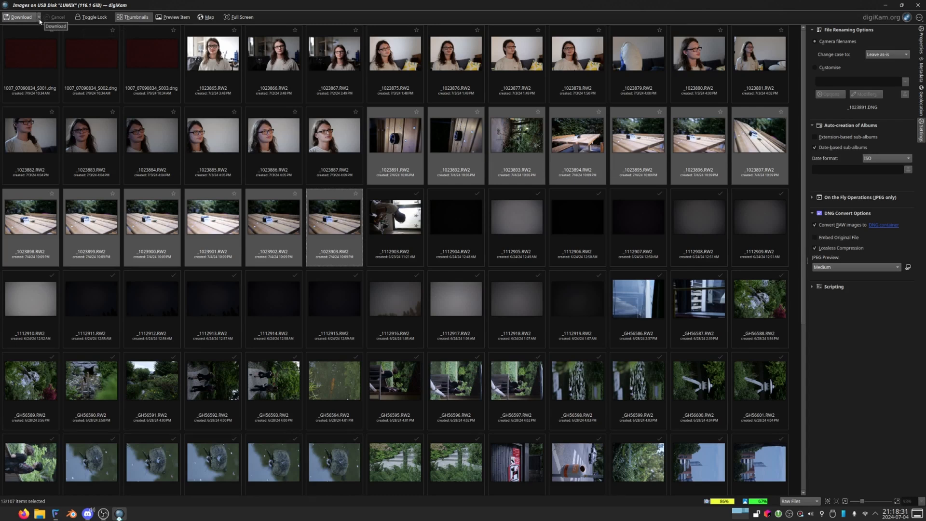
Show the Download New, Selected and All choices for the 13 selected LUMIX files.
click(38, 18)
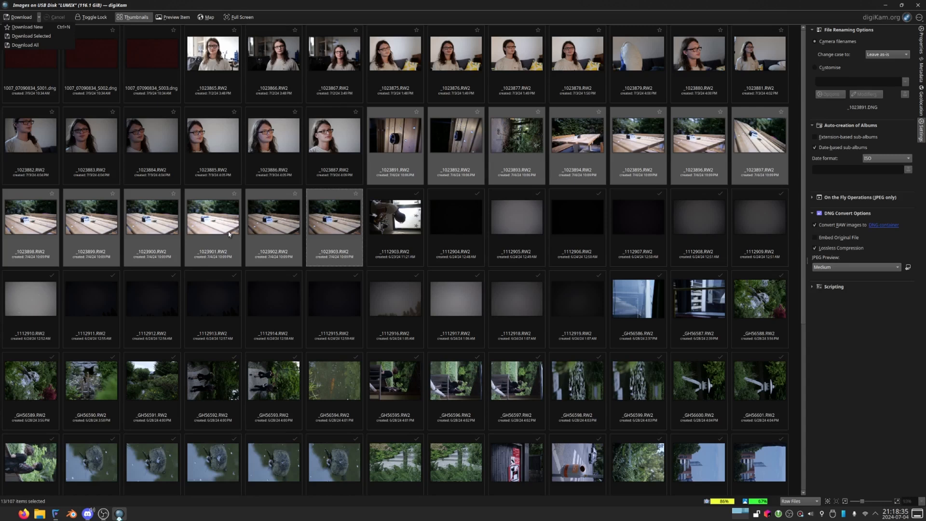
mouse_move(381, 216)
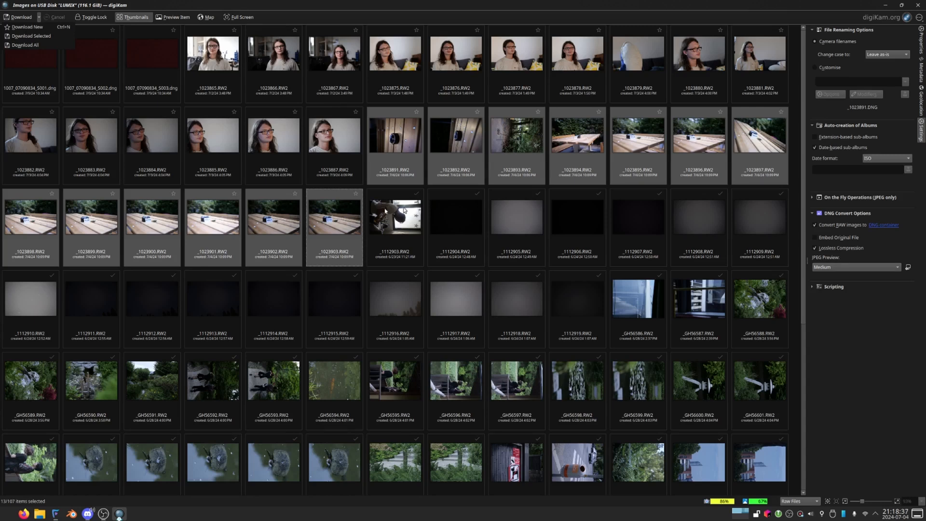
mouse_move(427, 279)
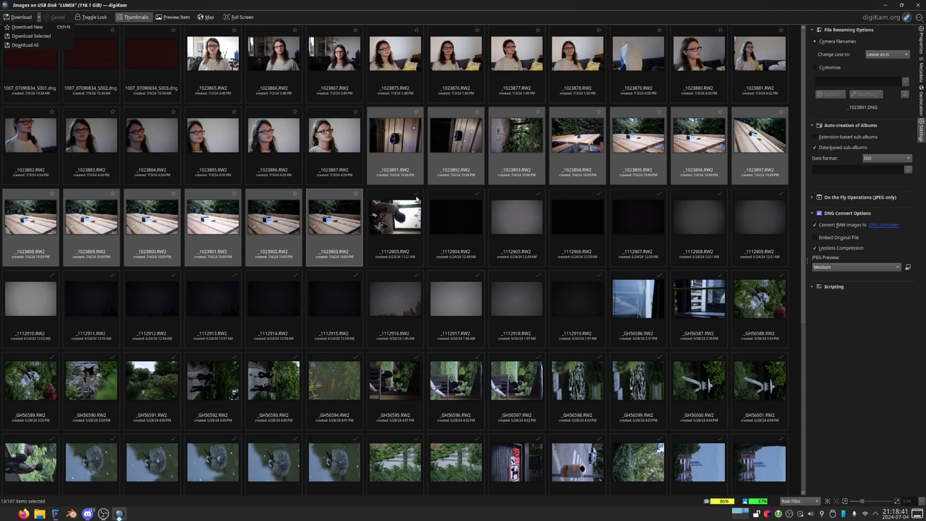
mouse_move(649, 235)
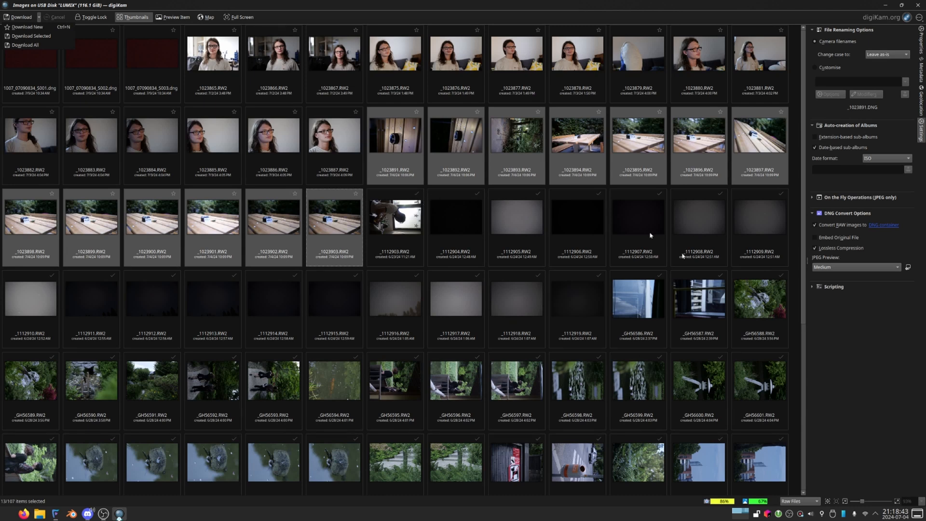
mouse_move(303, 193)
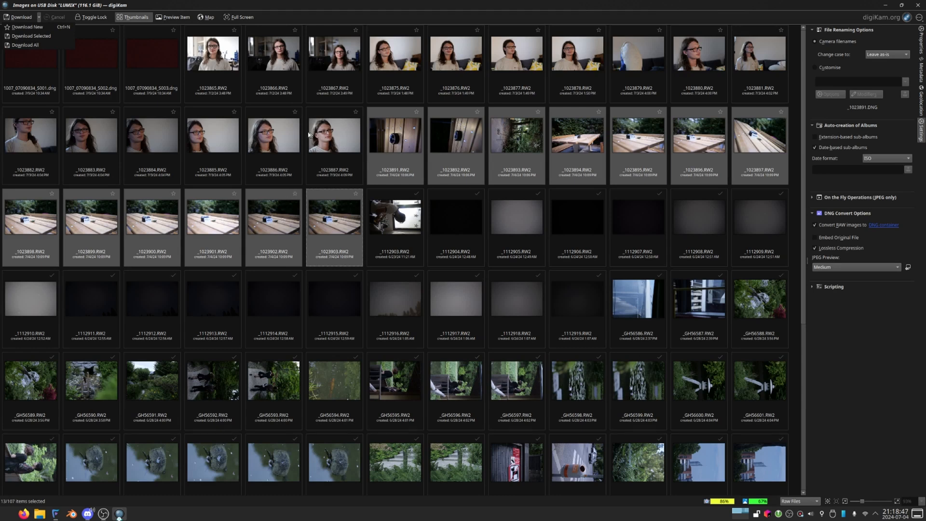
mouse_move(427, 177)
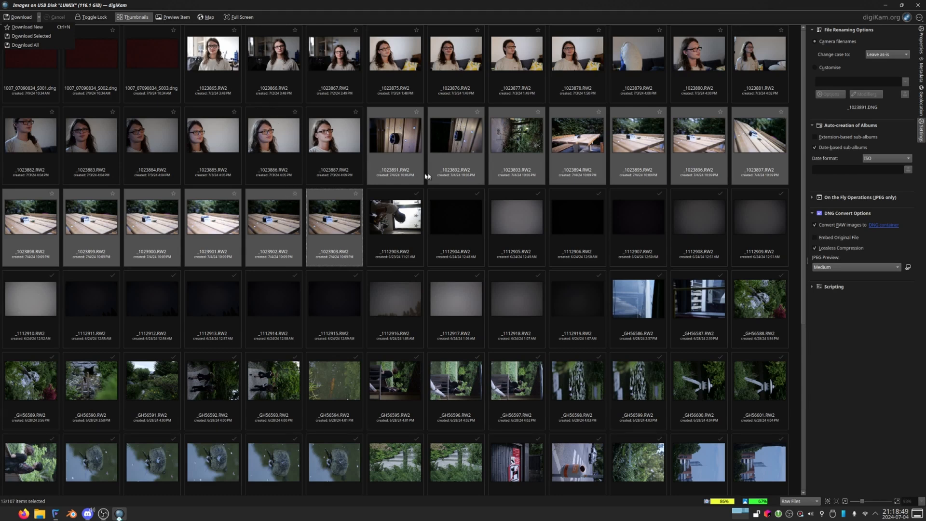
mouse_move(395, 154)
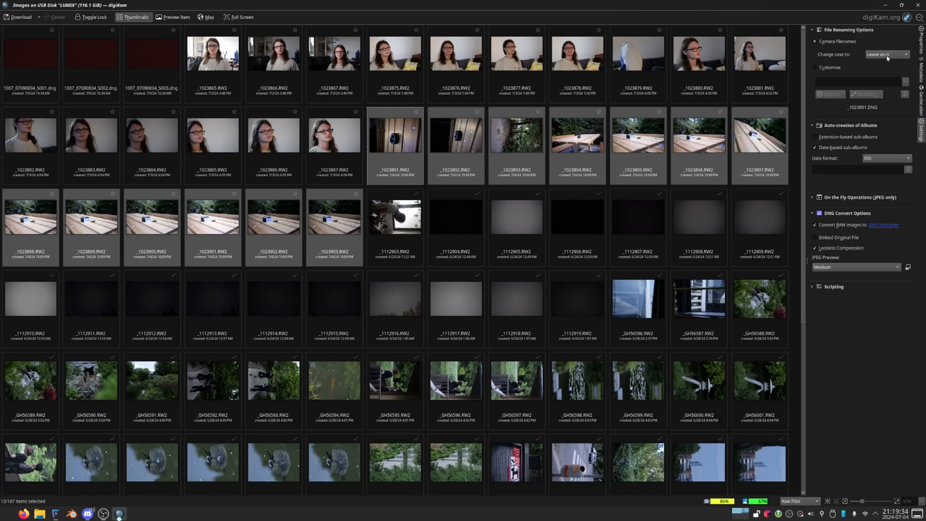
mouse_move(854, 85)
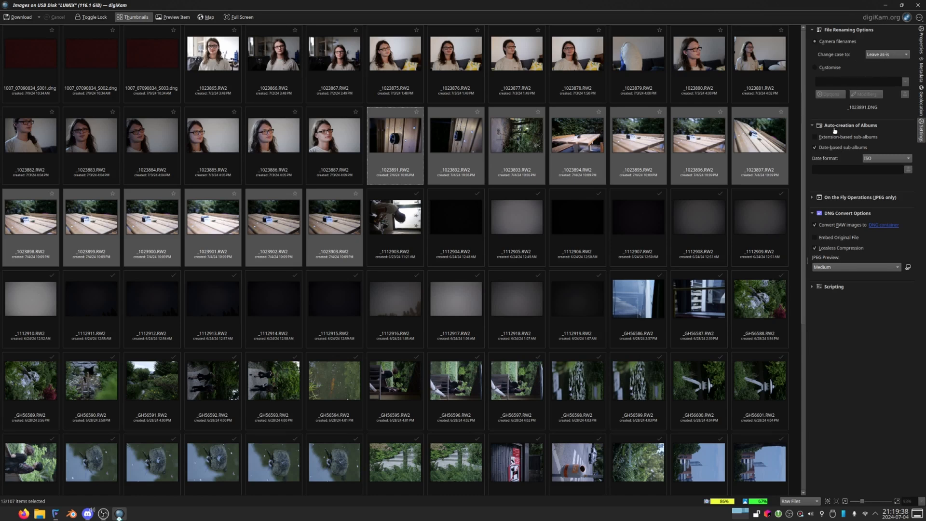
mouse_move(842, 151)
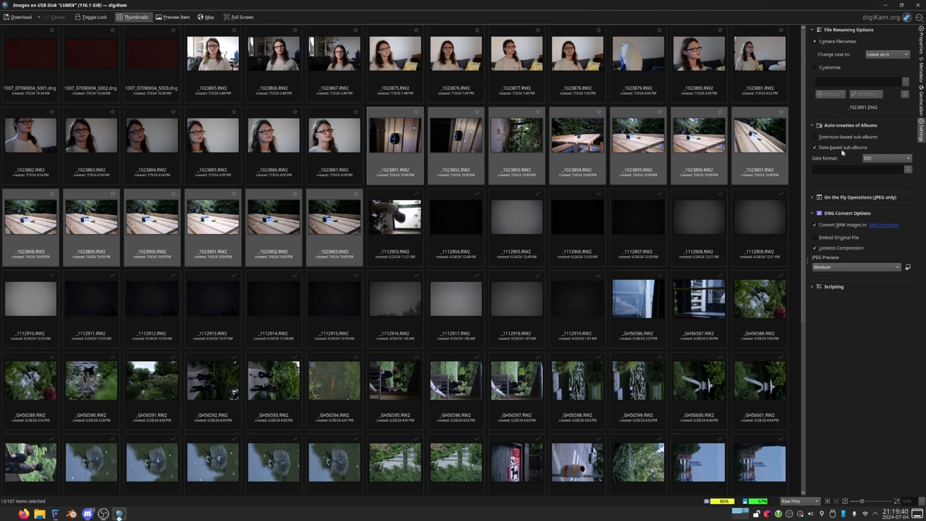
mouse_move(786, 7)
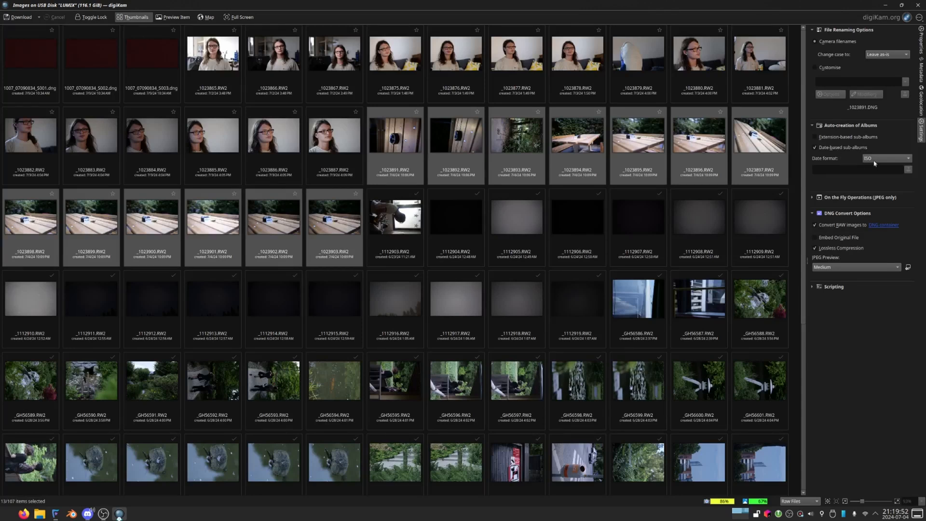
mouse_move(880, 216)
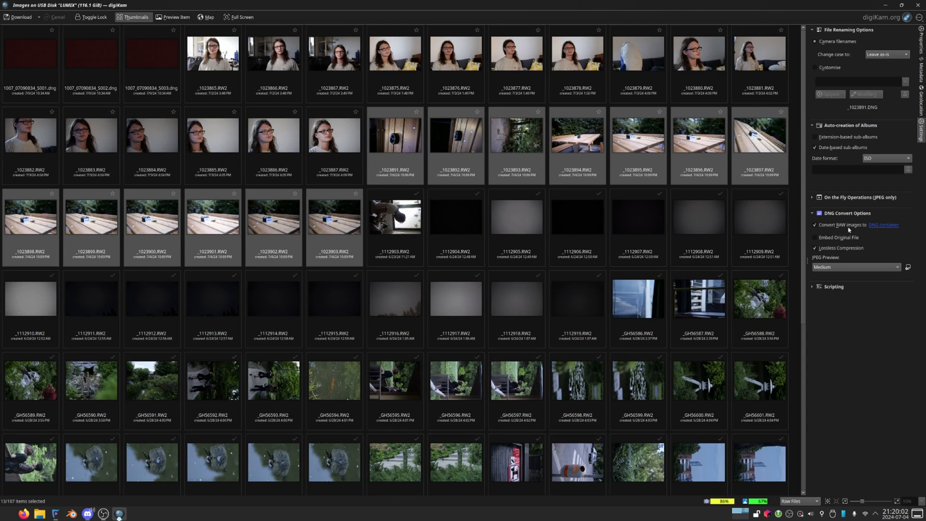
mouse_move(878, 234)
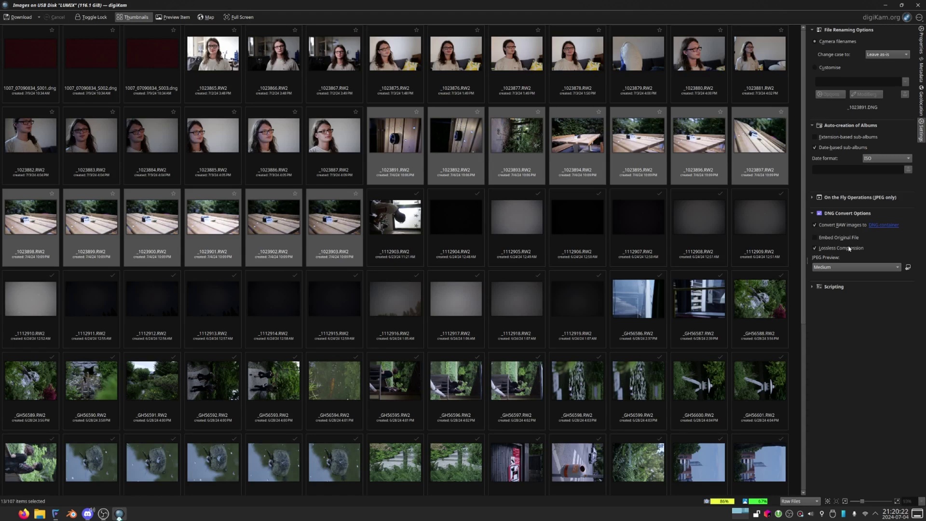
mouse_move(847, 268)
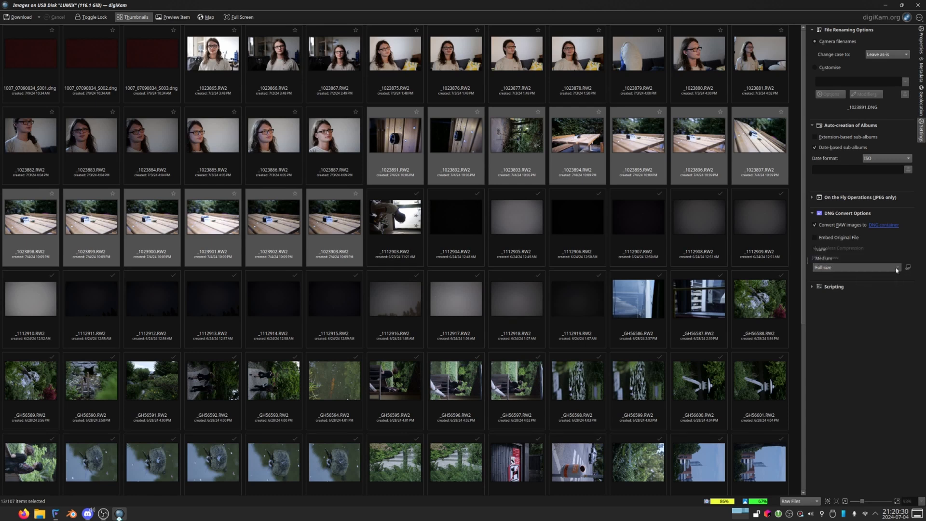
Keep the DNG JPEG preview at Medium and expand On the Fly Operations (JPEG only).
click(815, 248)
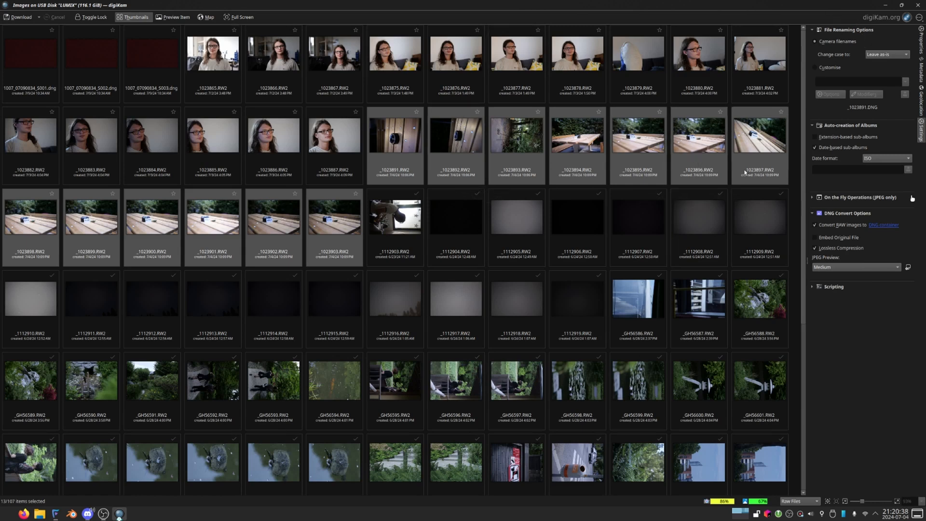
click(812, 197)
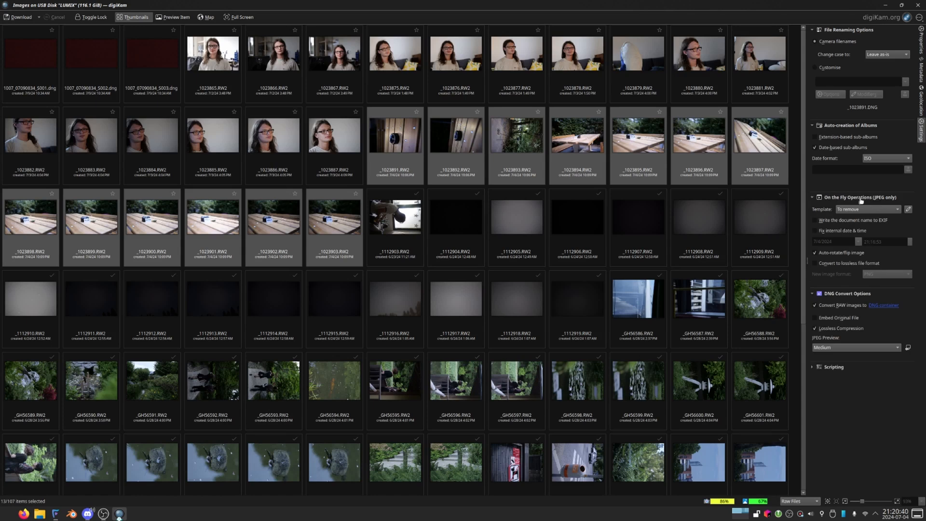
Expand Main Unsorted > 2024 in Select Album and confirm 2024 as the destination.
right_click(576, 140)
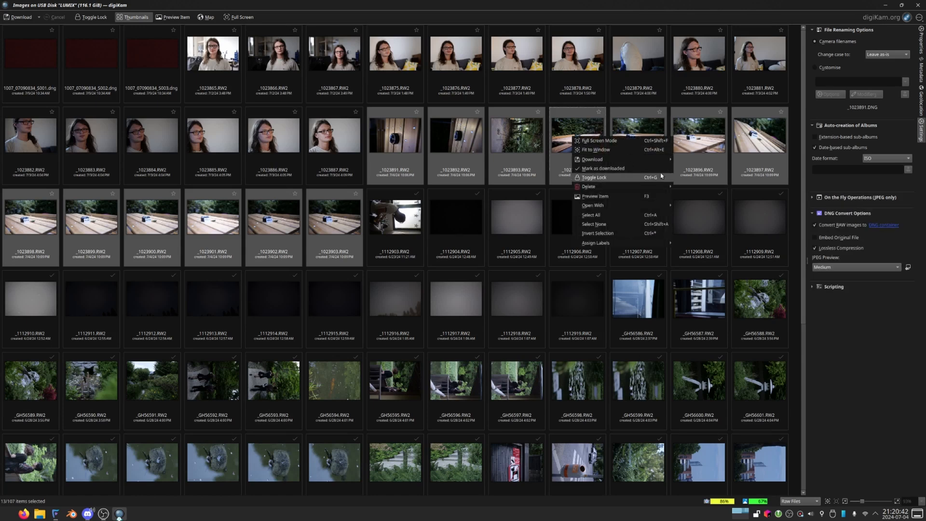
mouse_move(593, 159)
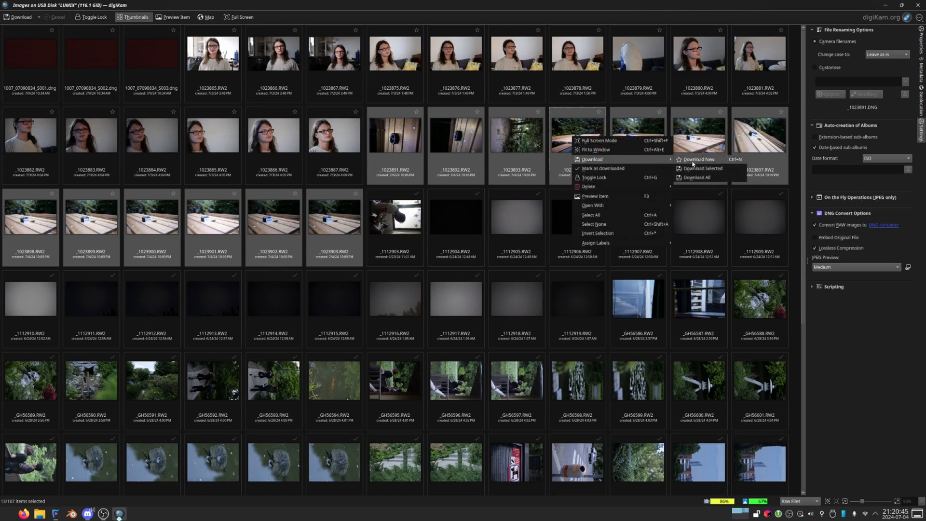
click(701, 168)
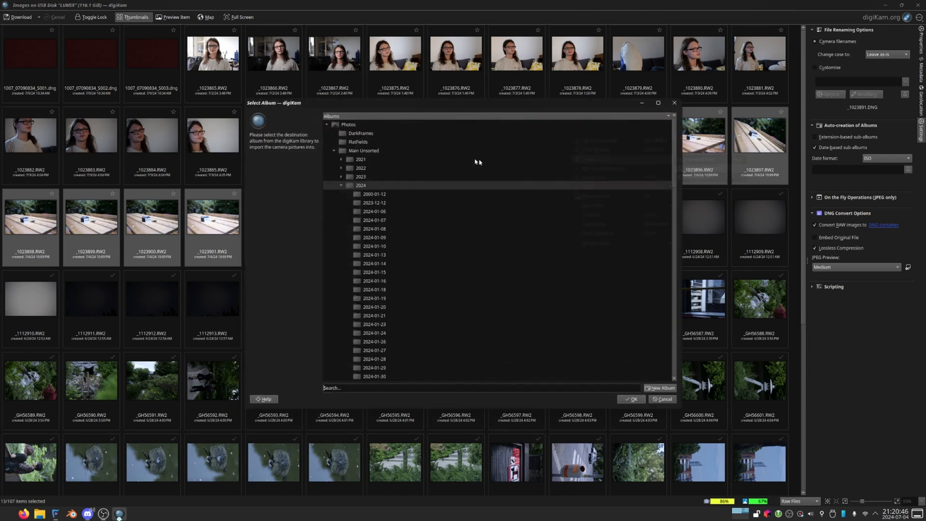
click(360, 185)
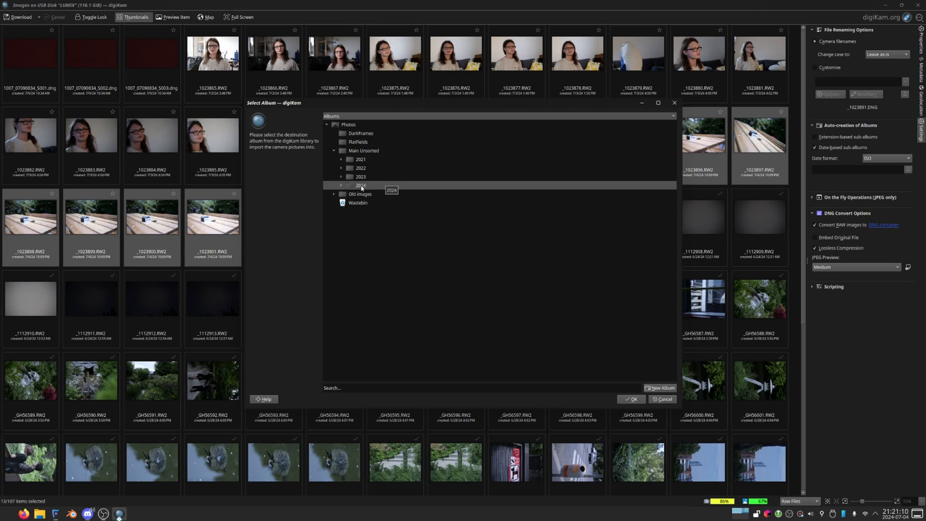
click(341, 185)
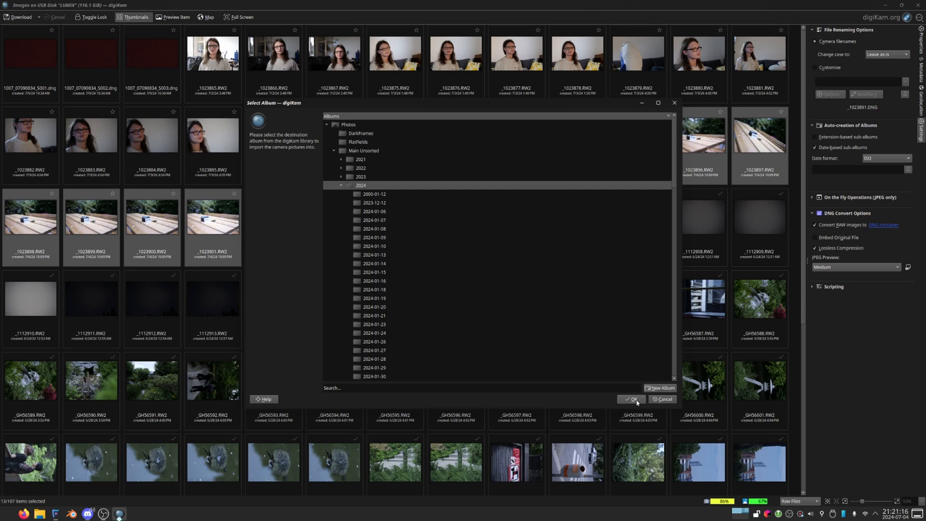
click(631, 399)
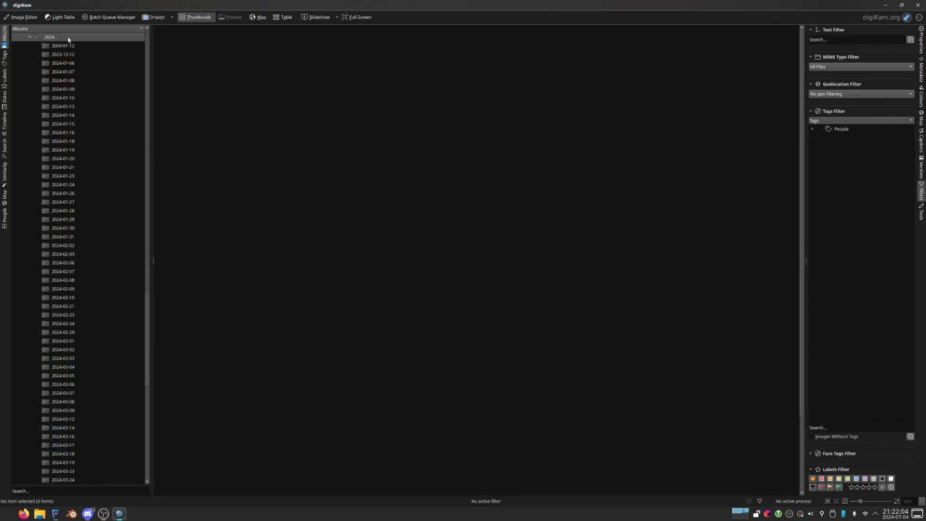
Open the 2024-07-04 album from the Albums tree.
scroll(down, 3)
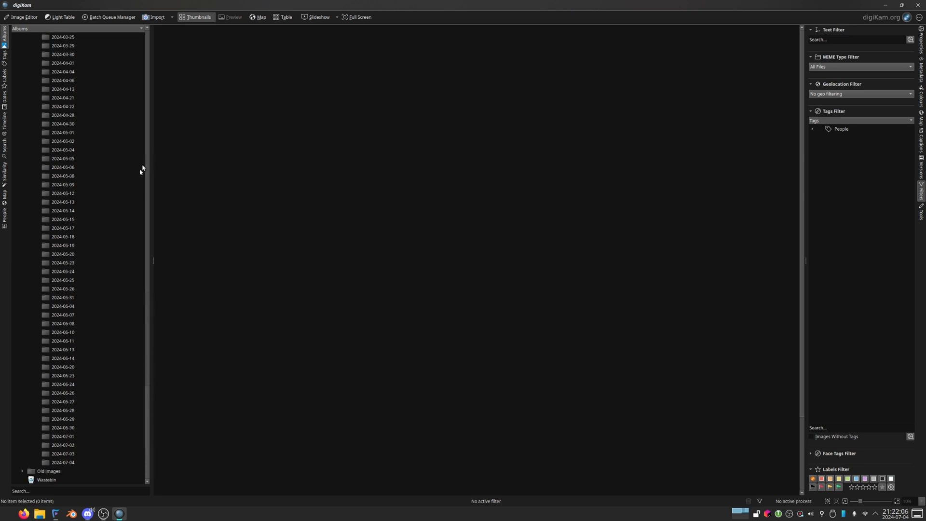
click(57, 461)
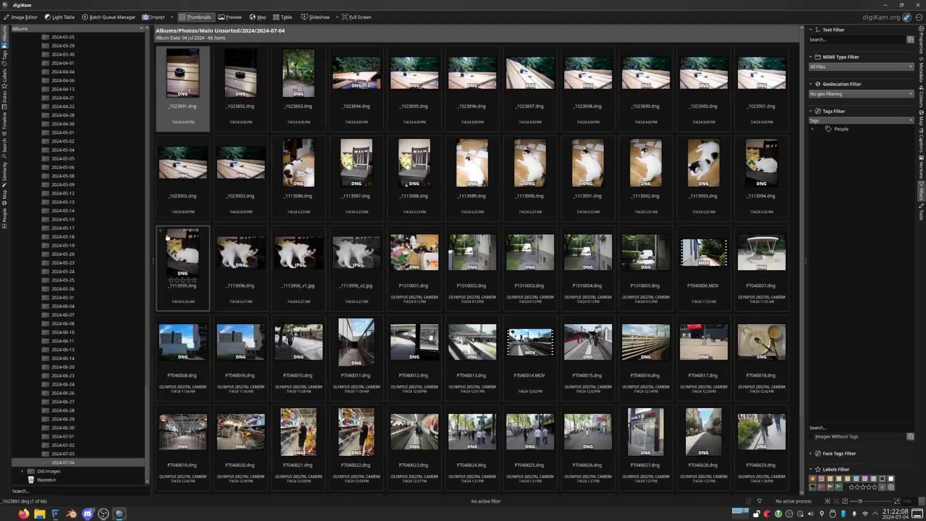
click(298, 342)
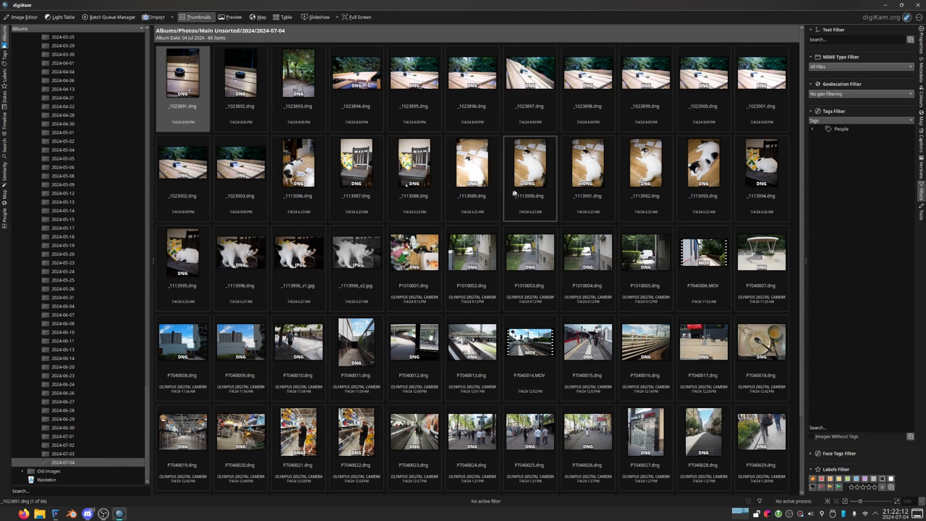
mouse_move(481, 168)
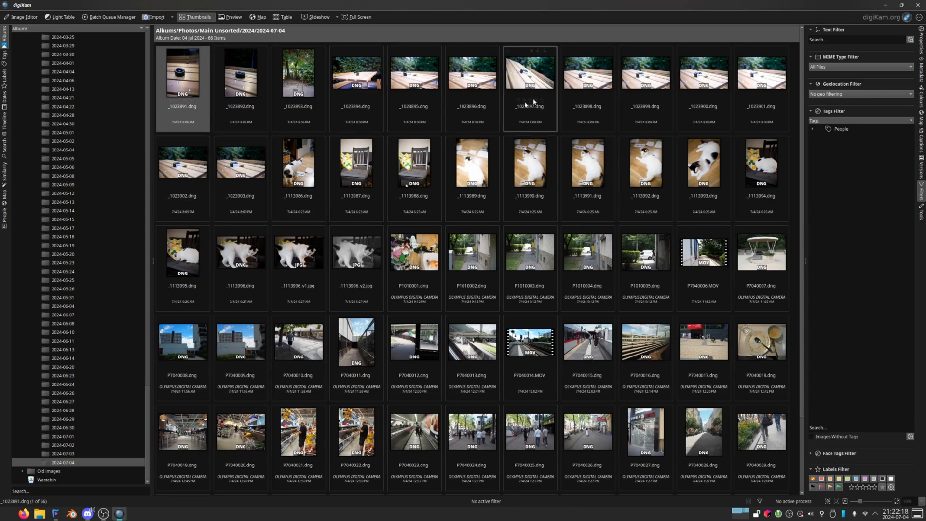
Preview the imported DNGs one by one, from _1023892.dng through to the picnic-table shot.
click(230, 17)
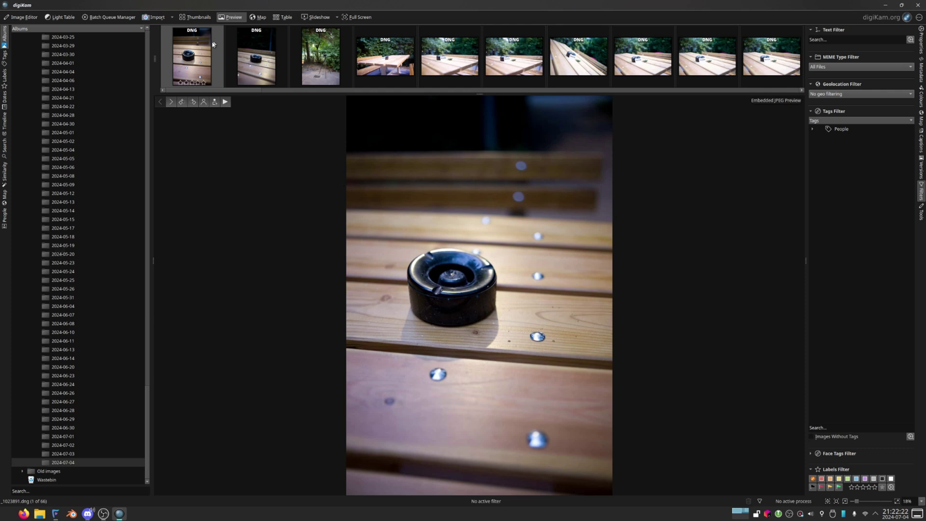
click(195, 17)
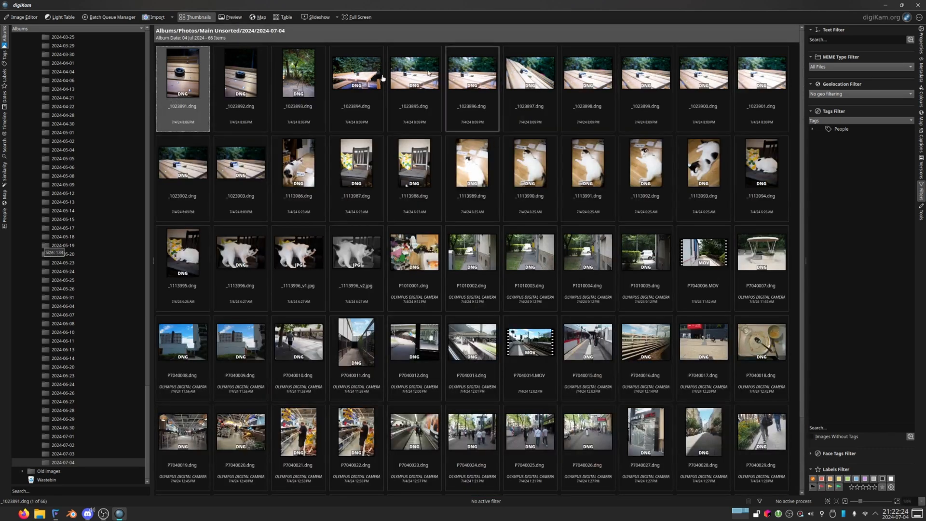
click(230, 17)
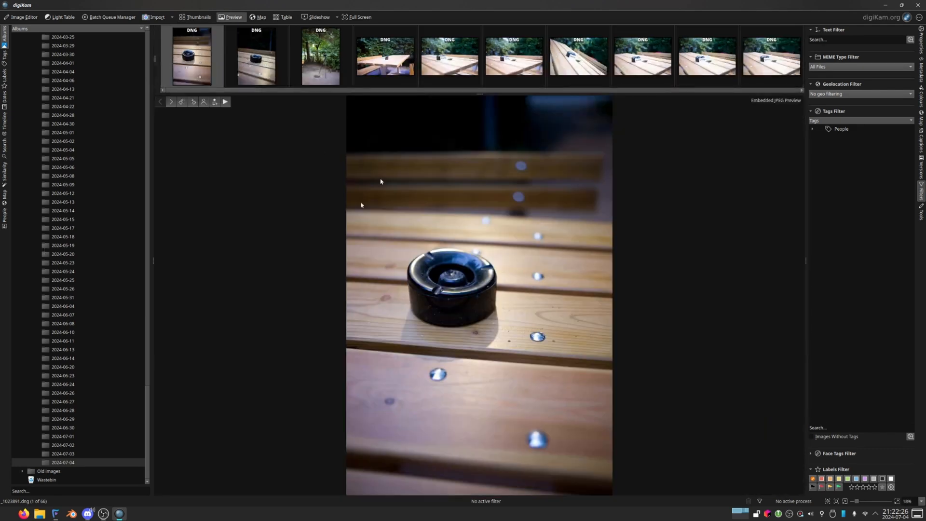
mouse_move(408, 154)
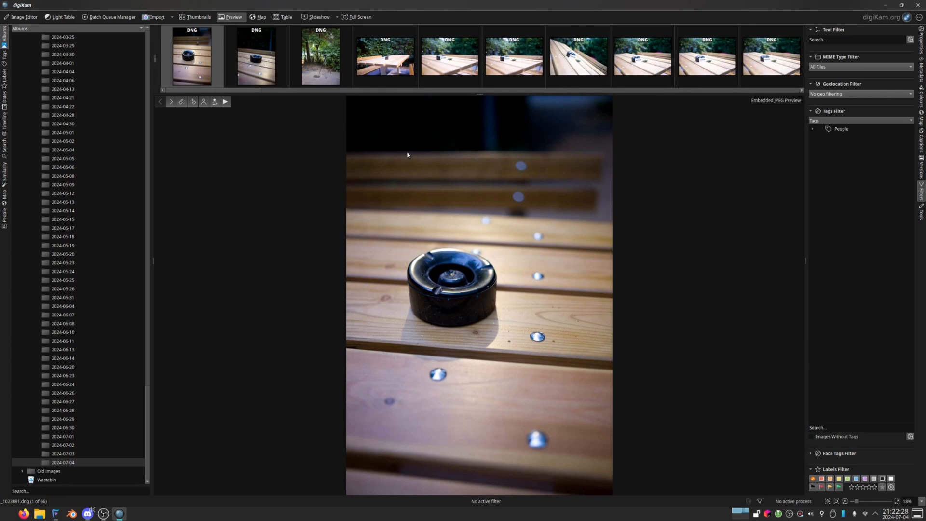
click(255, 57)
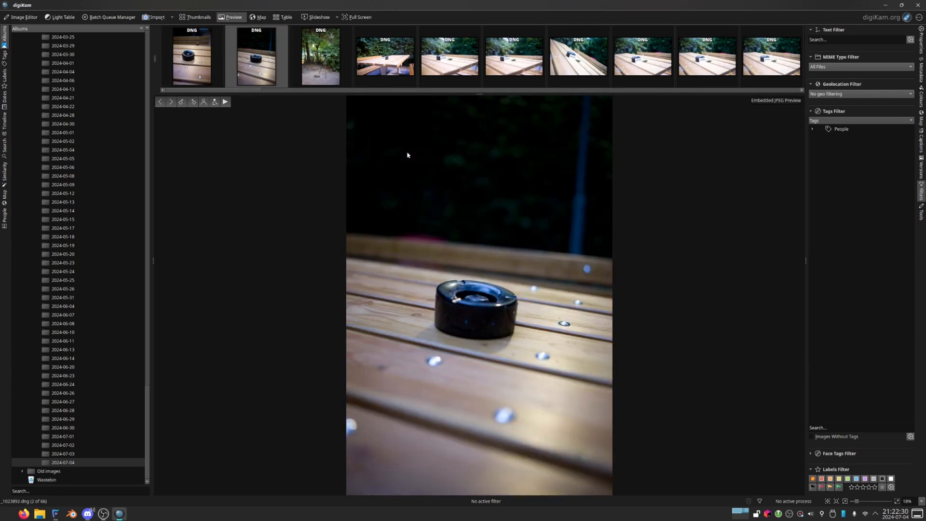
click(320, 56)
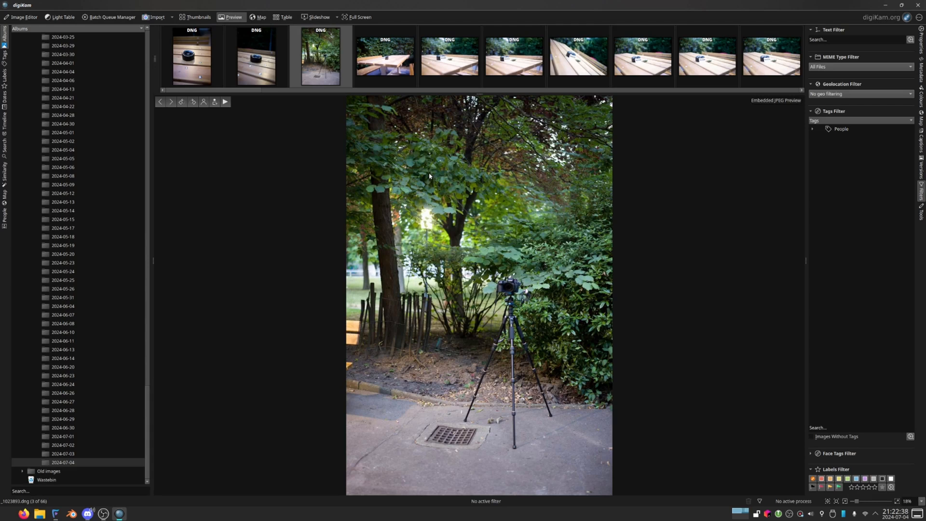
mouse_move(298, 69)
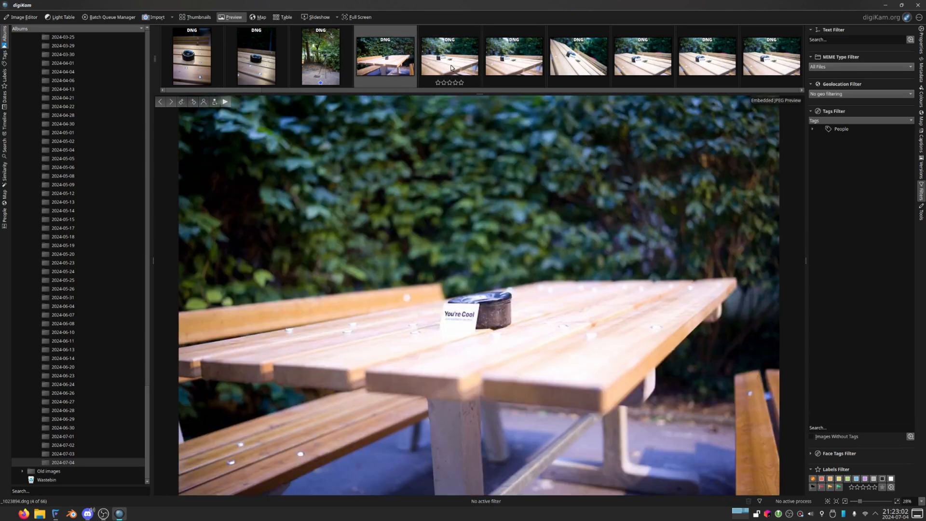
click(577, 55)
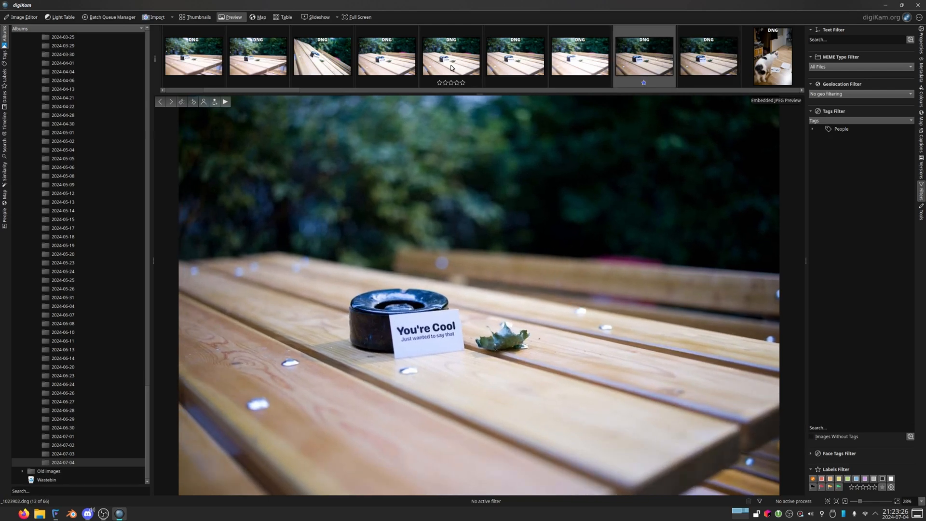
mouse_move(838, 466)
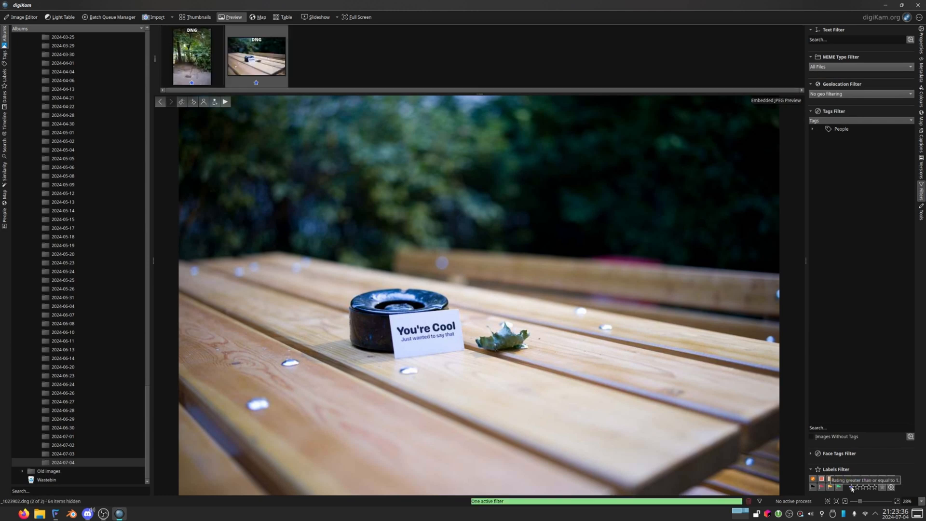
Filter the album by rating ≥ 1 so only the two starred DNG photos show.
click(192, 56)
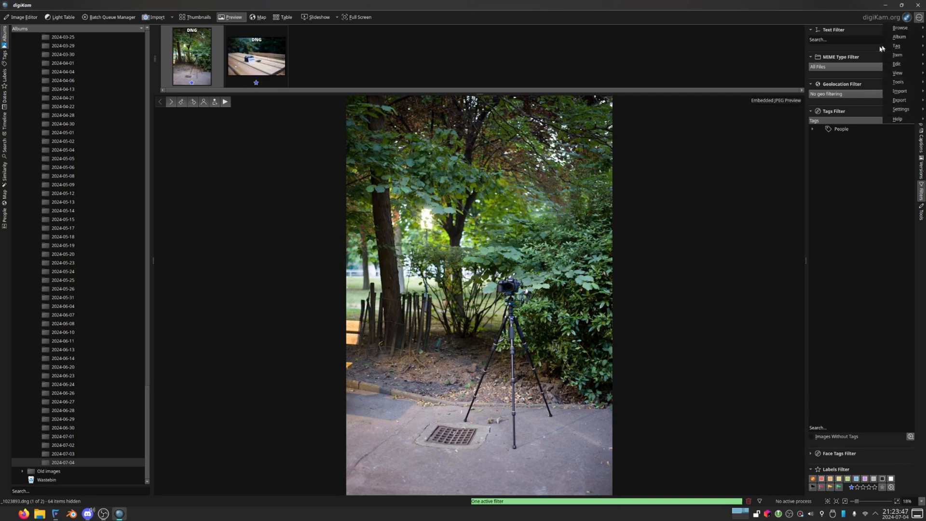
Open Configure digiKam to check raw files open through the RawTherapee import tool.
click(898, 109)
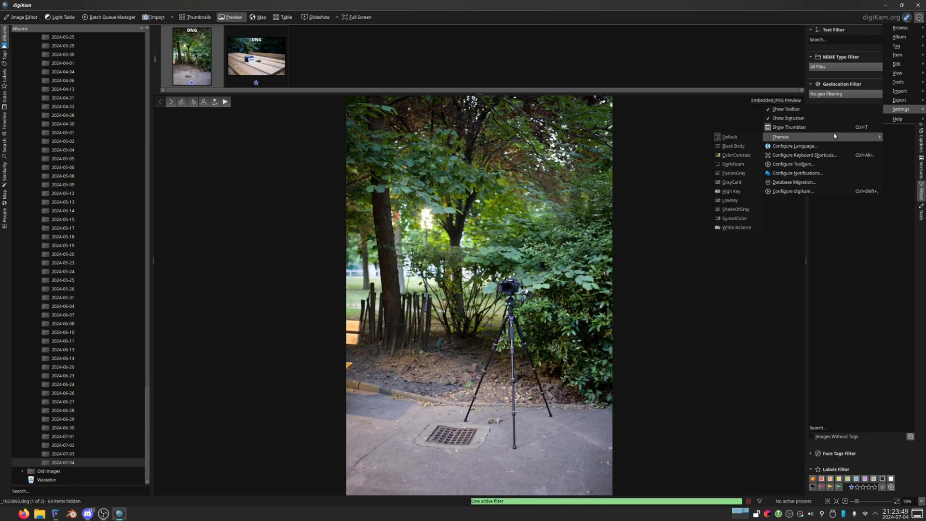
mouse_move(813, 187)
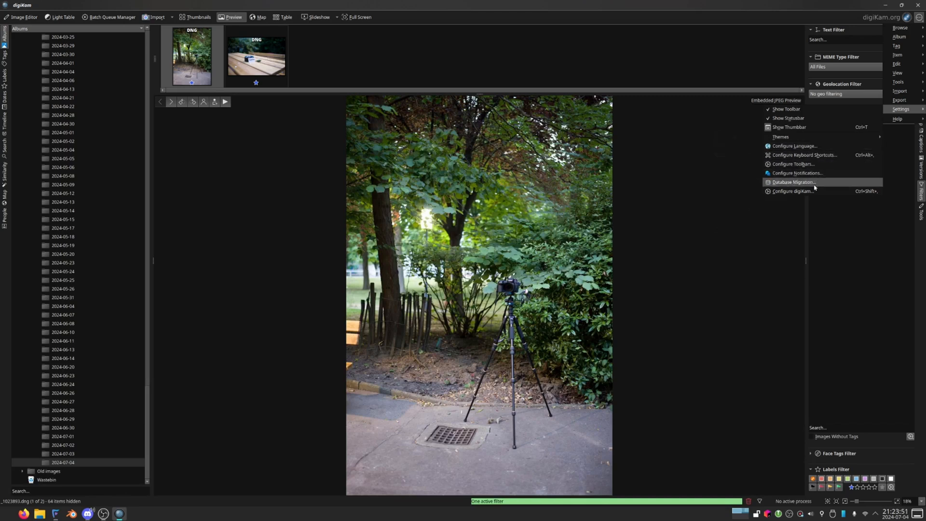
mouse_move(810, 191)
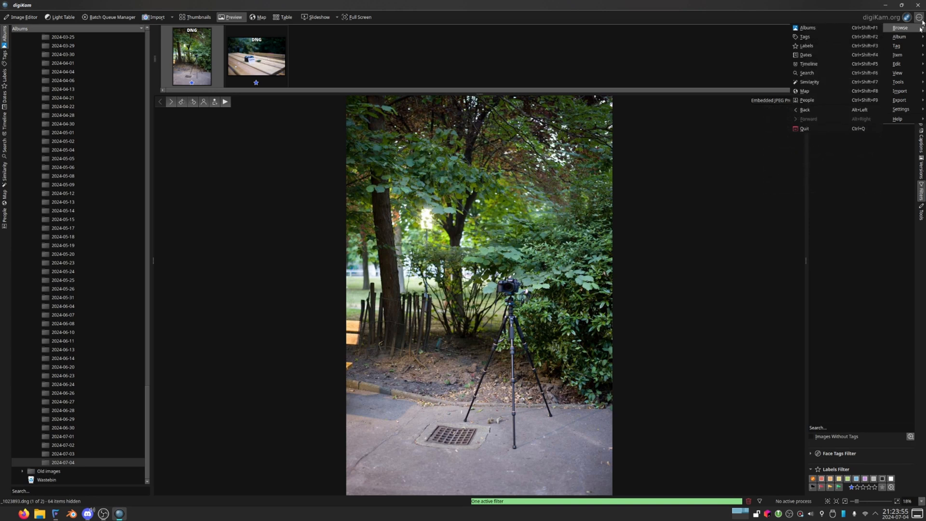
click(898, 108)
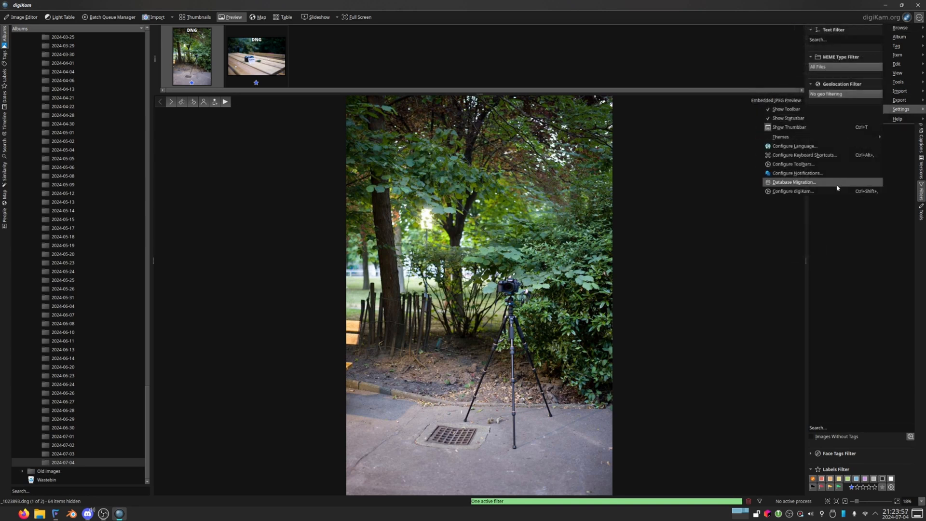
click(792, 191)
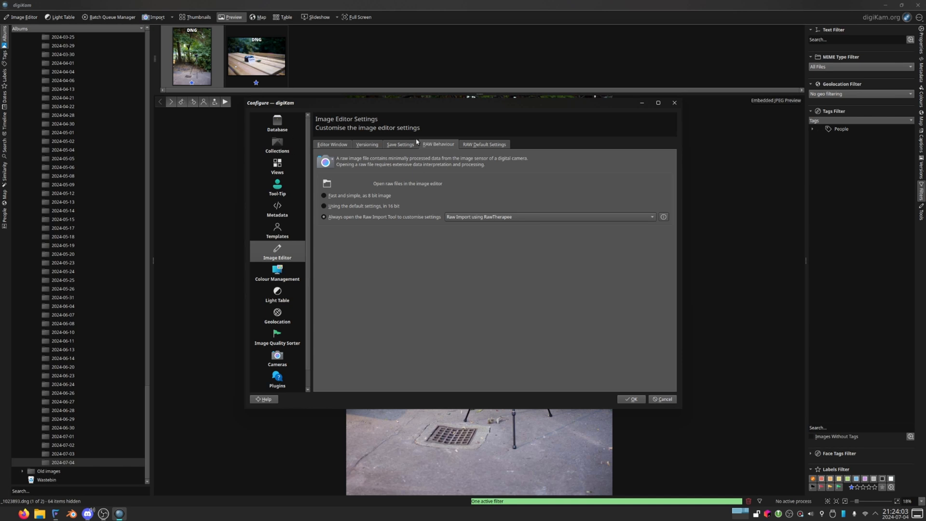
mouse_move(419, 223)
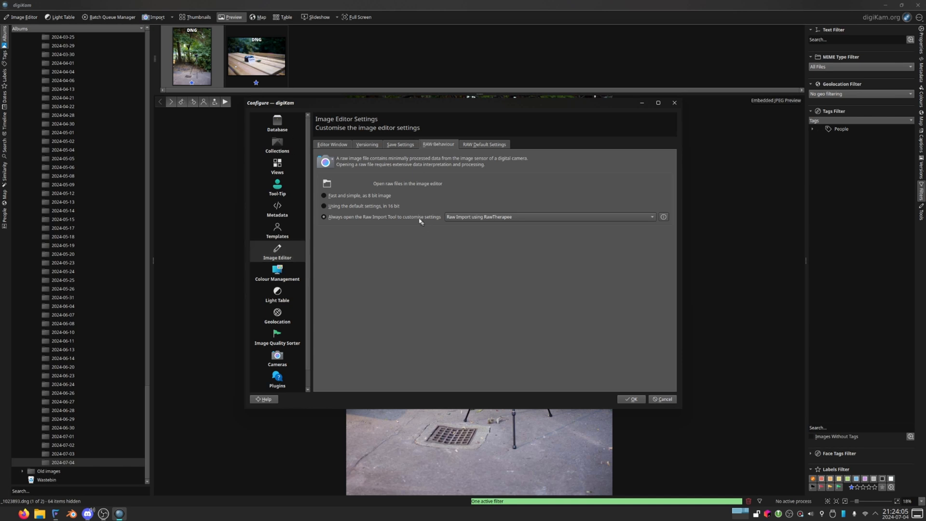
mouse_move(375, 218)
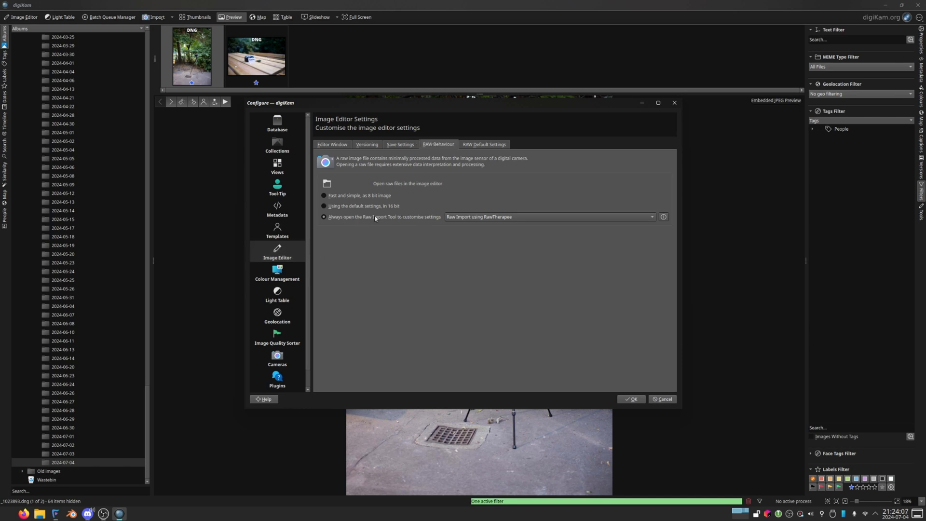
mouse_move(466, 222)
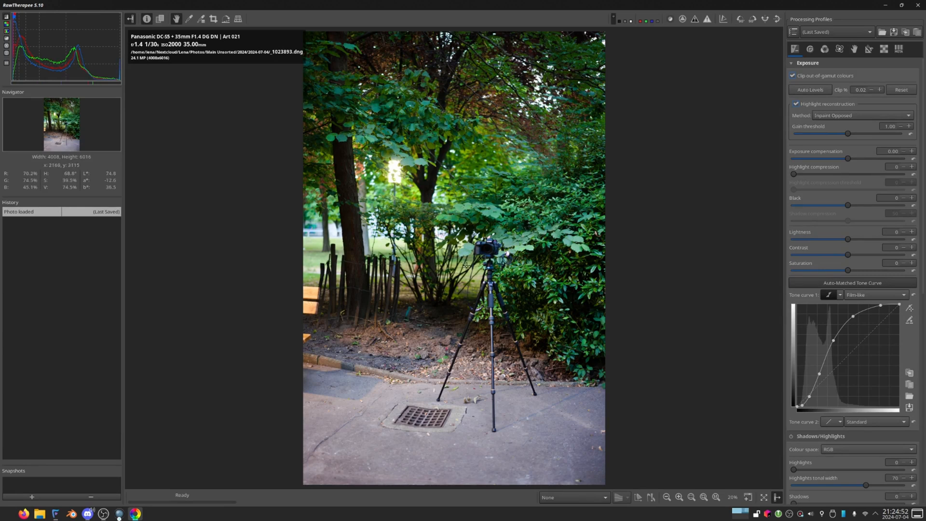
mouse_move(466, 264)
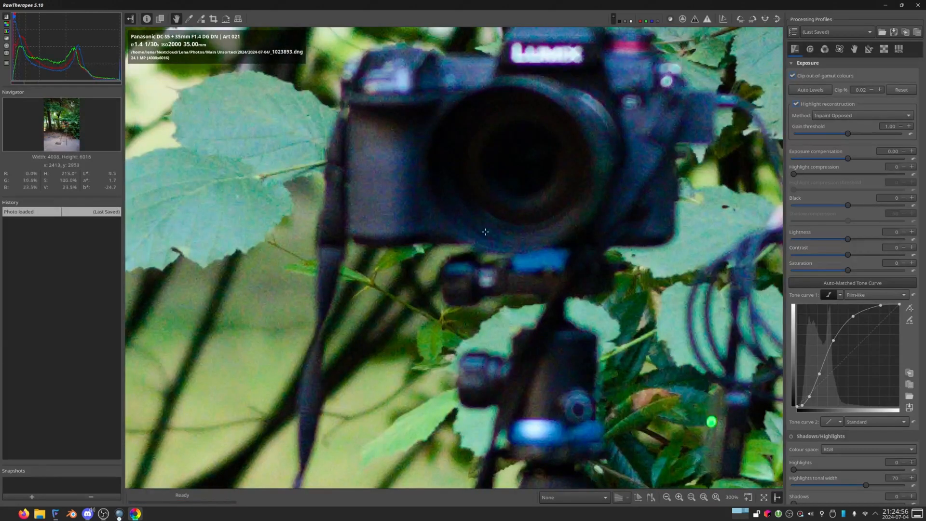
Zoom into the tripod photo _1023893.dng at 100% and above to inspect the camera.
click(690, 511)
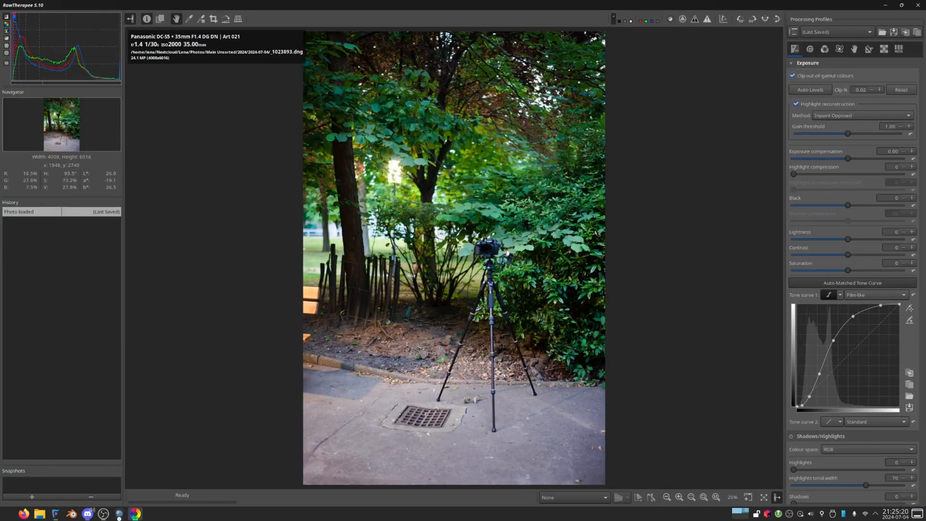
mouse_move(534, 199)
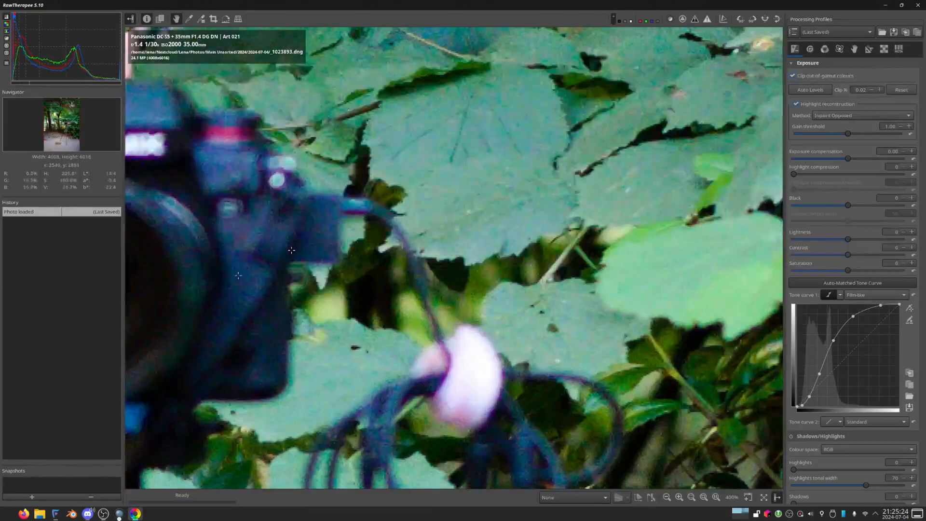
click(666, 496)
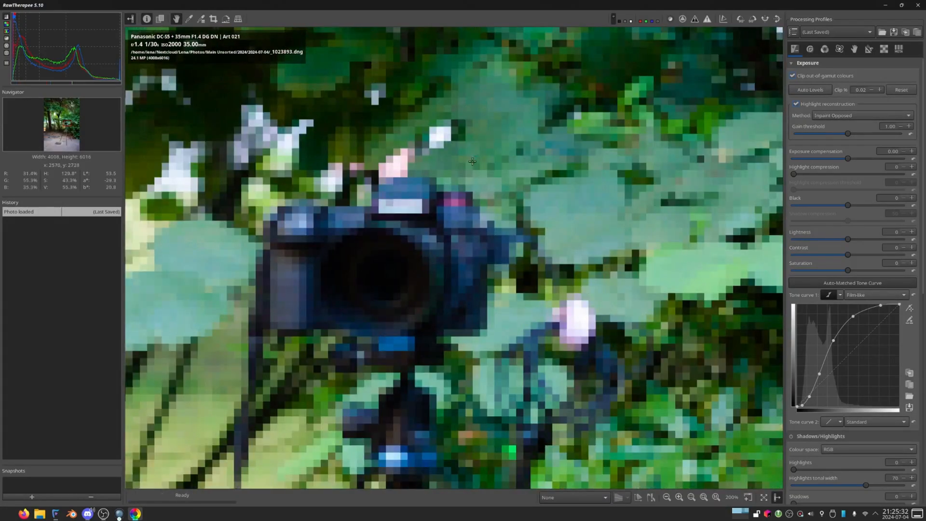
Return to the whole-photo view and set exposure compensation to 0.17.
click(716, 497)
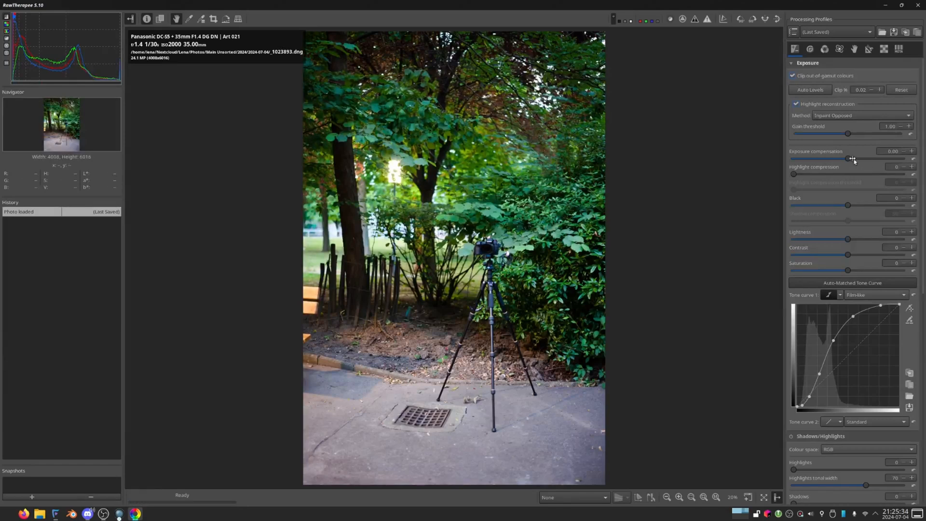
drag(852, 158, 826, 158)
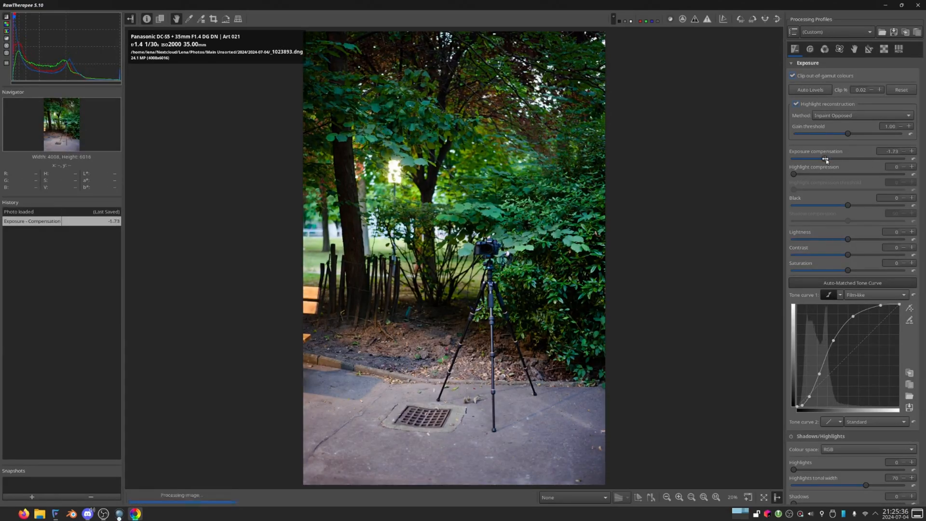
drag(826, 158, 843, 159)
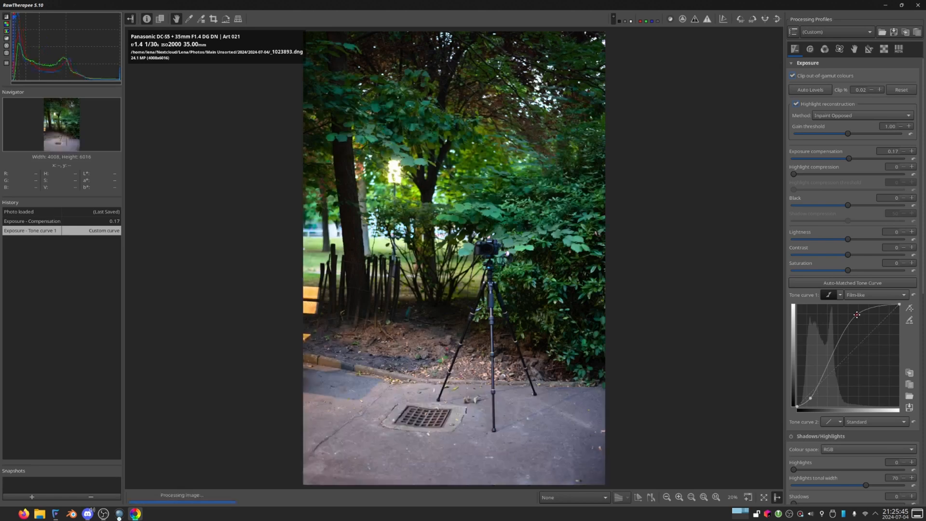
Try contrast at 100 then reset it to 0, and bend tone curve 1 into an S-curve.
drag(814, 398, 810, 404)
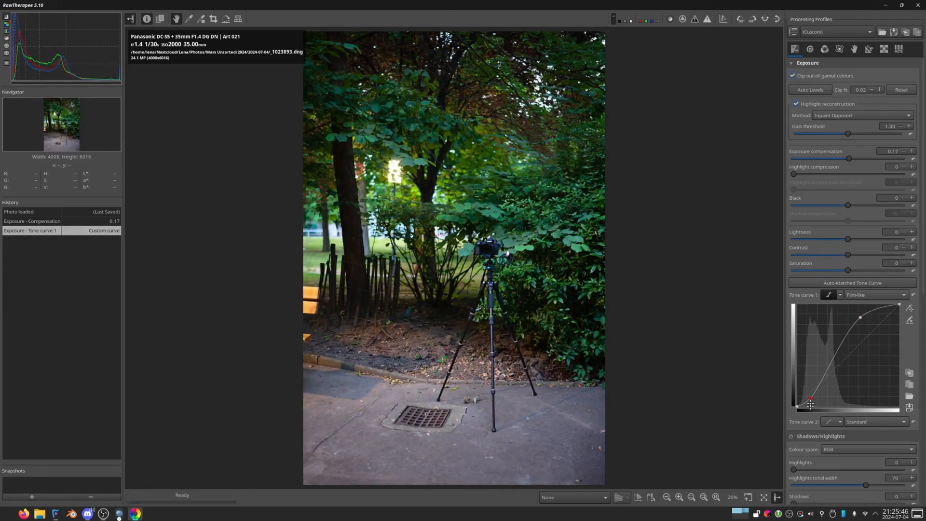
drag(810, 404, 812, 397)
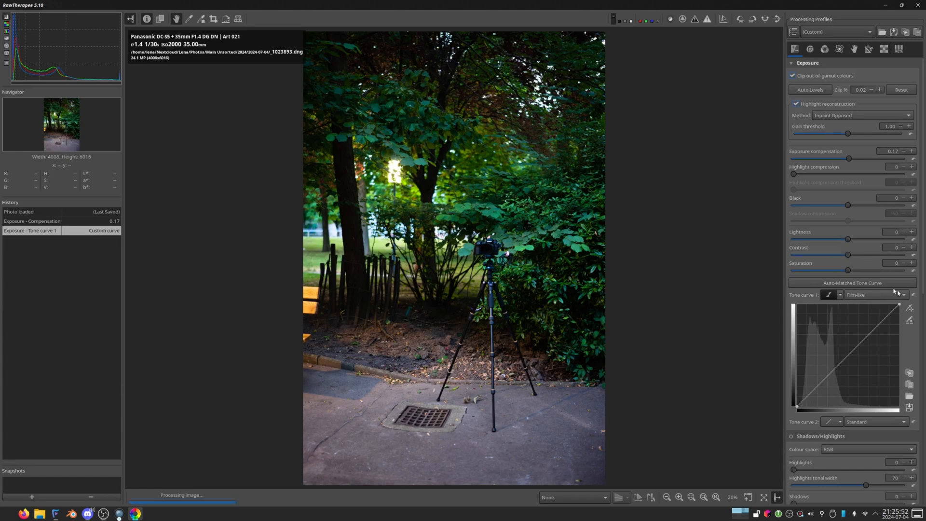
drag(847, 254, 903, 255)
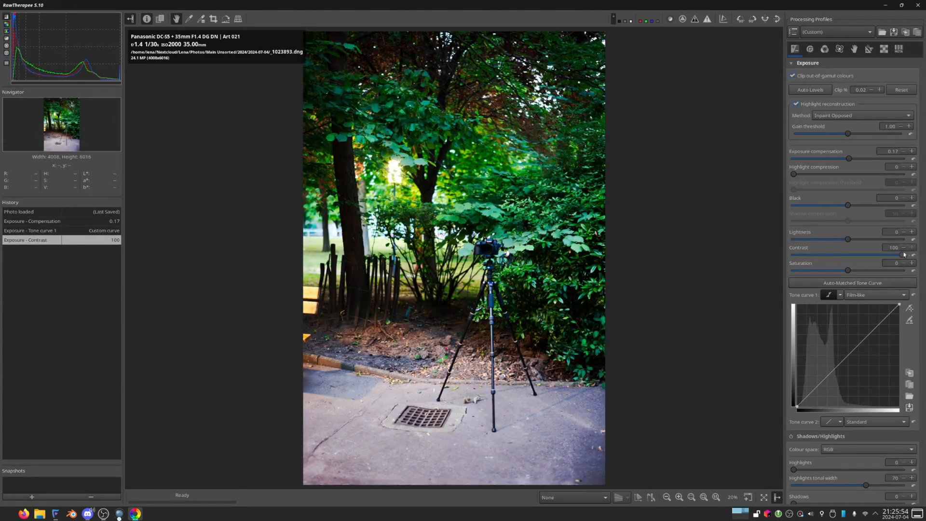
drag(903, 254, 885, 255)
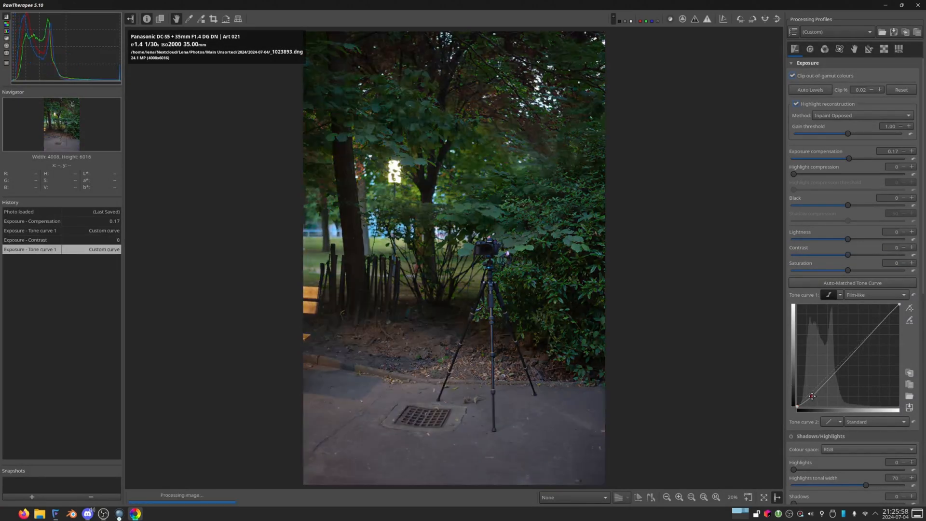
drag(812, 395, 863, 314)
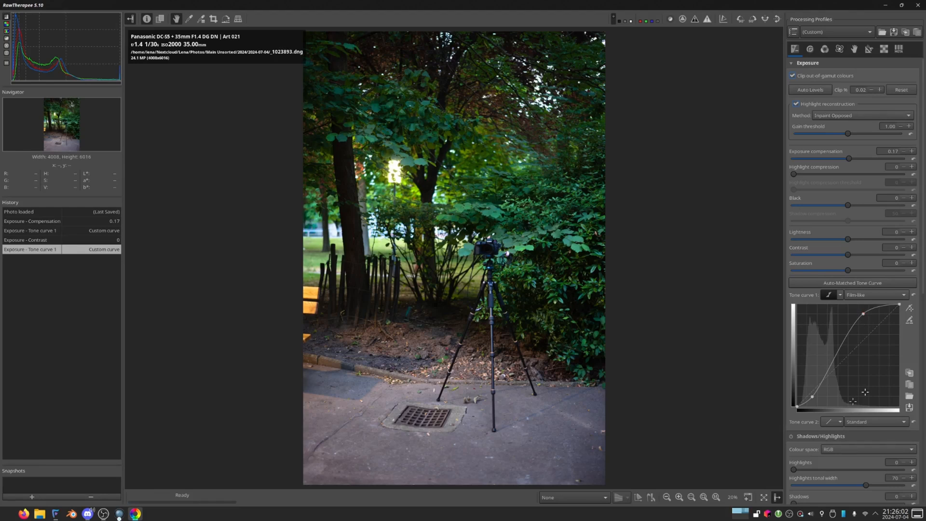
Toggle Dynamic Range Compression on and off several times to compare, leaving it disabled.
scroll(down, 3)
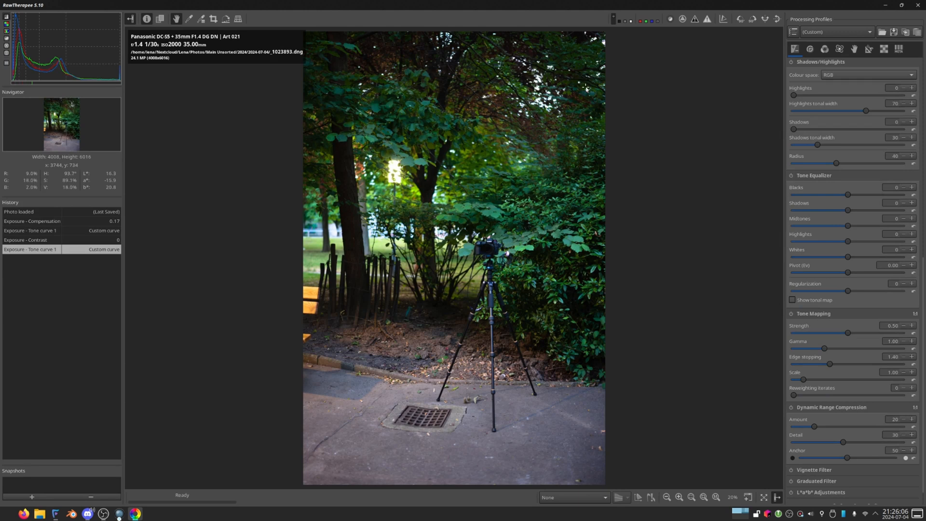
mouse_move(582, 102)
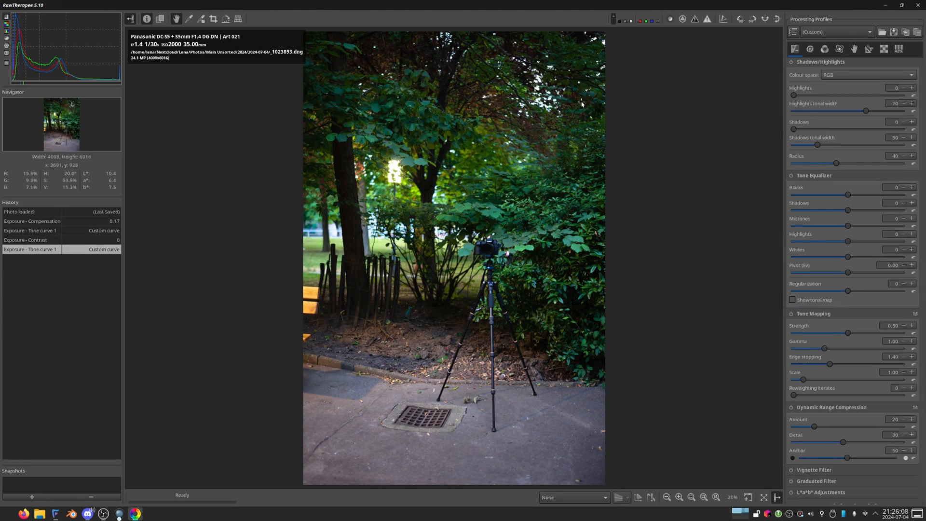
mouse_move(604, 264)
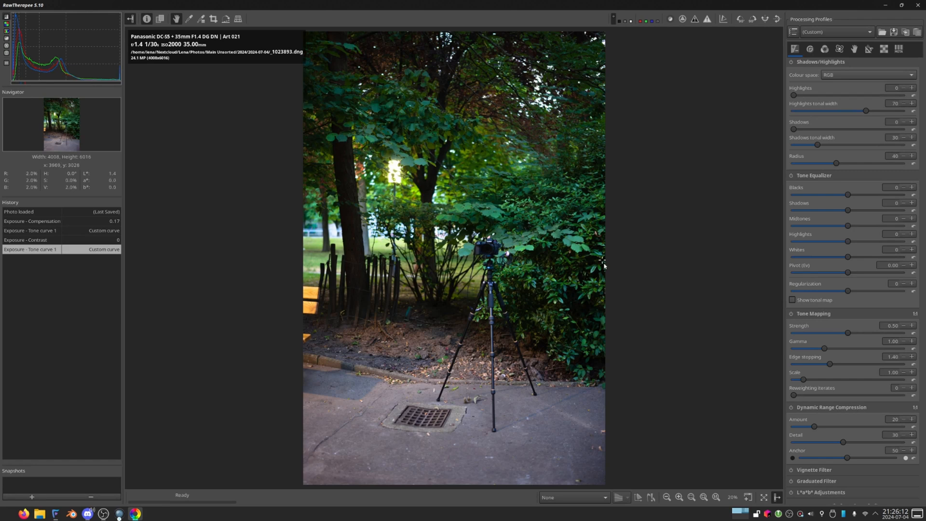
click(789, 407)
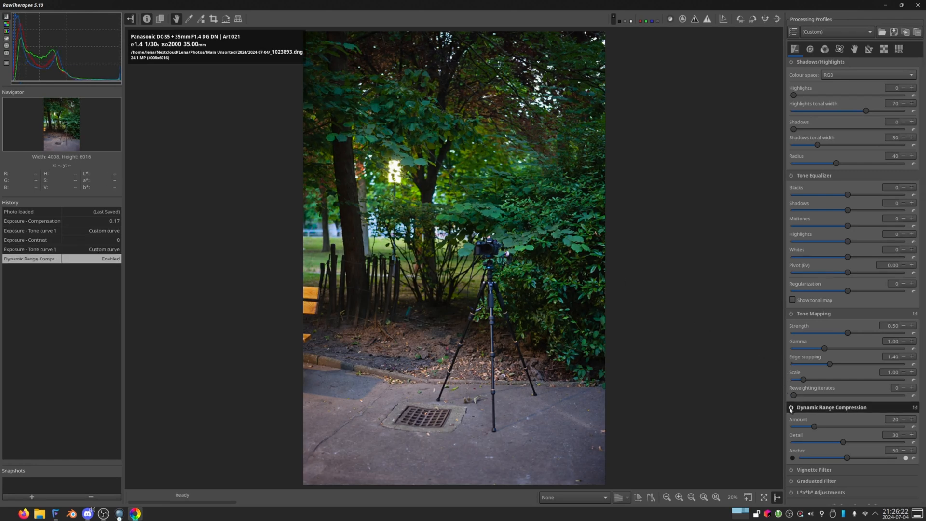
click(788, 406)
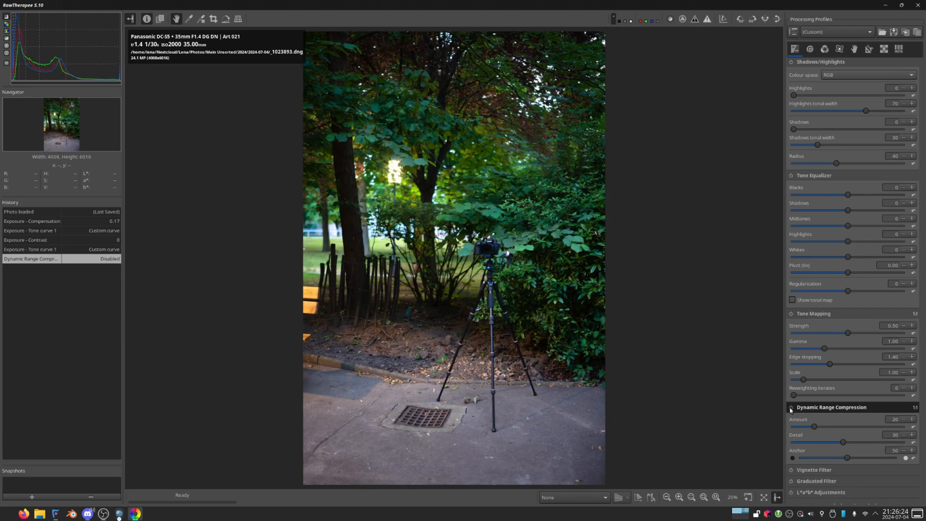
click(789, 408)
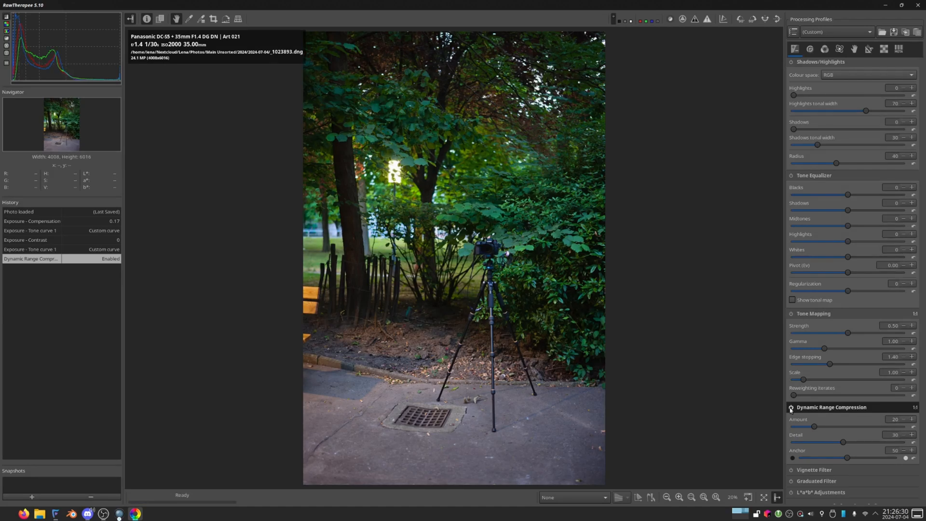
click(789, 406)
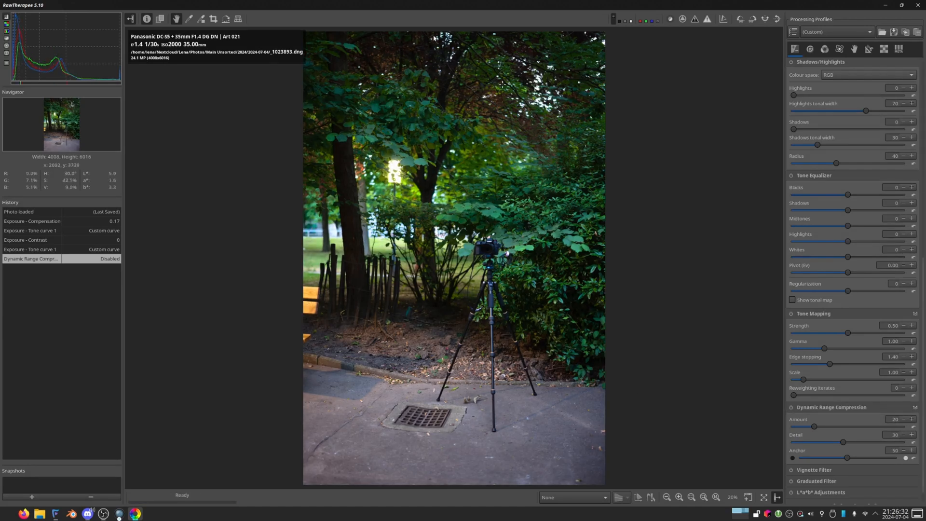
mouse_move(413, 174)
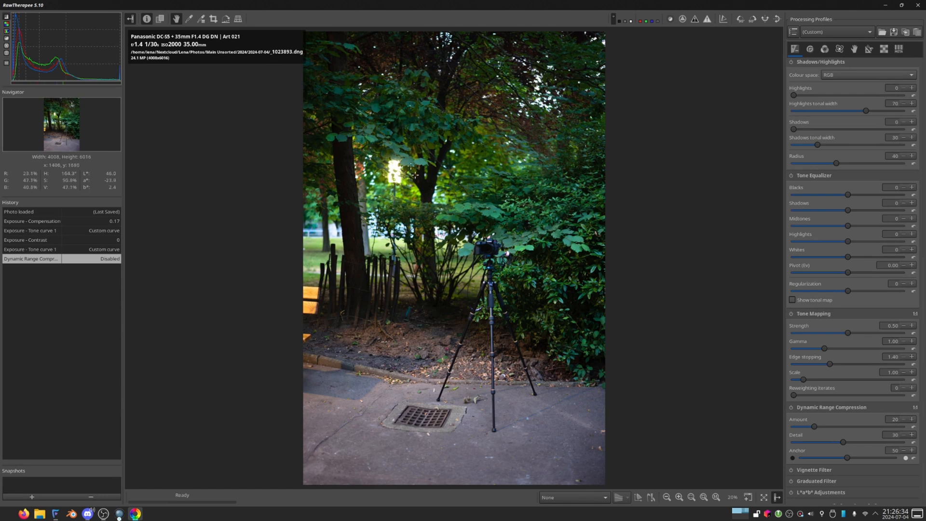
click(790, 407)
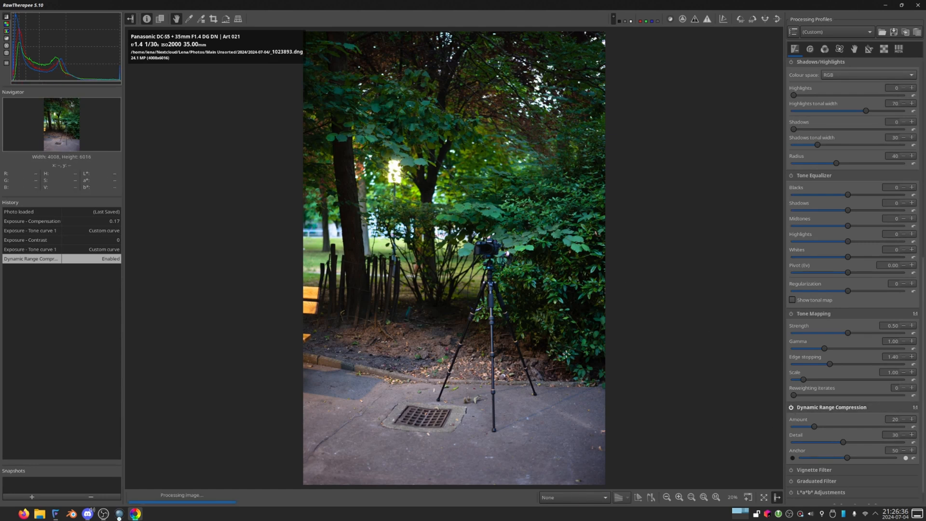
mouse_move(353, 298)
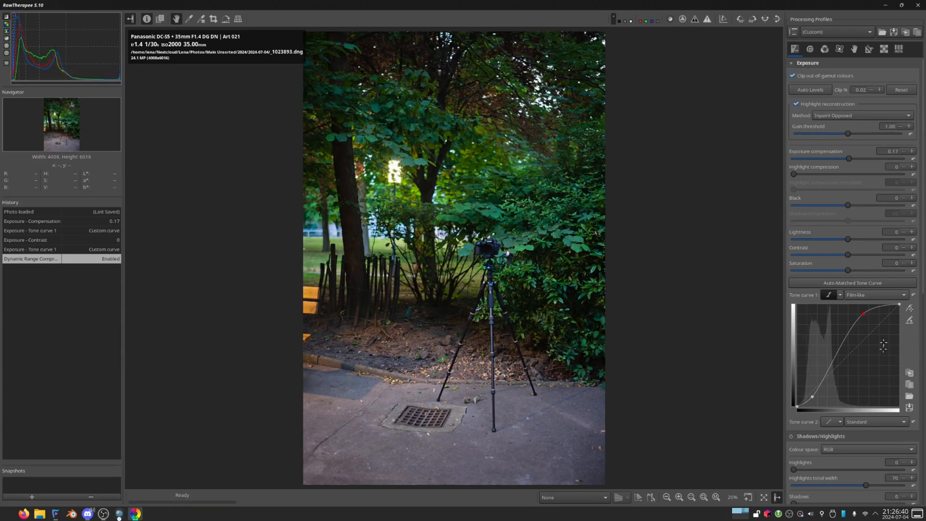
mouse_move(417, 222)
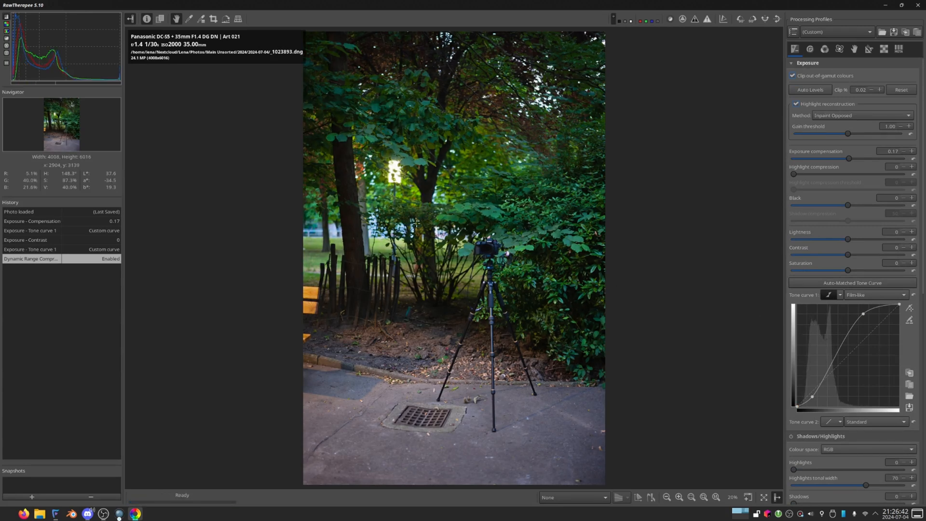
mouse_move(395, 204)
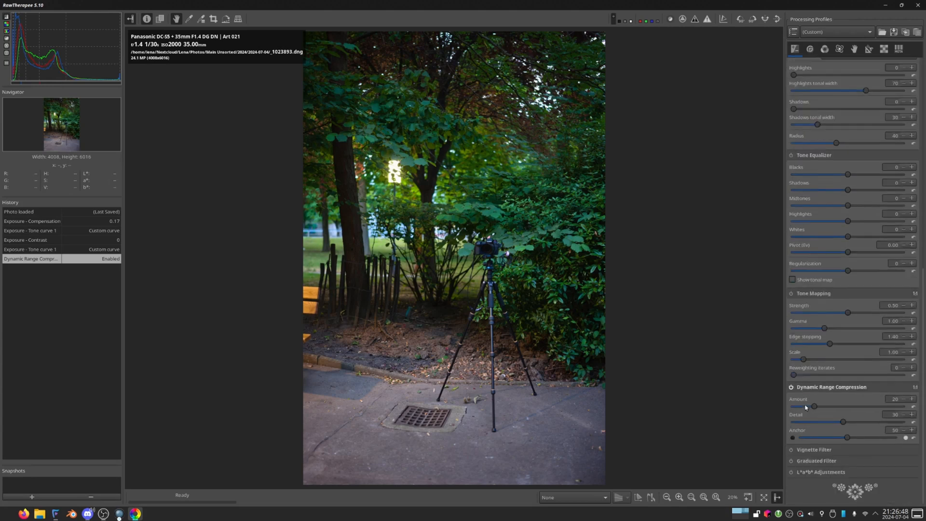
mouse_move(429, 273)
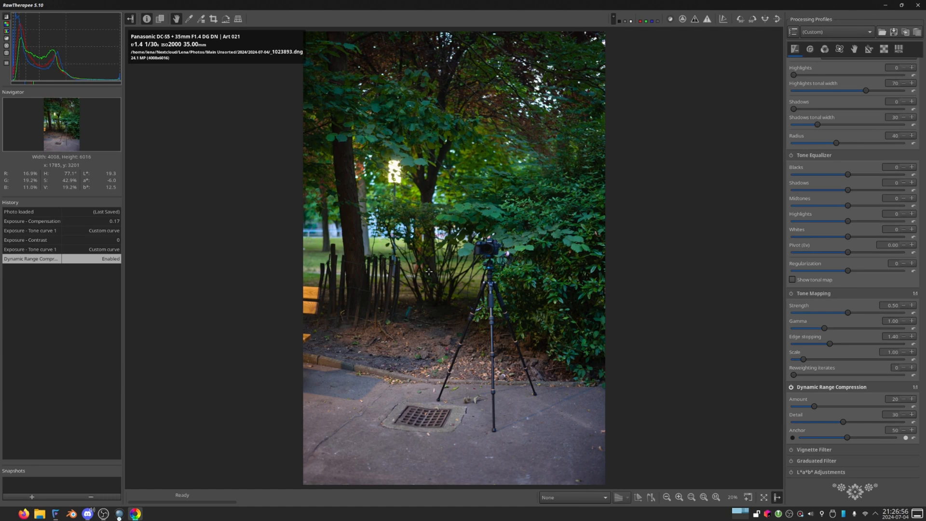
click(789, 386)
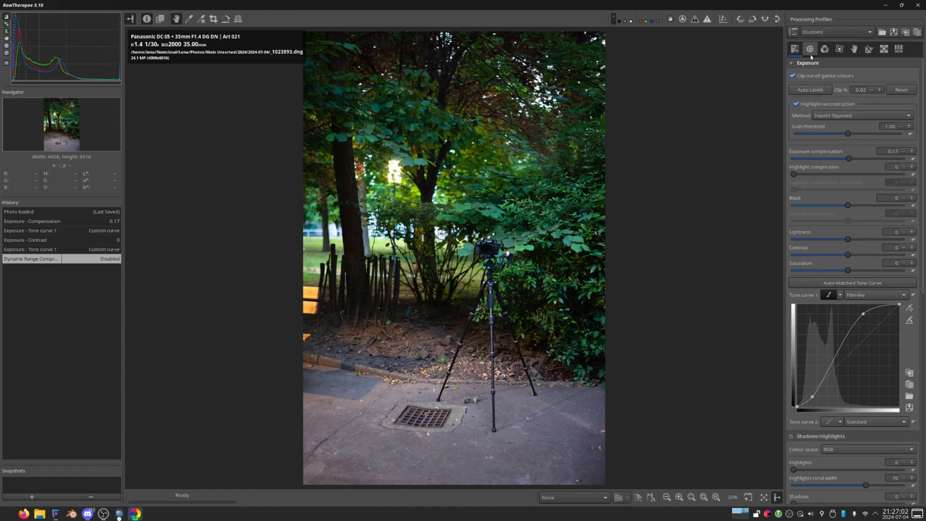
Enable Impulse Noise Reduction and Noise Reduction in the Detail tools after comparing each.
click(827, 49)
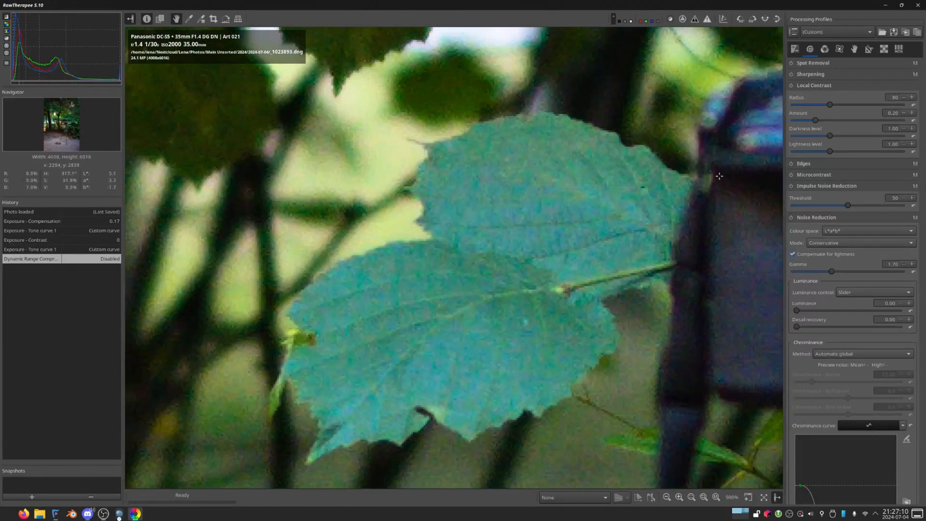
click(791, 186)
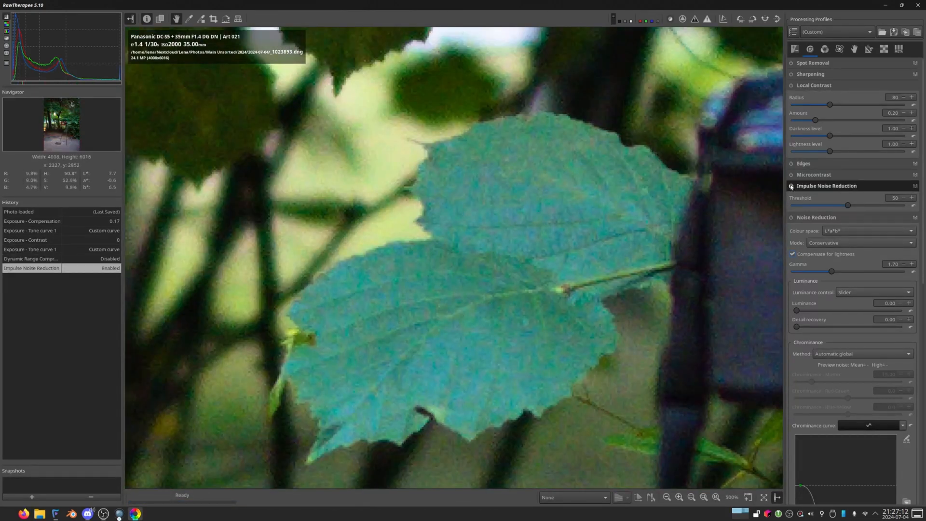
click(790, 186)
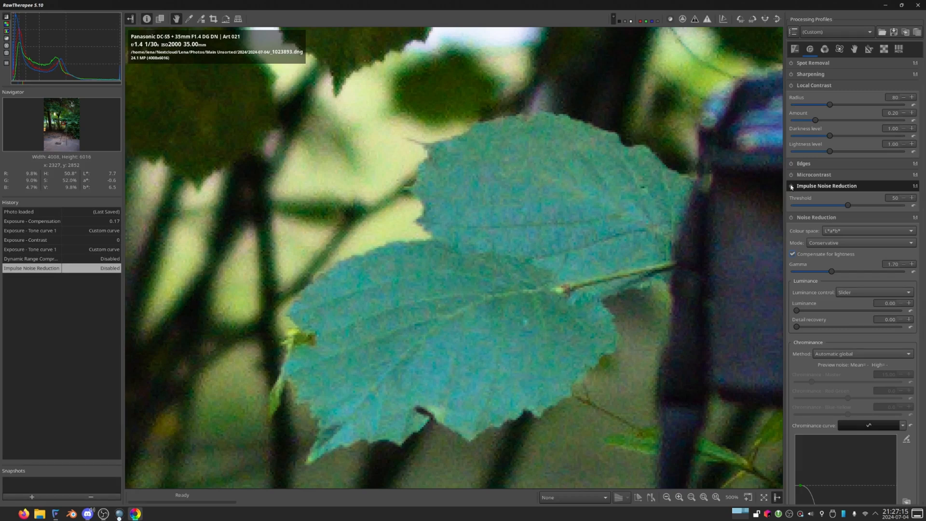
click(791, 186)
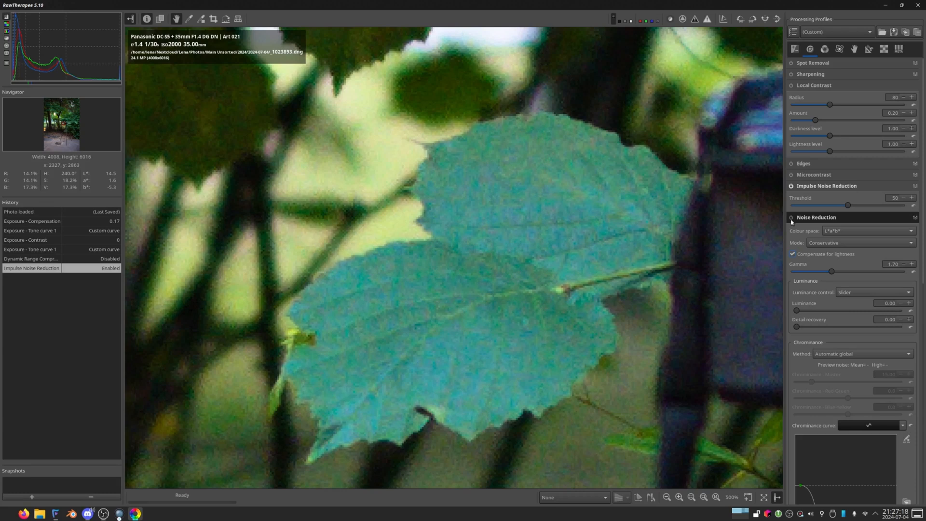
click(786, 217)
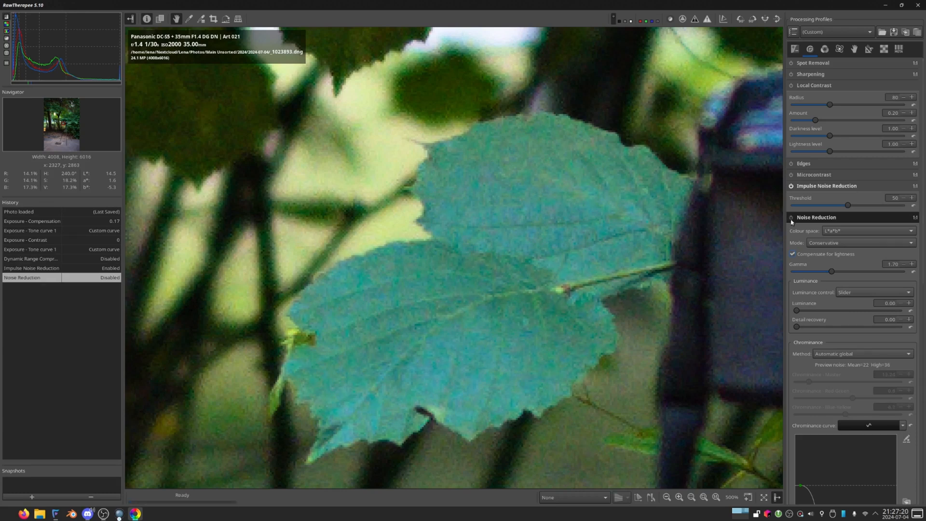
click(789, 218)
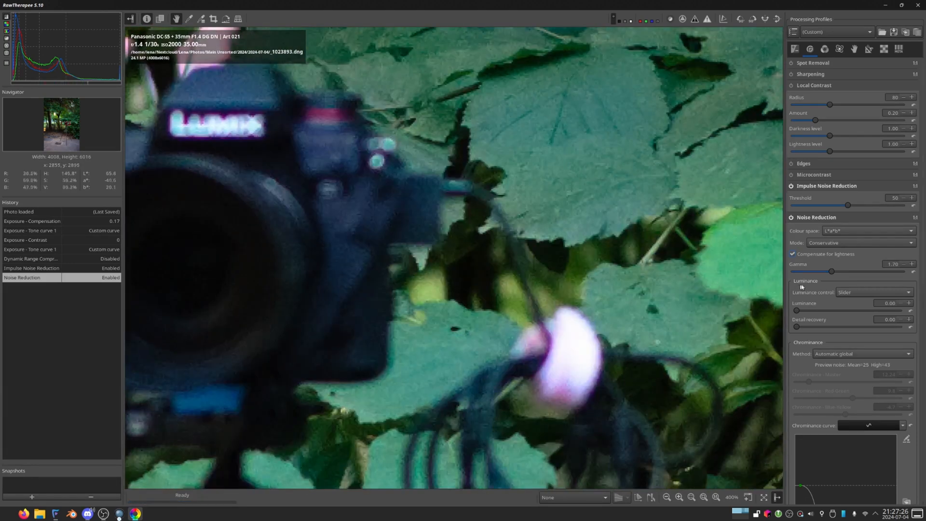
Try higher Luminance noise reduction values, then return Luminance to 0.
drag(796, 310, 799, 310)
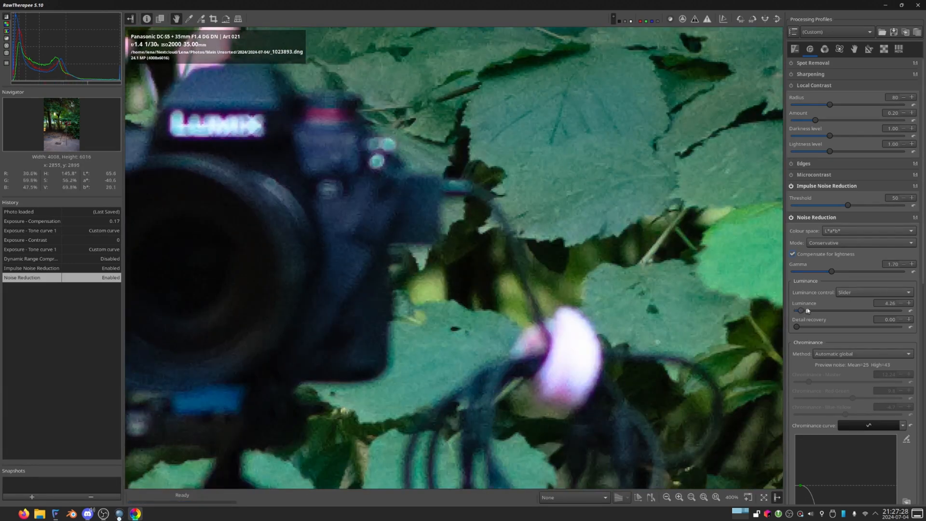
drag(799, 310, 874, 310)
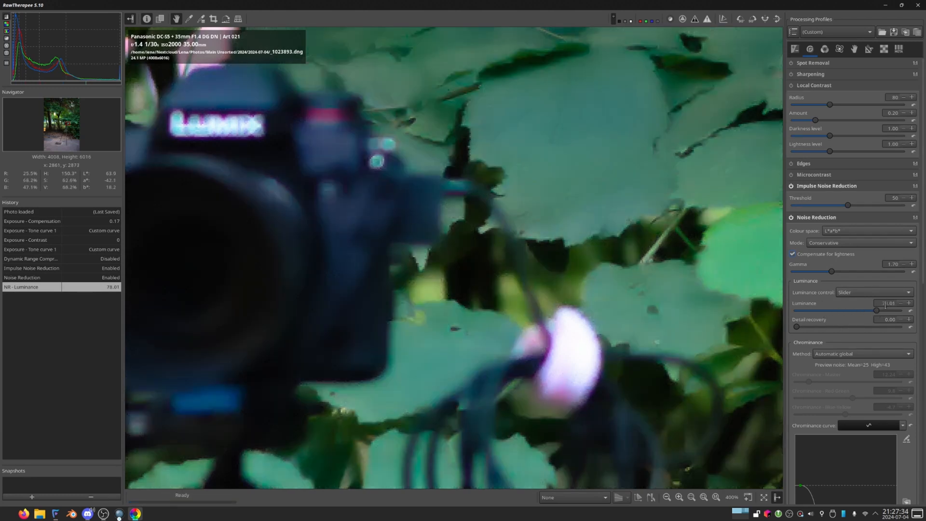
drag(877, 310, 802, 310)
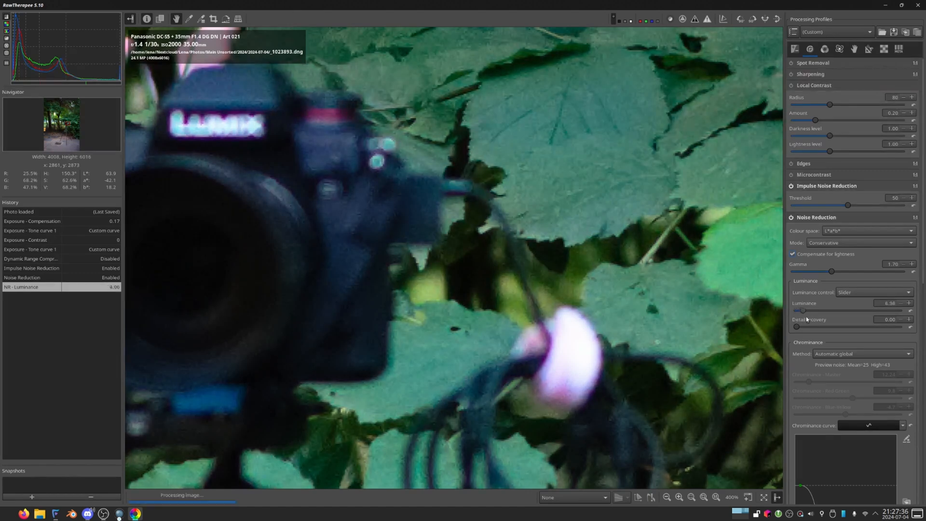
drag(802, 310, 813, 311)
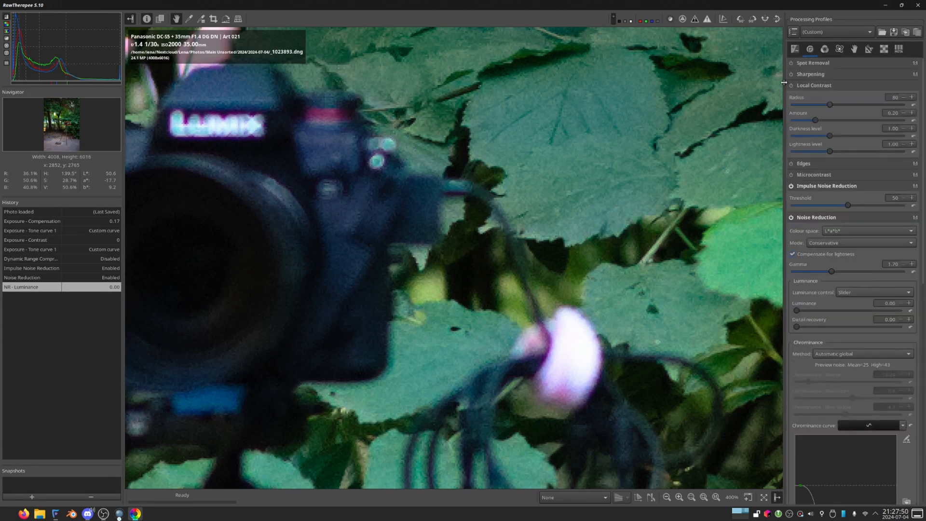
Check the white balance Method choices, then set the temperature to 5395.
click(789, 85)
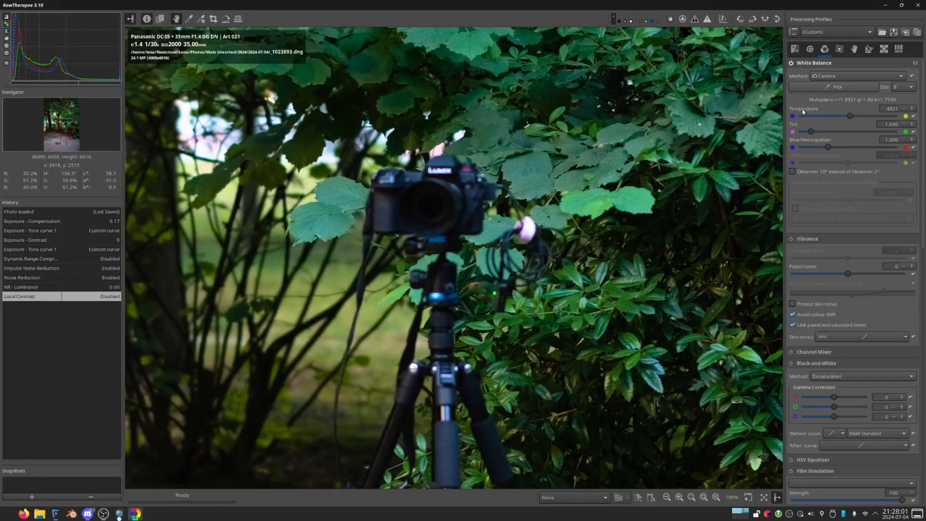
mouse_move(635, 185)
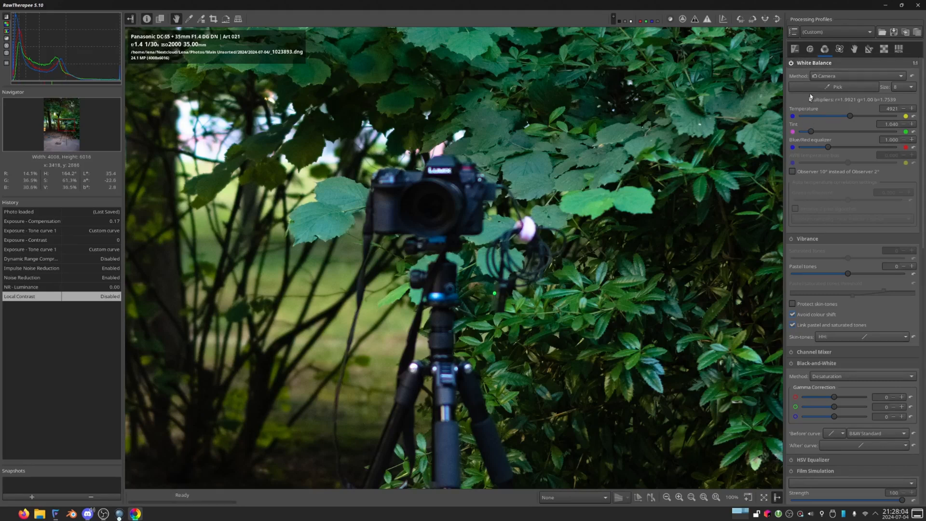
click(859, 76)
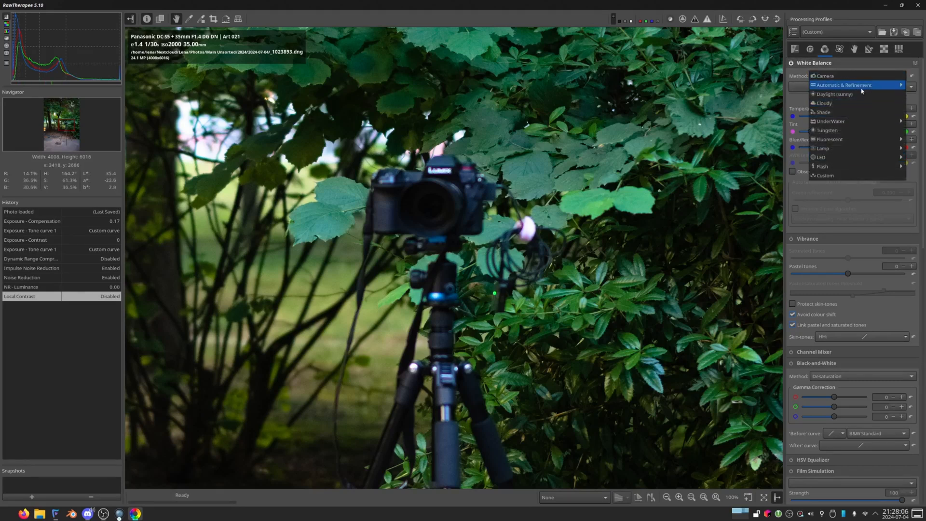
click(828, 75)
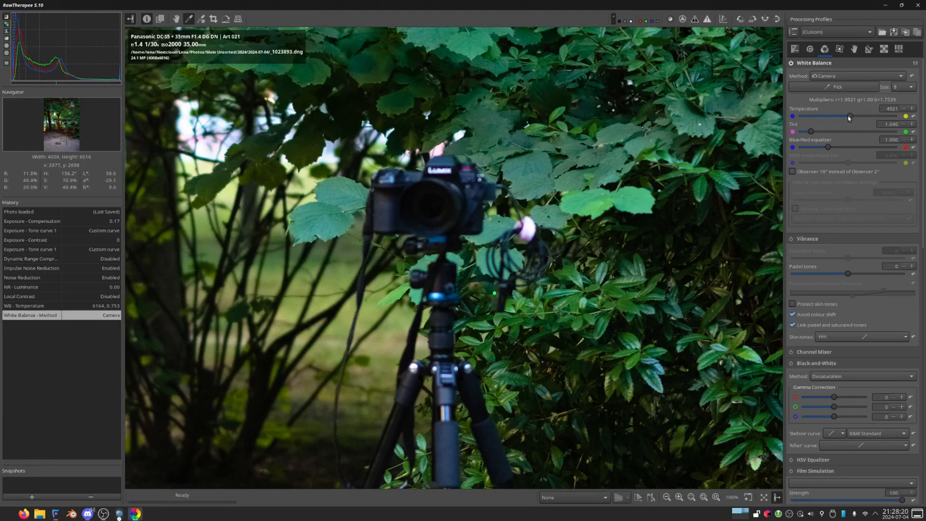
drag(849, 116, 862, 117)
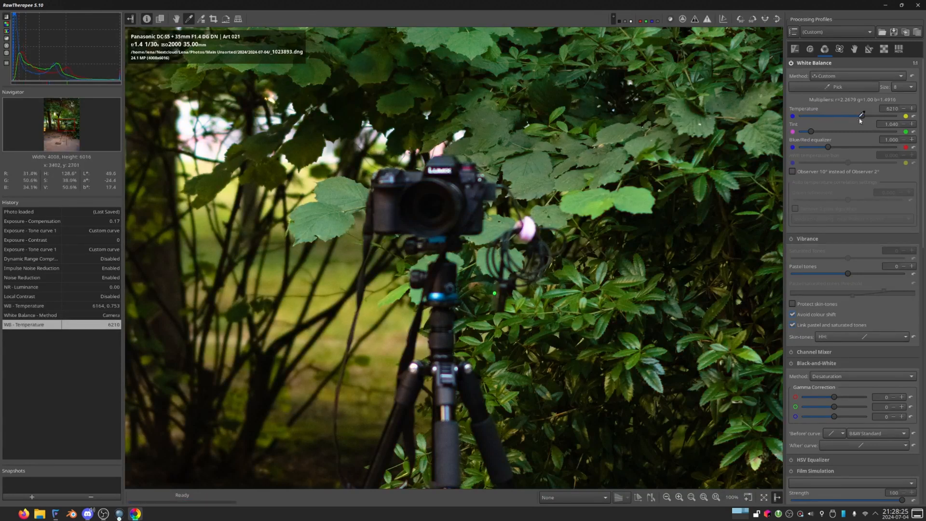
drag(860, 116, 855, 116)
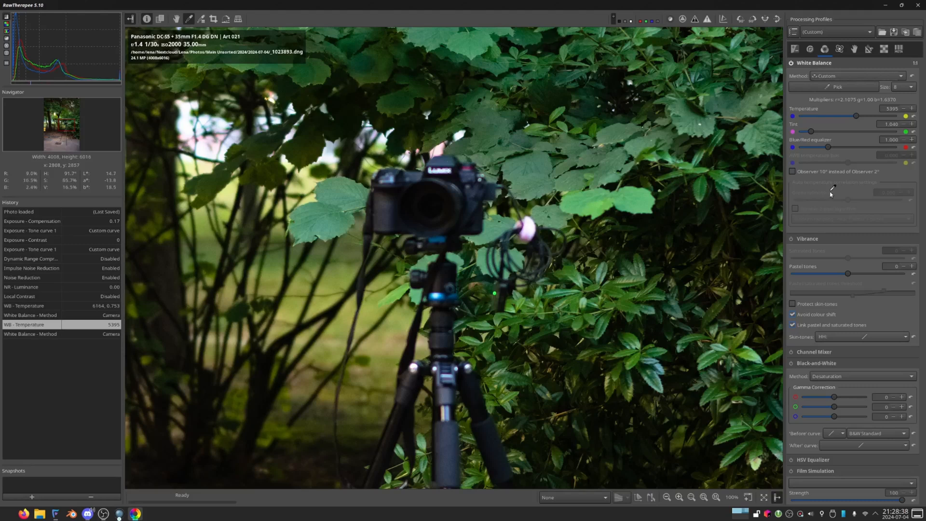
mouse_move(798, 230)
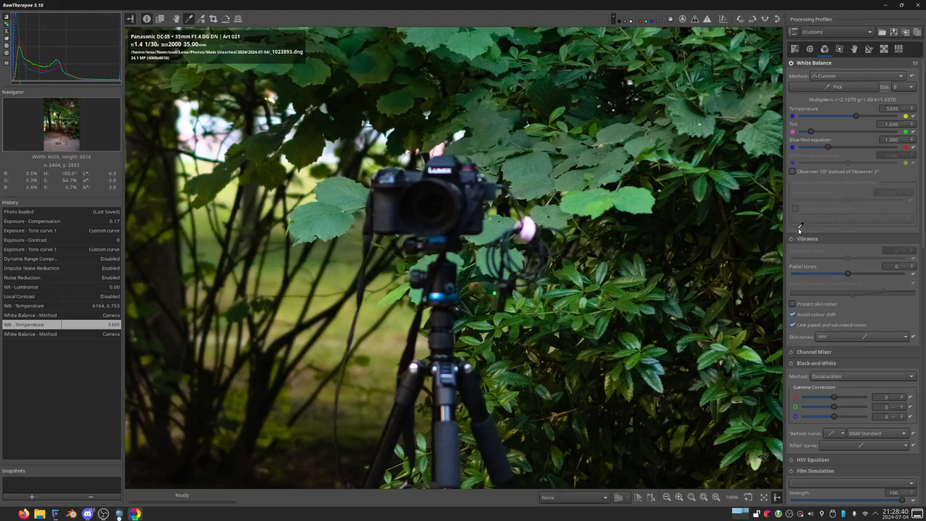
Enable Vibrance and try Pastel tones at a boosted and then a negative value.
click(792, 238)
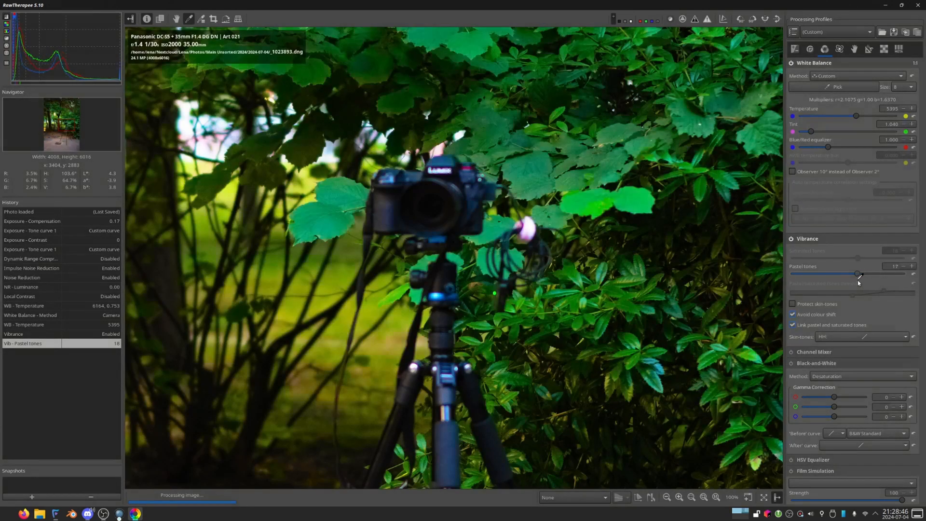
drag(858, 273, 843, 273)
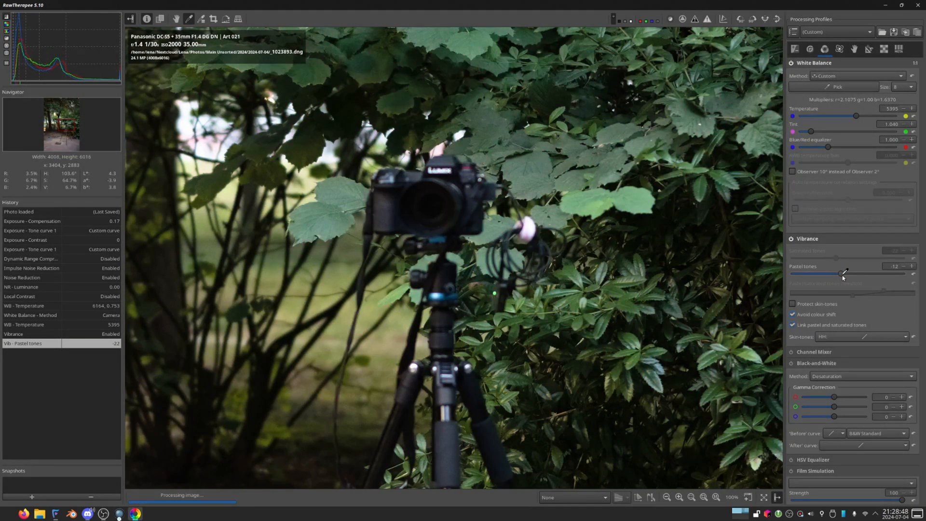
drag(840, 274, 850, 273)
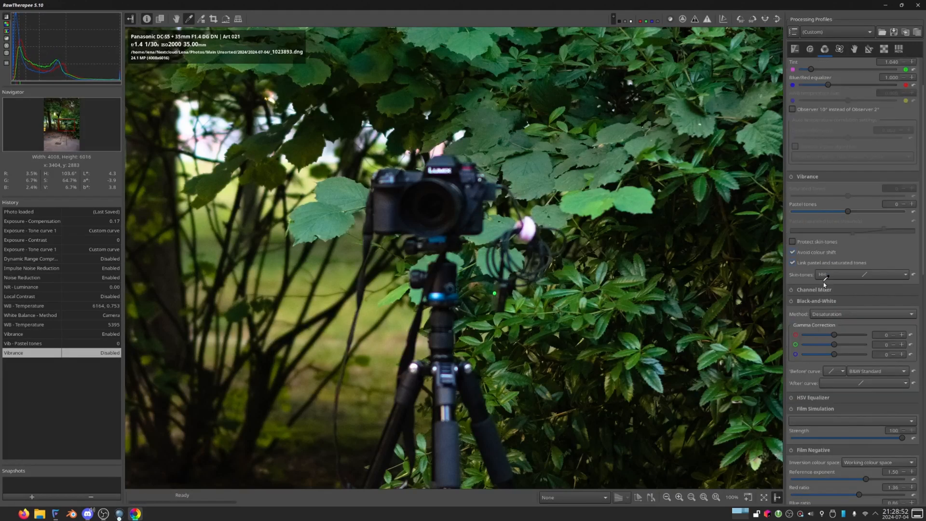
mouse_move(582, 225)
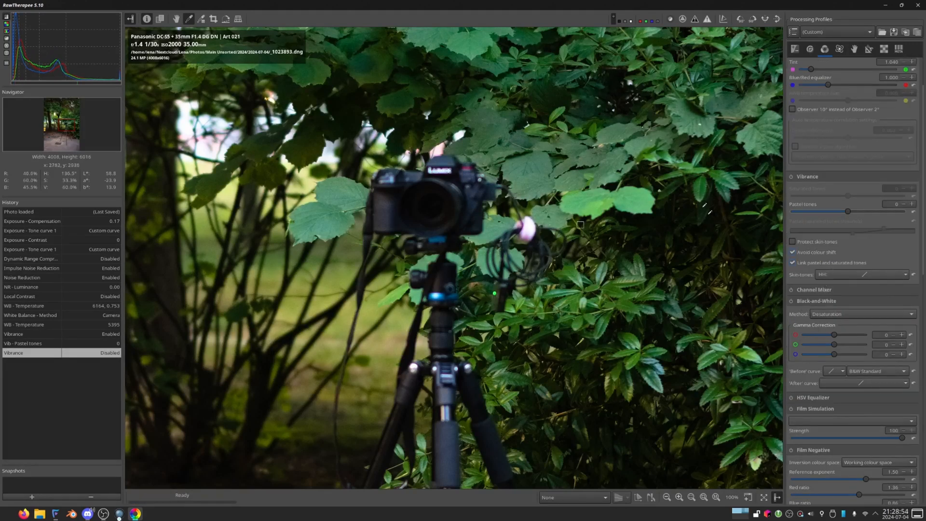
mouse_move(635, 249)
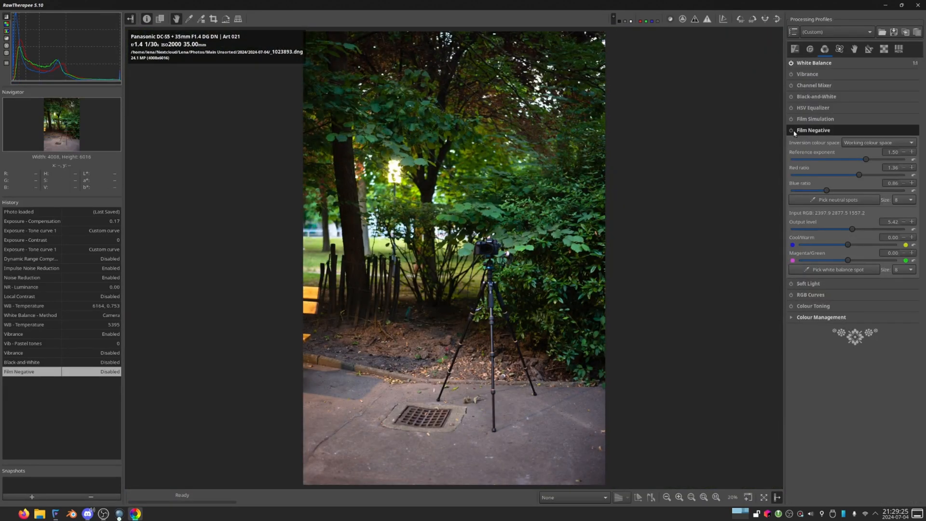
Try Film Negative on and off, set Film Simulation to Kodak Elite Color 200, then disable it.
click(787, 130)
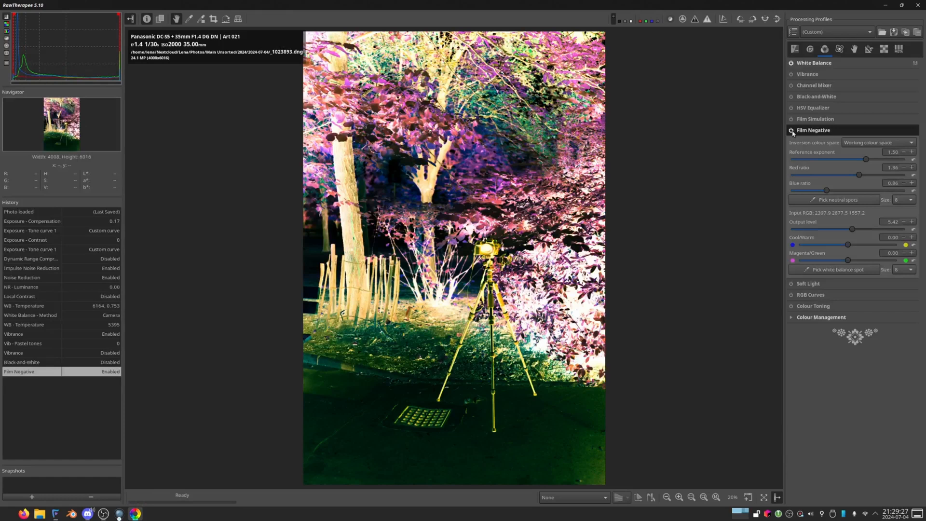
click(790, 130)
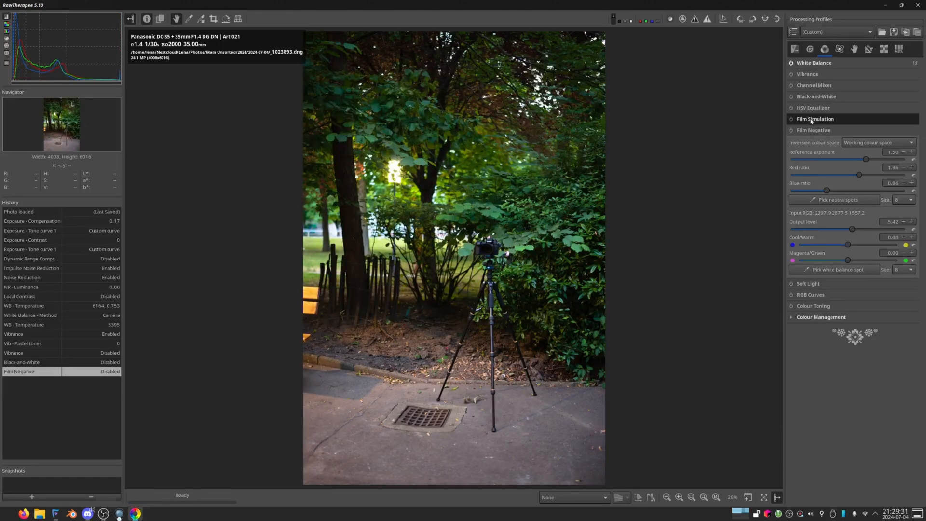
click(814, 119)
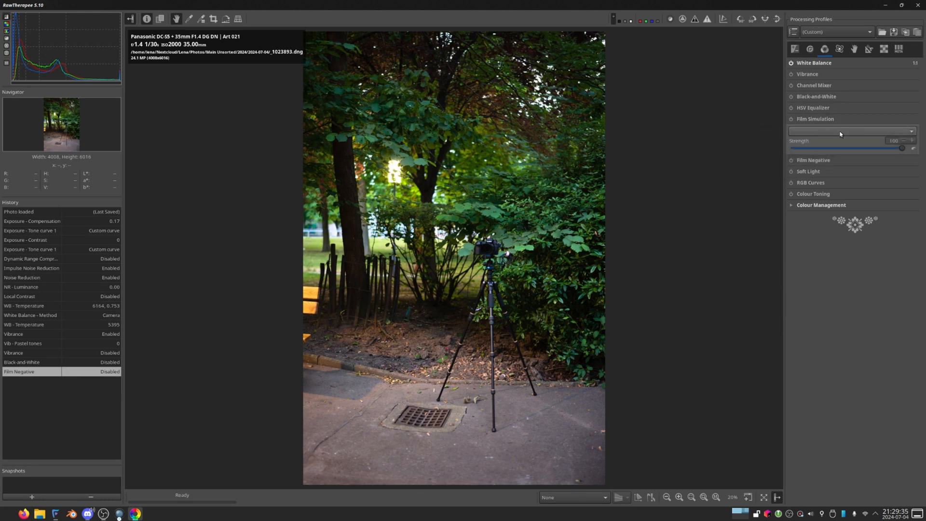
click(851, 131)
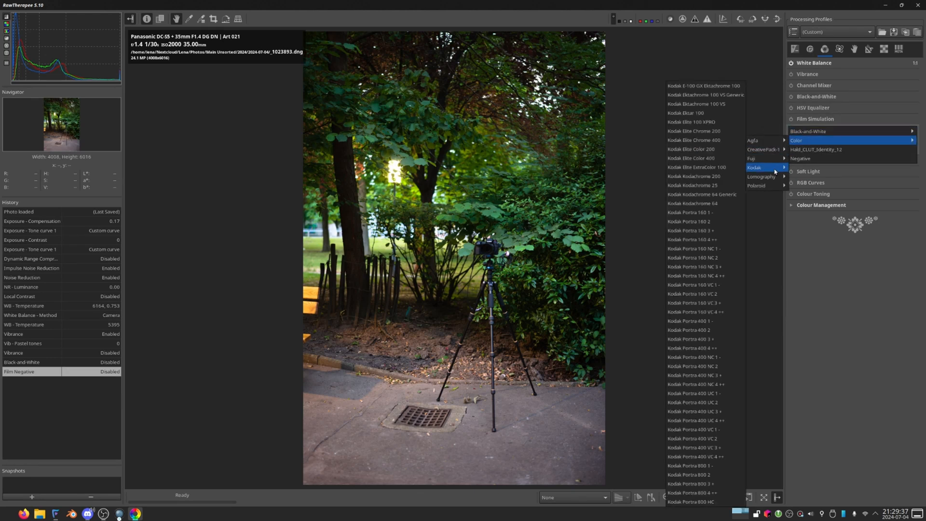
mouse_move(706, 185)
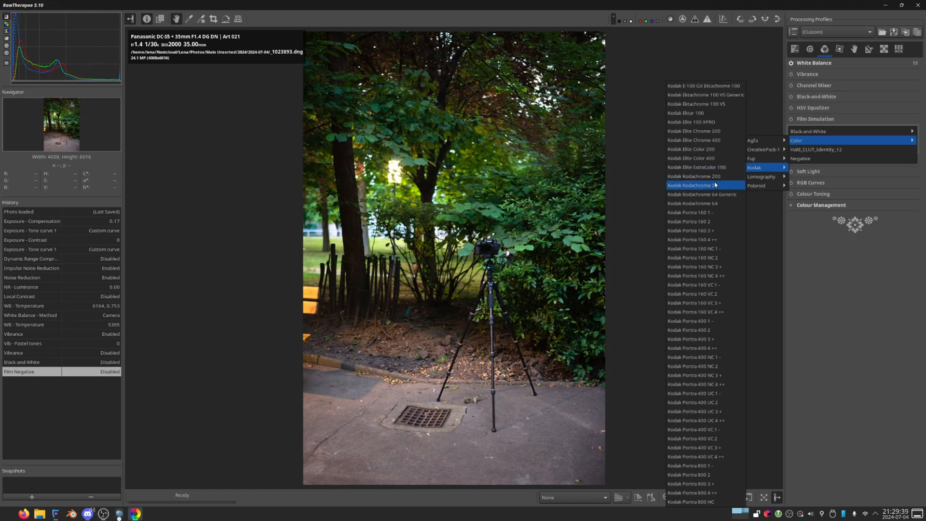
mouse_move(719, 285)
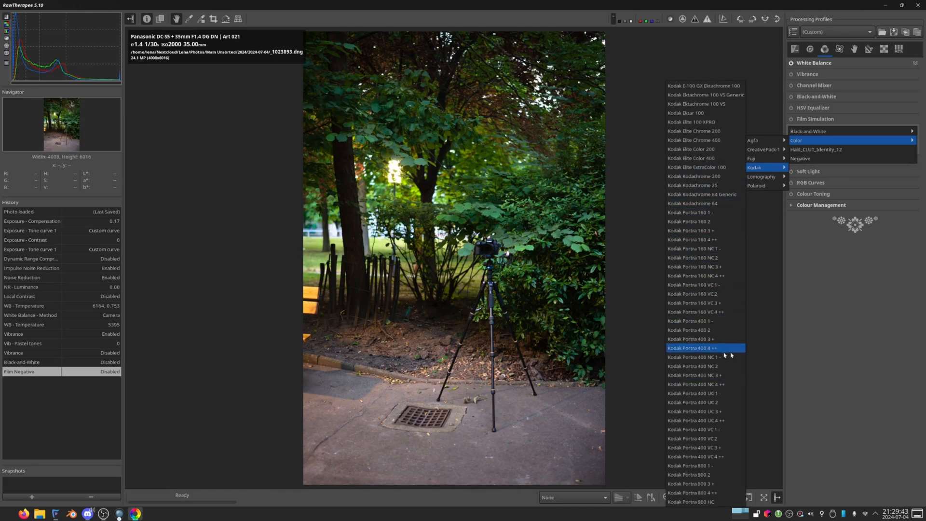
mouse_move(704, 131)
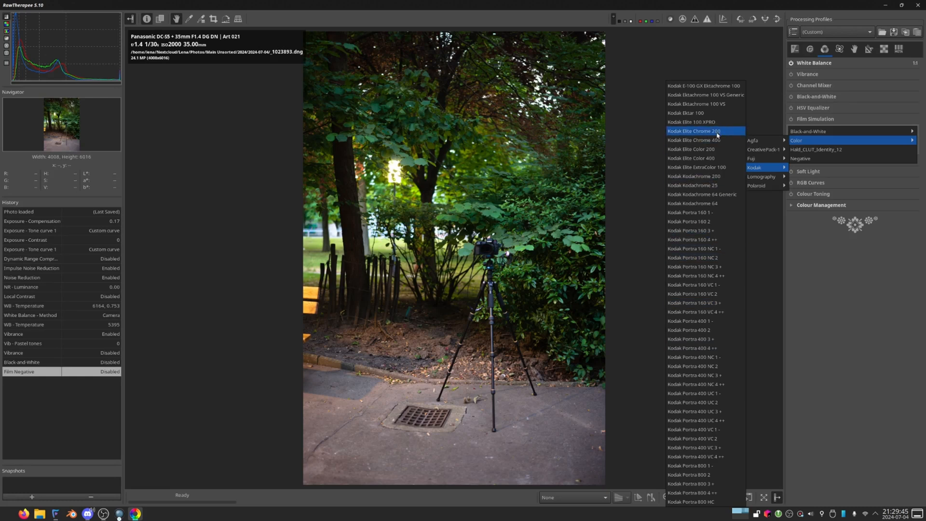
mouse_move(710, 149)
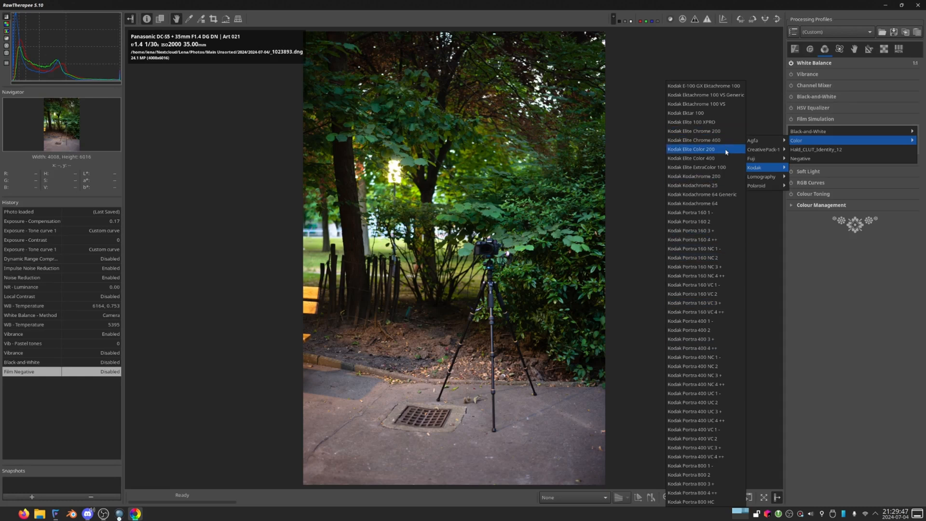
click(693, 149)
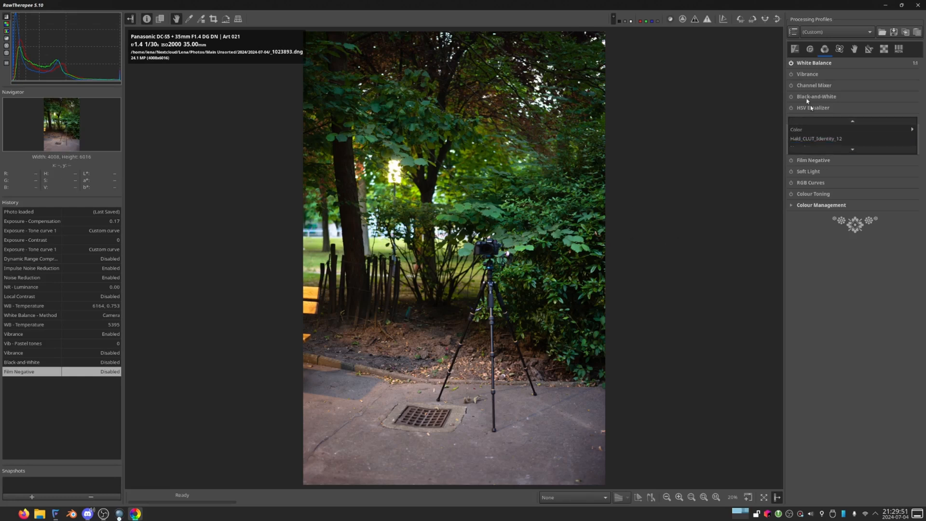
click(814, 119)
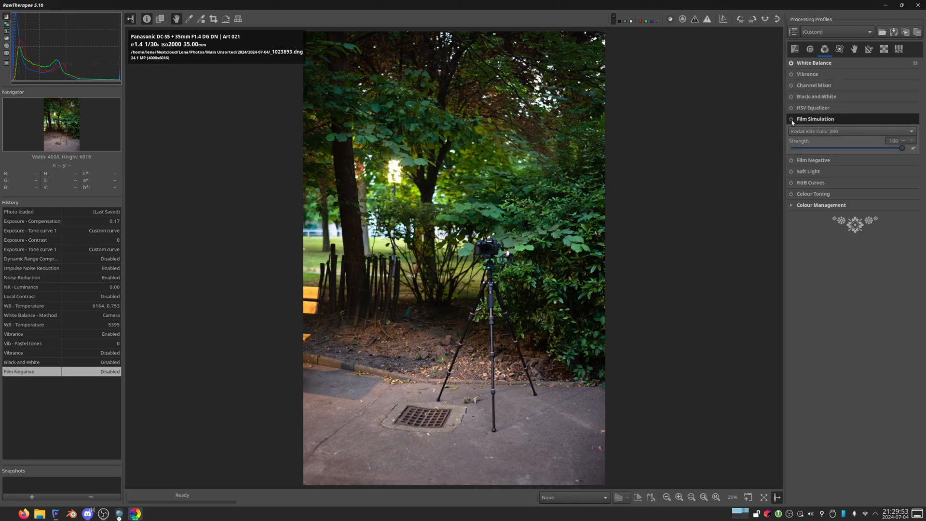
click(788, 118)
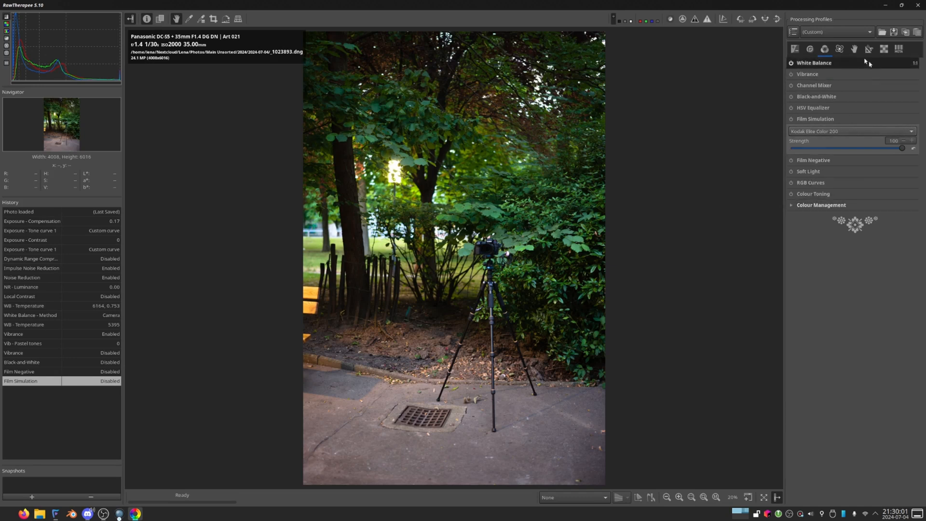
click(878, 49)
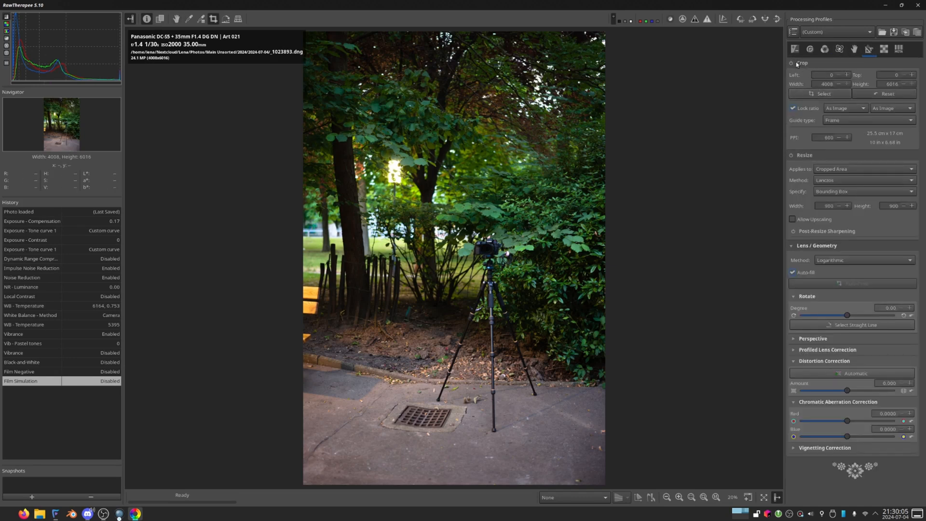
Enable Crop and draw a 4:3 crop box around the tripod and path.
click(791, 63)
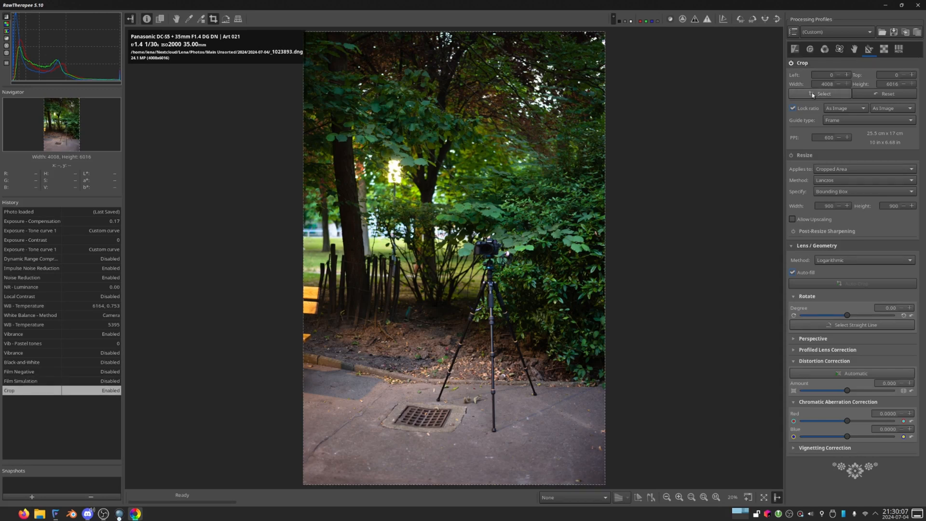
click(846, 108)
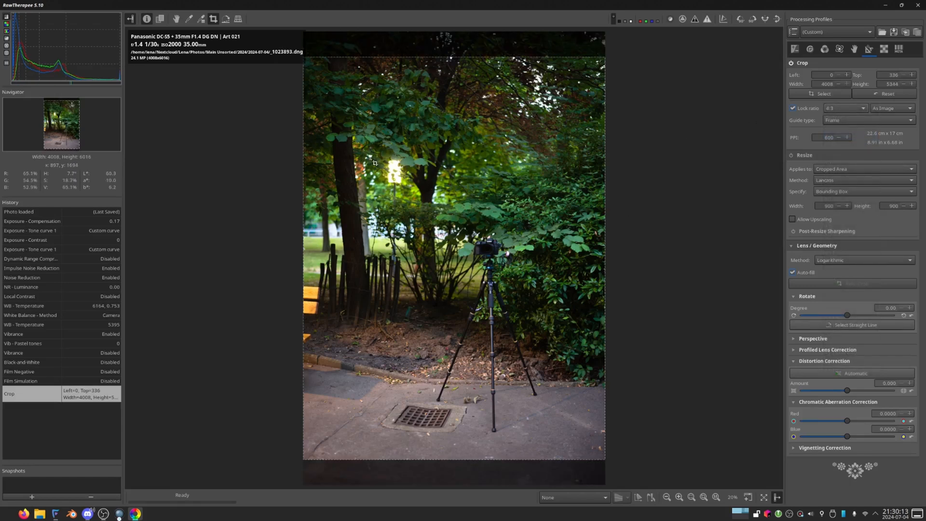
drag(354, 111, 420, 204)
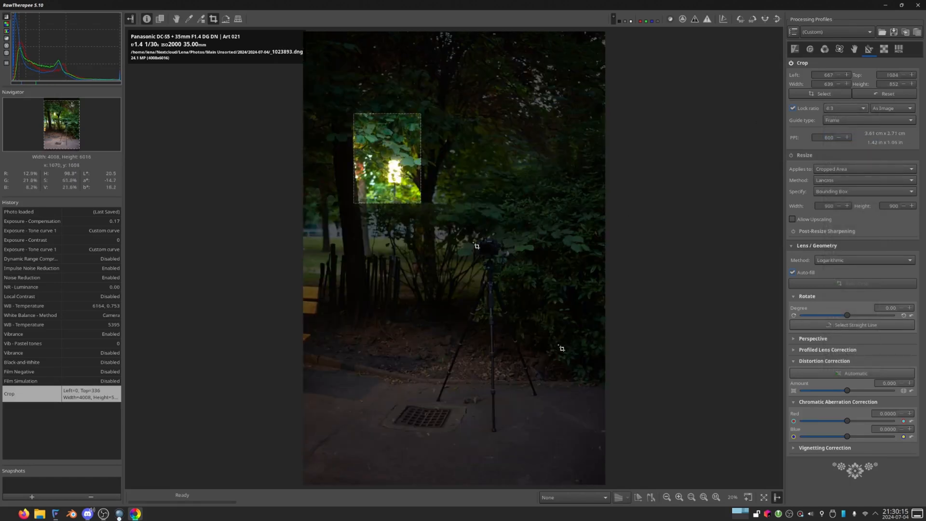
drag(421, 202, 598, 439)
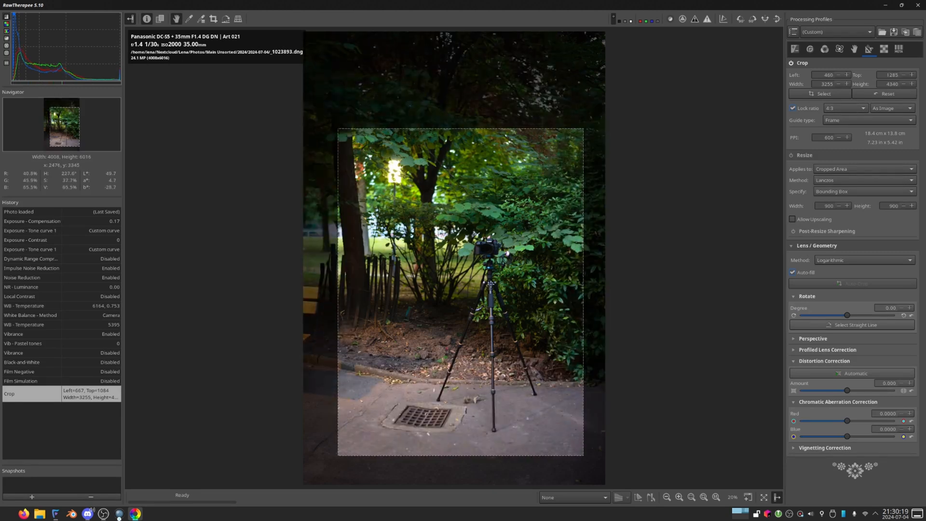
drag(583, 129, 555, 171)
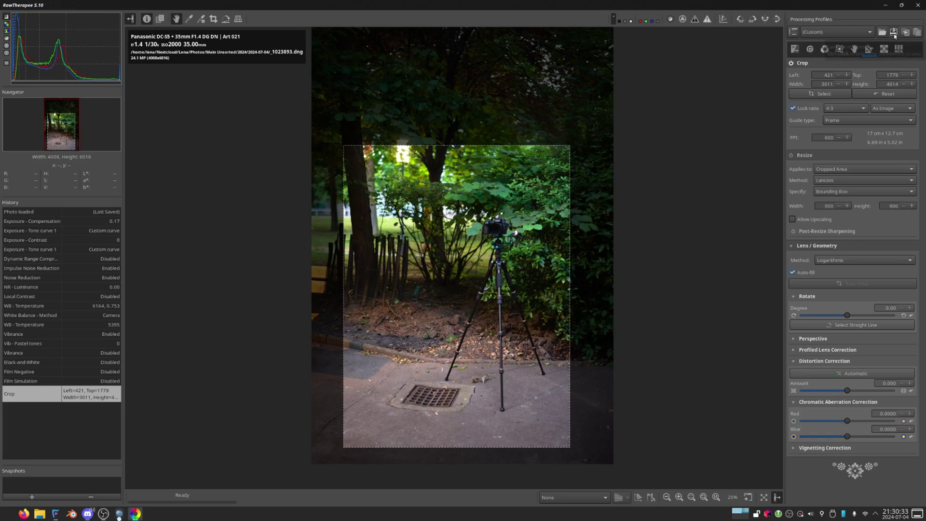
Save the processing profile as fun_tutorial_preset in the Photos/2024/2024-07-04 folder.
click(892, 32)
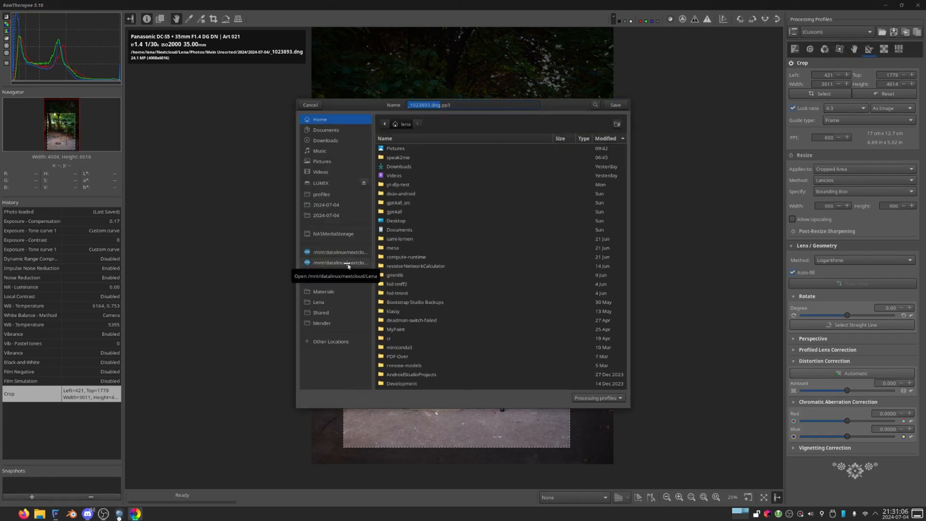
click(339, 262)
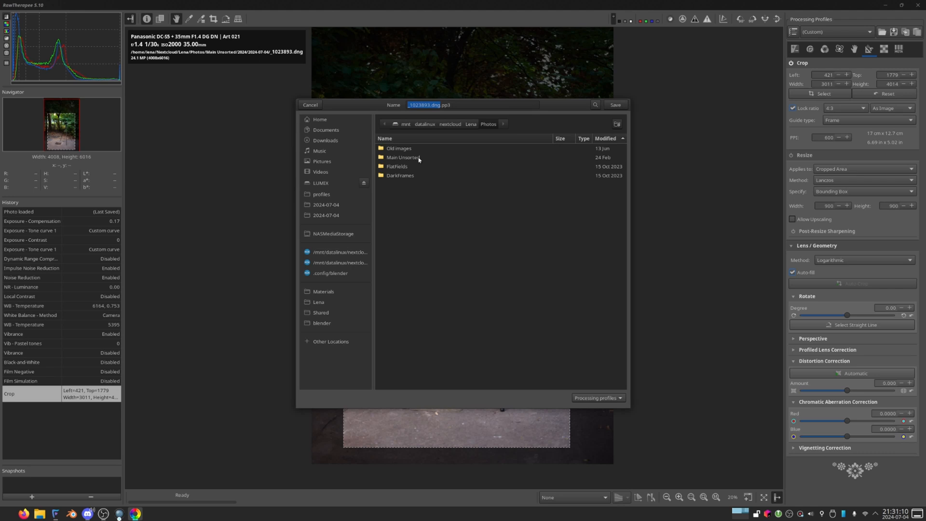
double_click(402, 157)
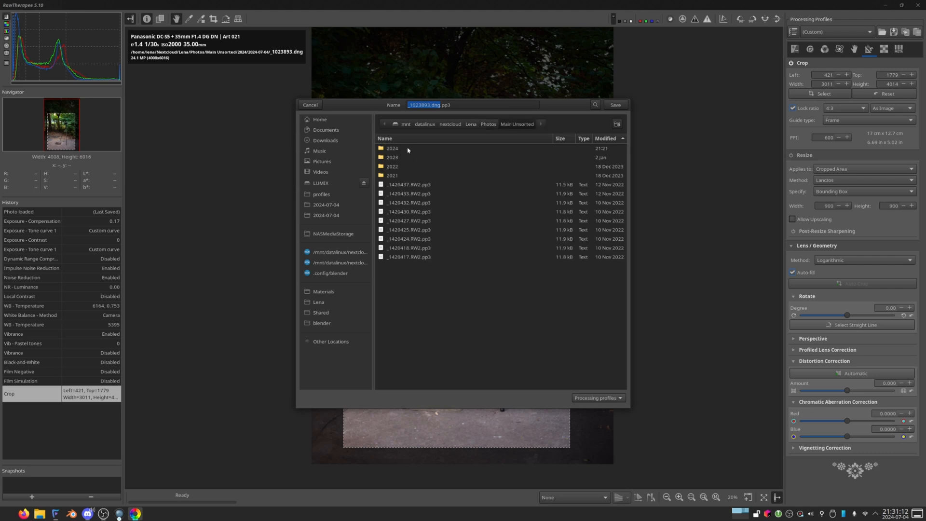
click(326, 215)
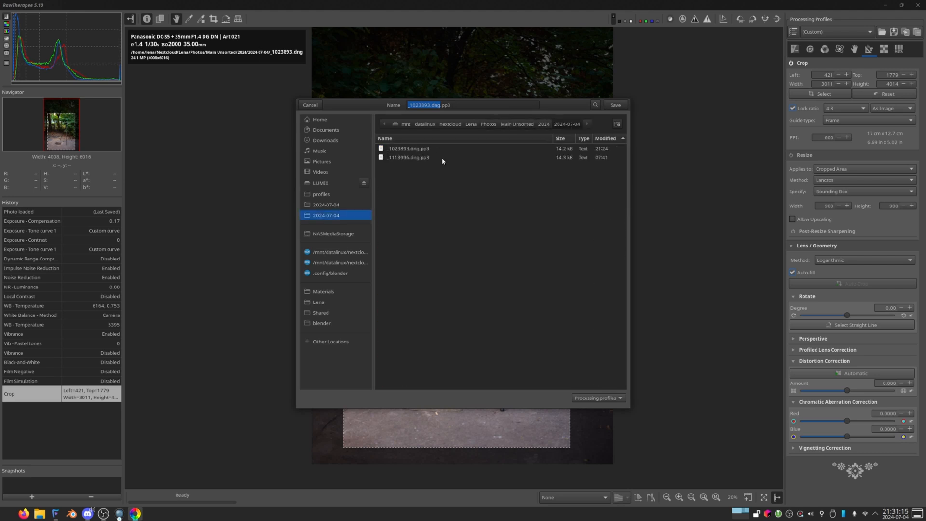
mouse_move(232, 416)
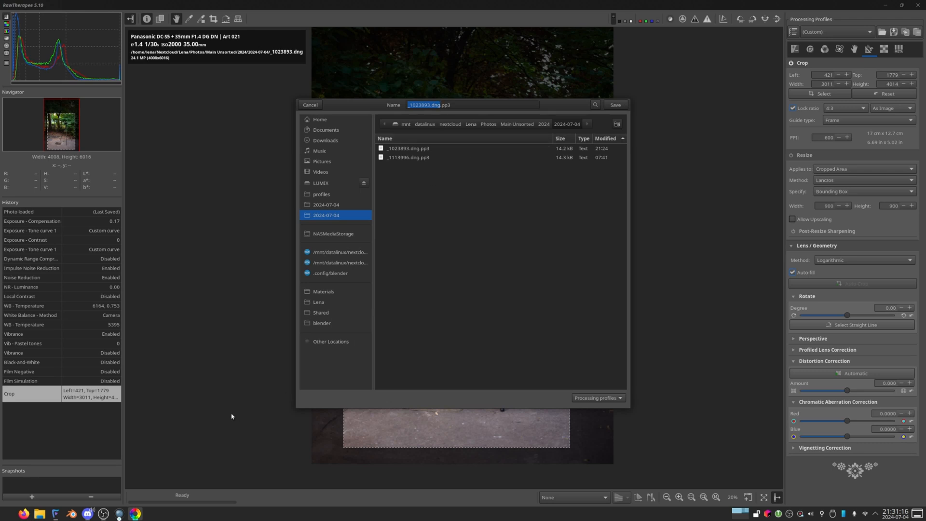
text(fu)
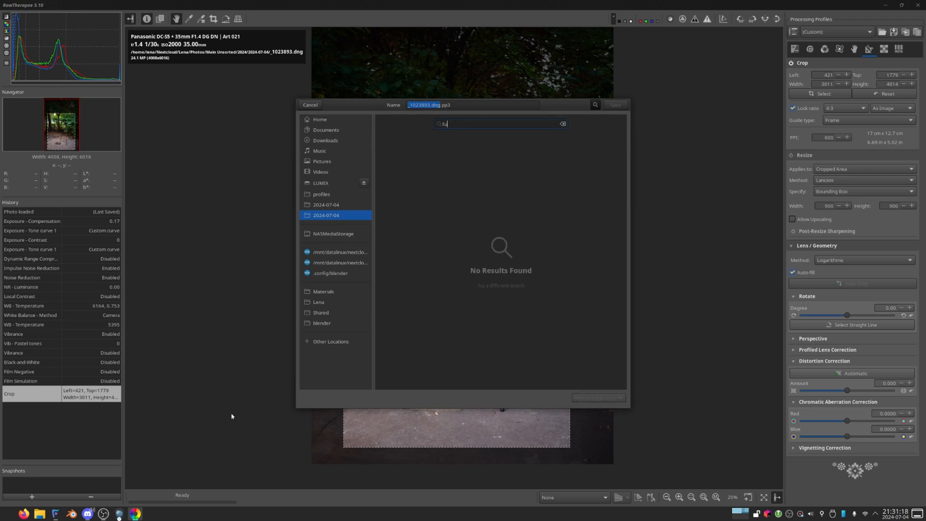
click(562, 123)
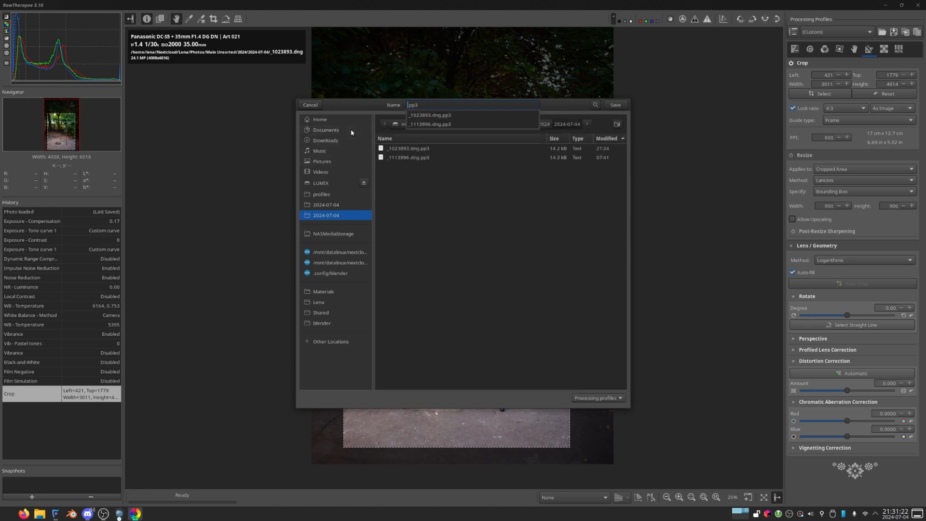
text(fun_)
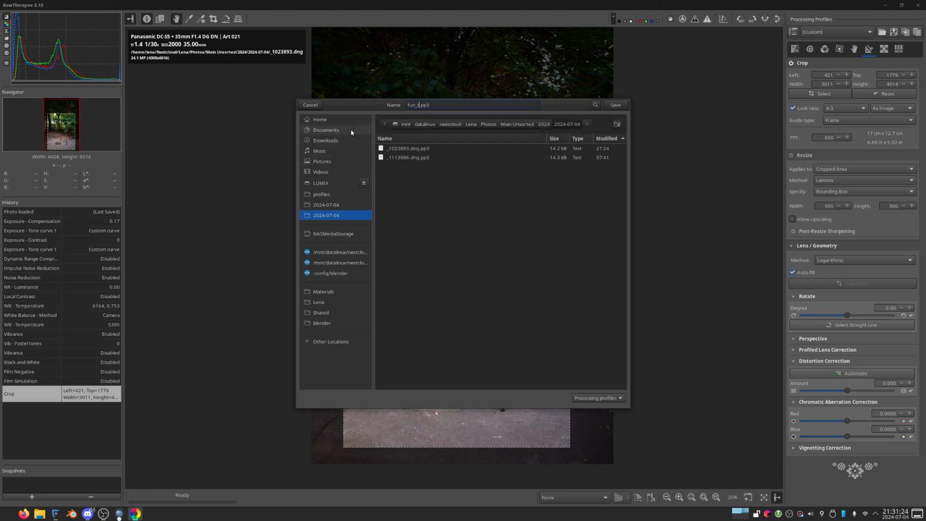
text(tutorial_)
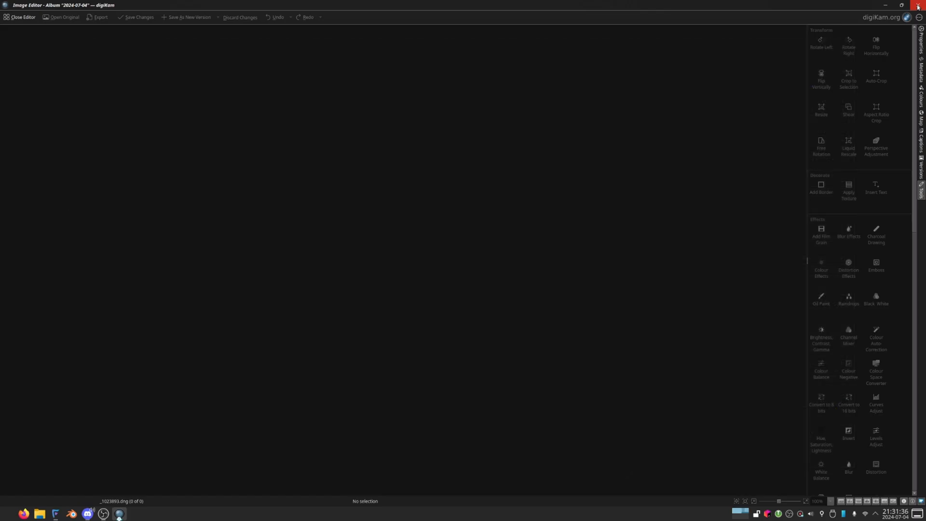
mouse_move(607, 247)
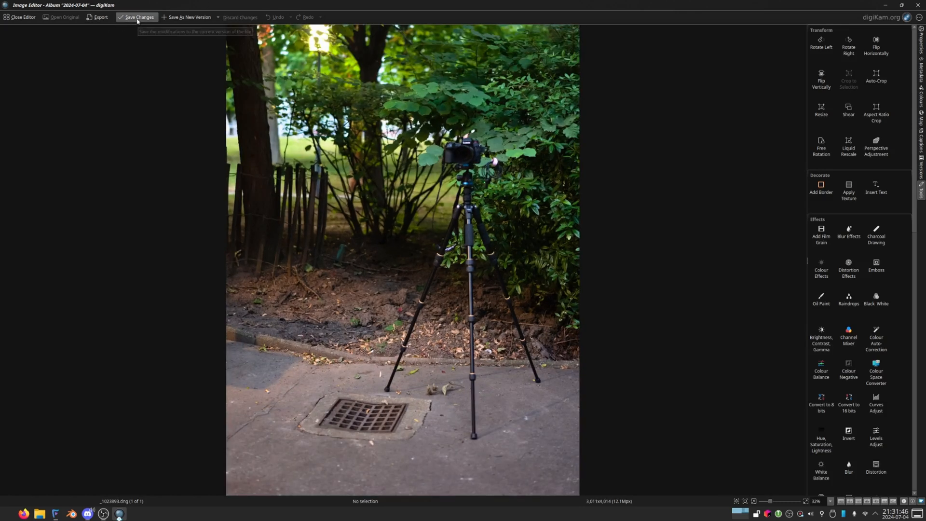
Save the edited tripod photo as a JPG version and close the Image Editor.
click(137, 17)
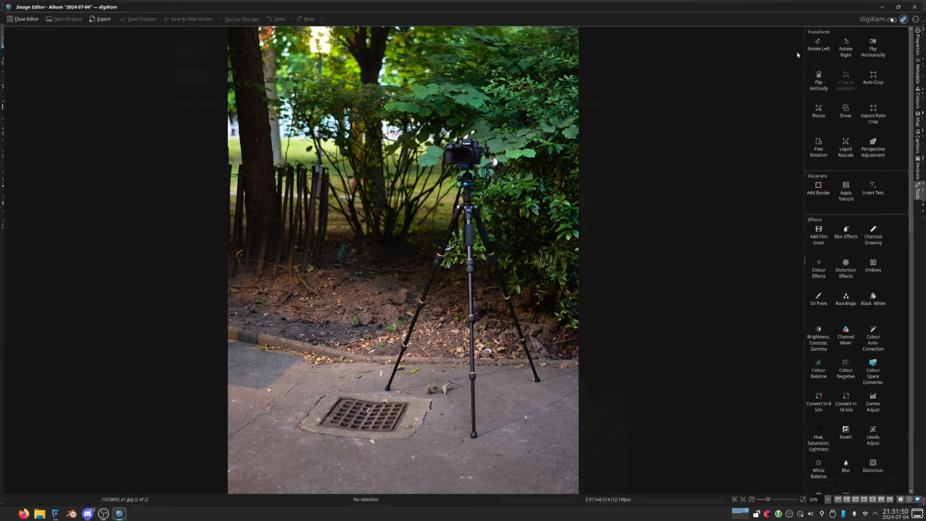
click(22, 19)
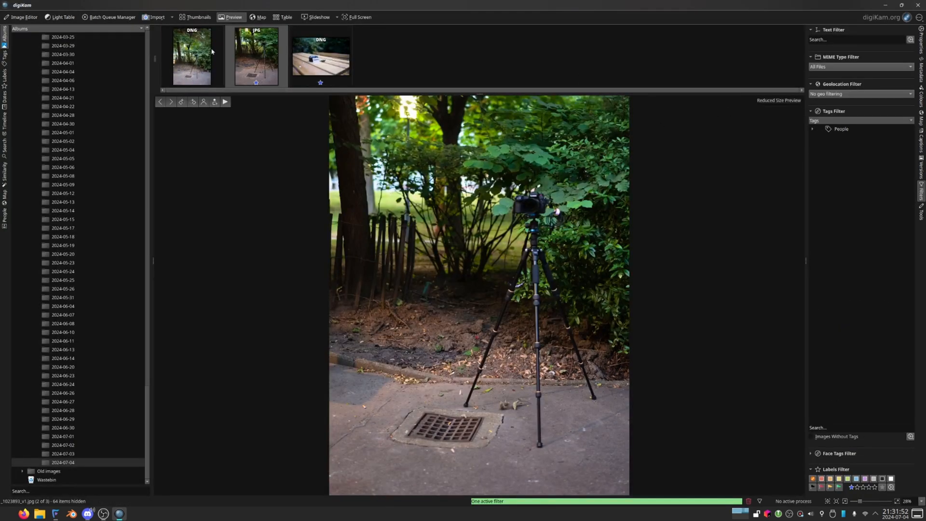
Preview the original tripod DNG, then open the wooden table DNG in RawTherapee.
click(192, 55)
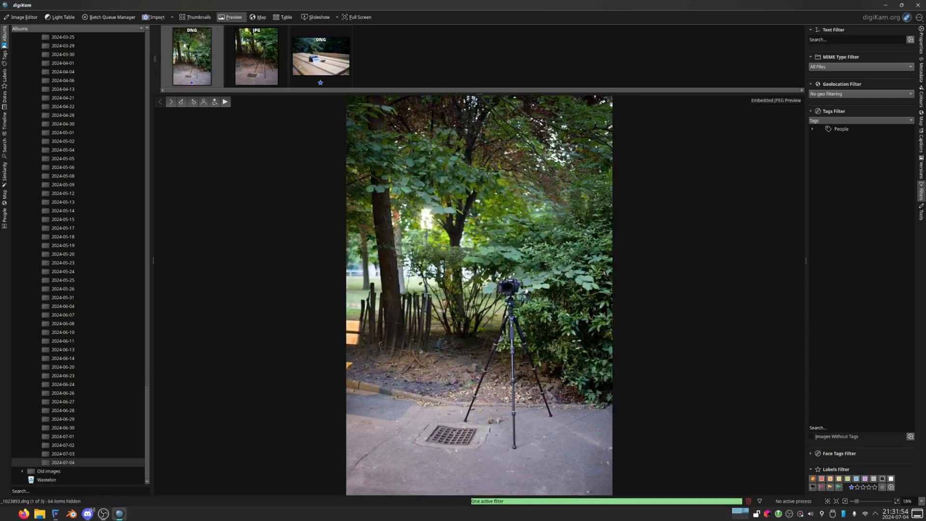
click(320, 55)
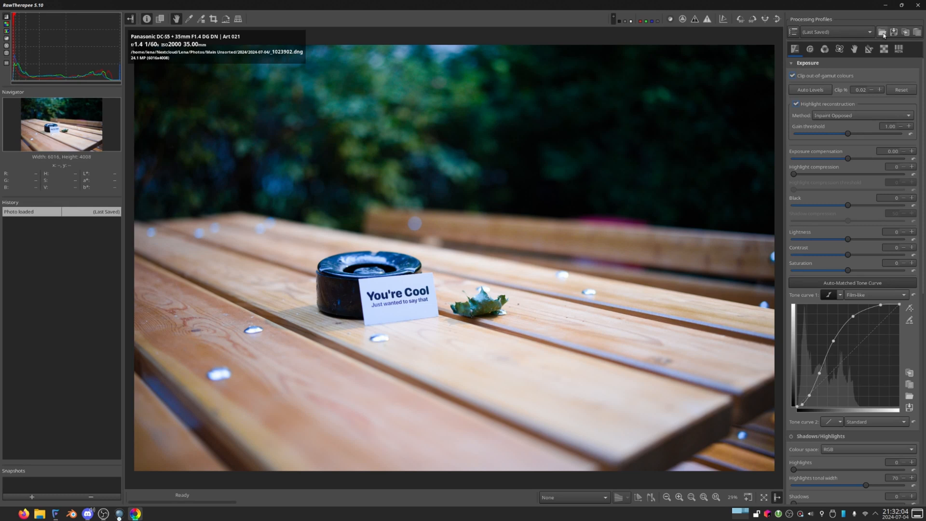
mouse_move(885, 31)
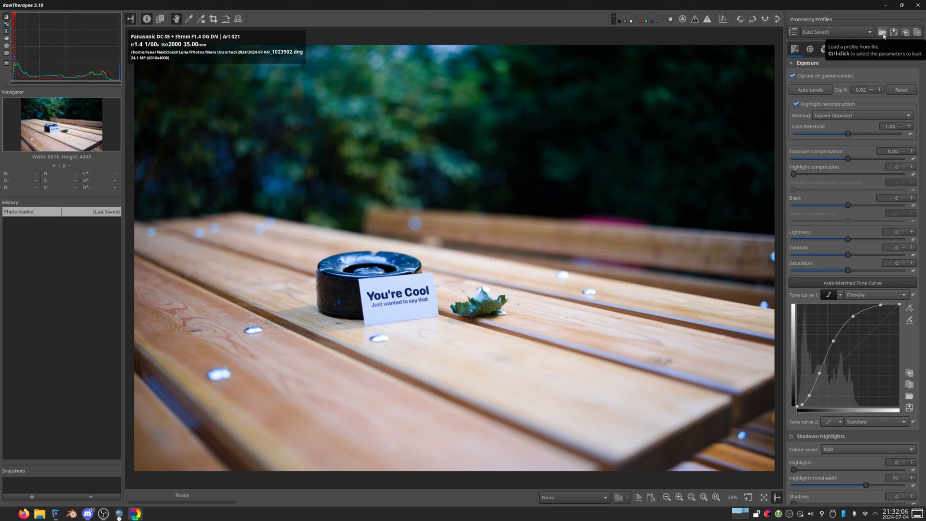
Load fun_tutorial_preset.pp3 from file onto the wooden table photo.
click(889, 31)
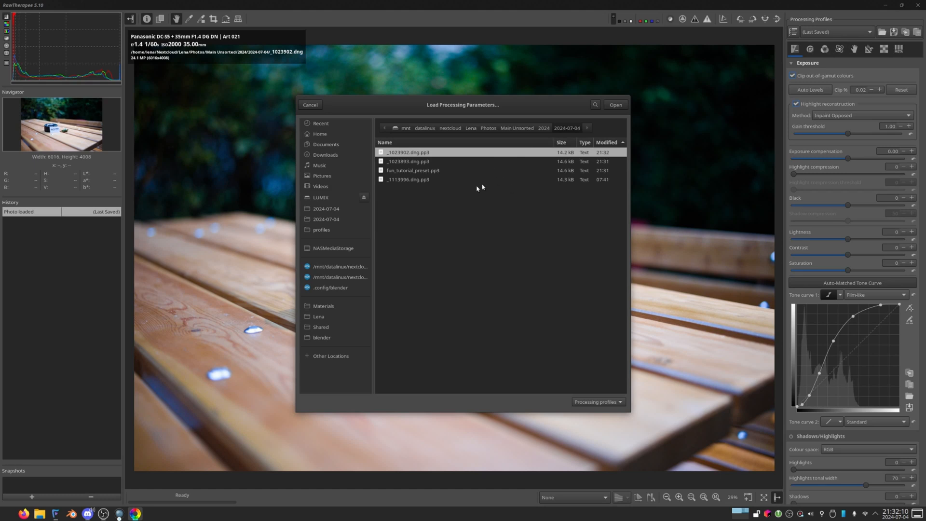
mouse_move(597, 189)
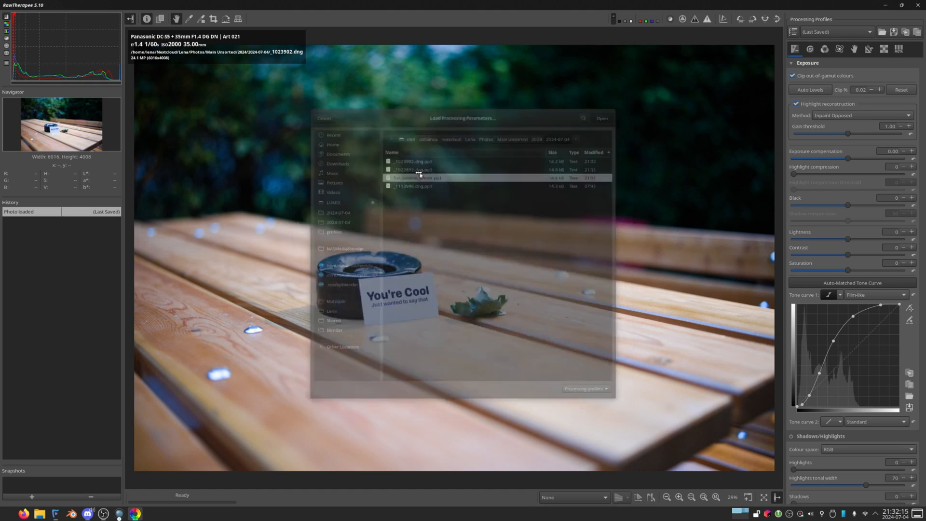
click(601, 118)
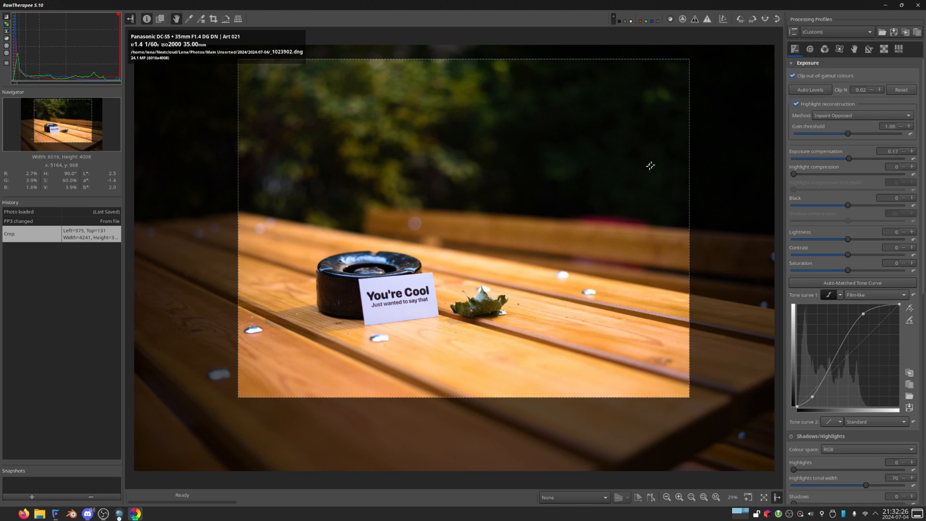
Show Rule of Thirds crop guides over the table photo's 4:3 crop in the Transform tab.
click(866, 50)
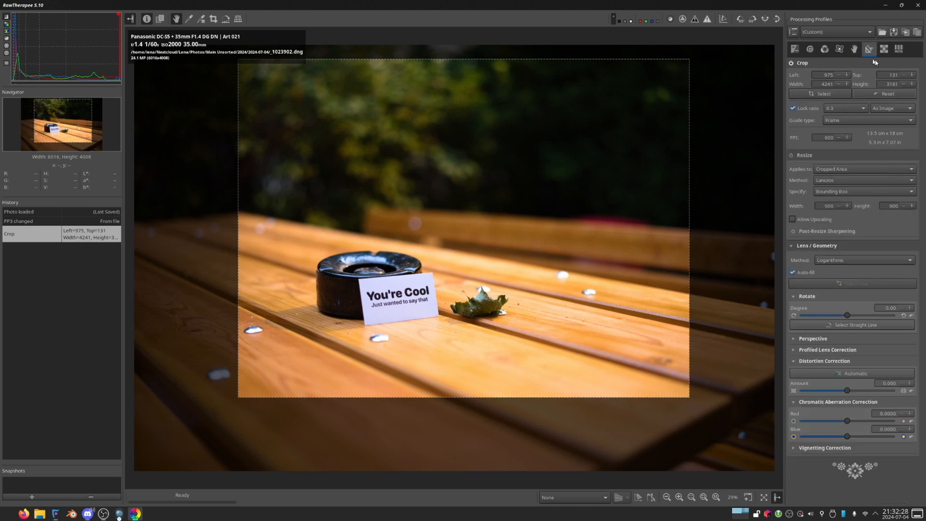
click(867, 119)
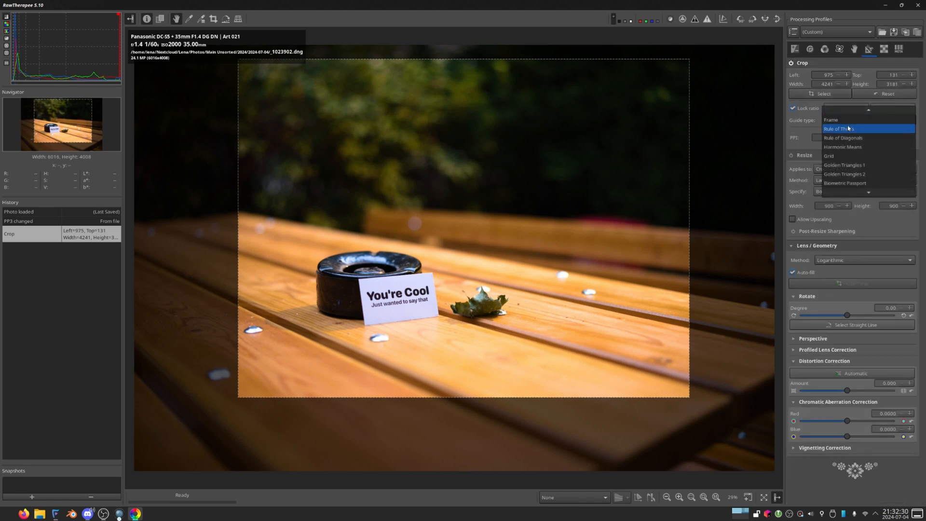
click(838, 128)
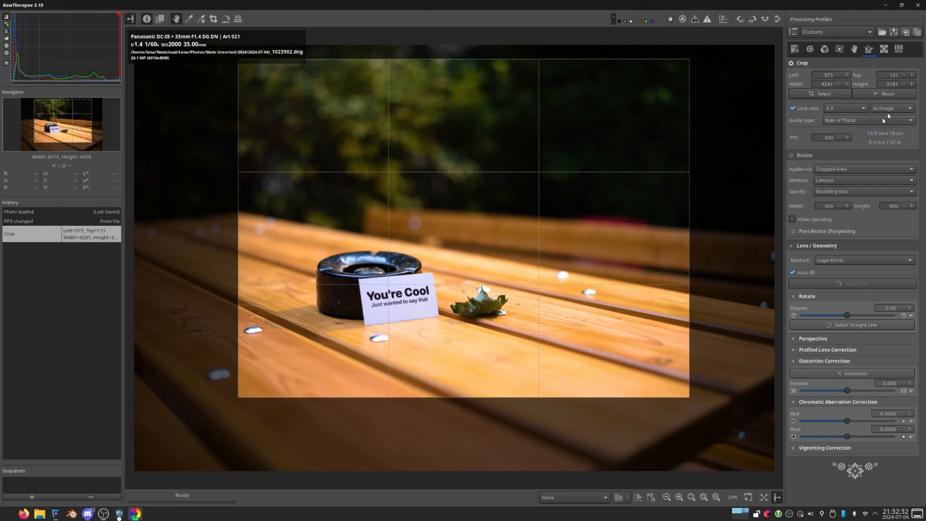
click(869, 120)
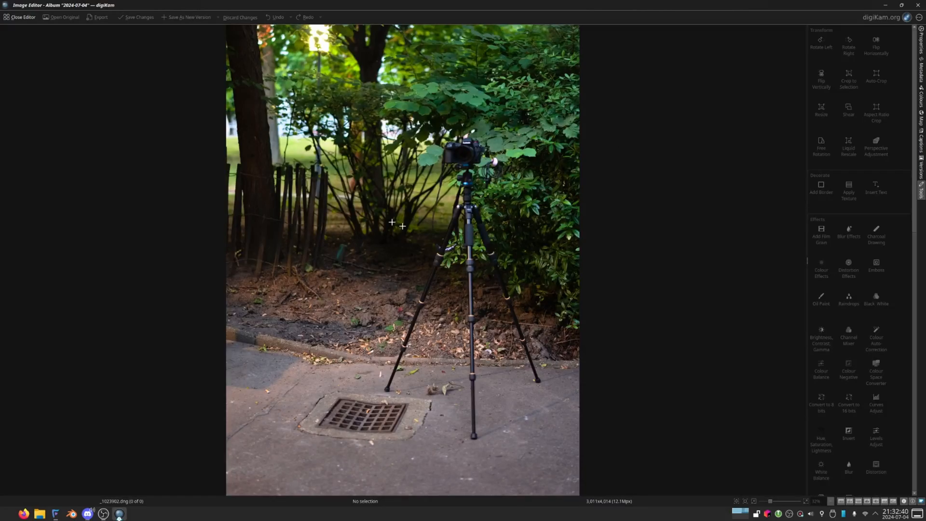
mouse_move(414, 77)
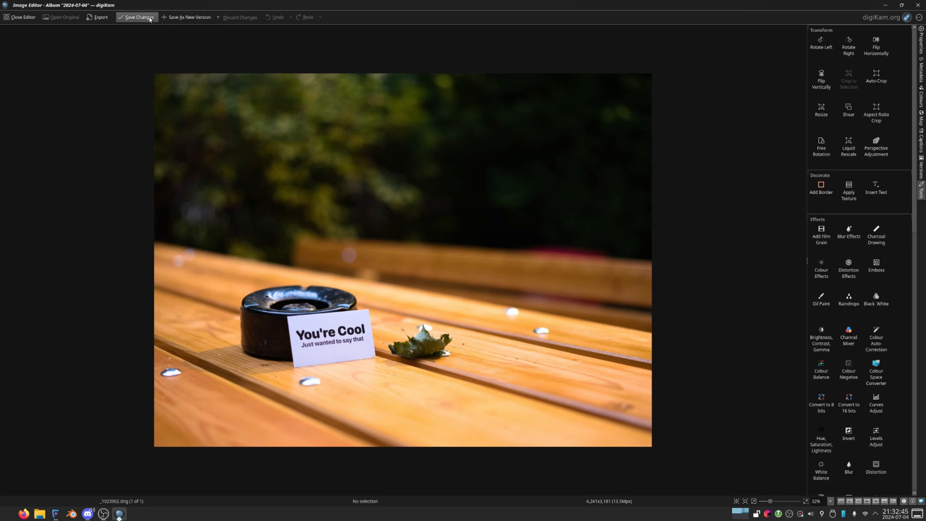
Save the cropped picnic-table photo as a JPG version and close the Image Editor.
click(137, 17)
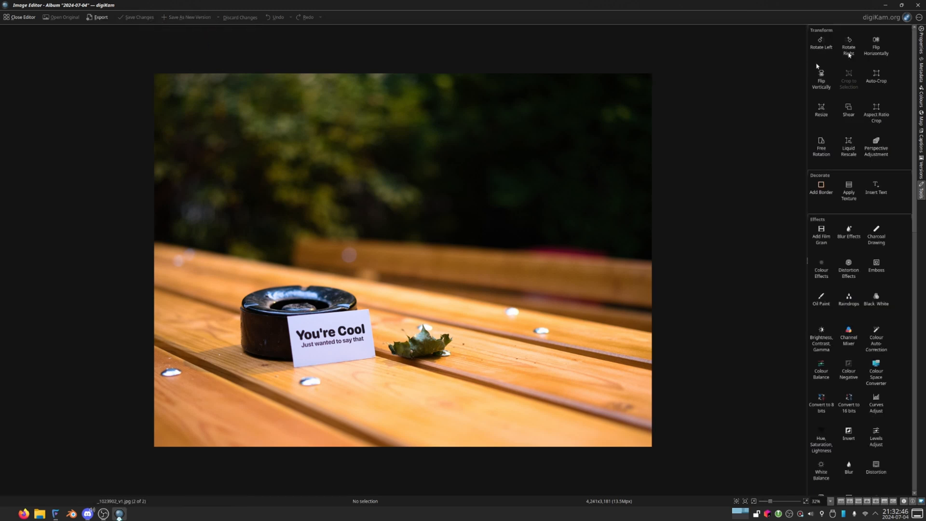
click(19, 17)
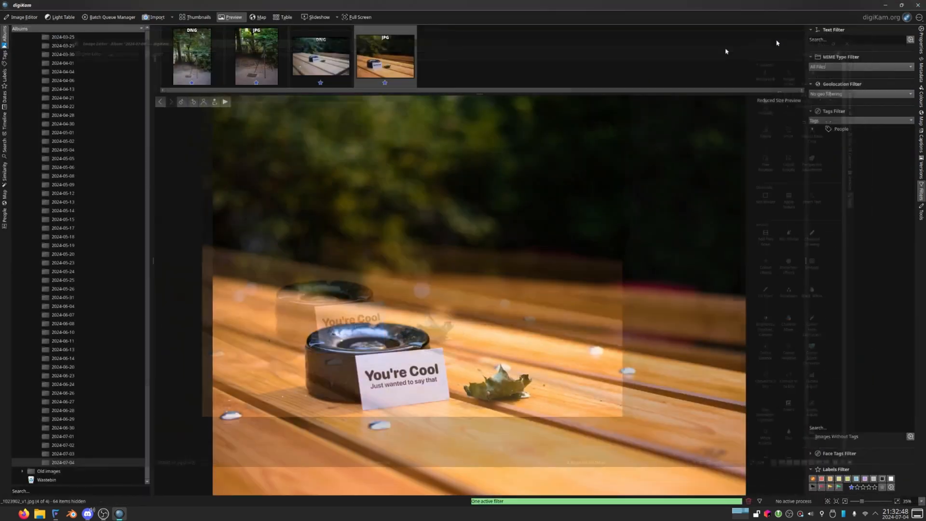
Filter the album by MIME type to JPEG Files and preview the picnic-table JPG.
click(255, 55)
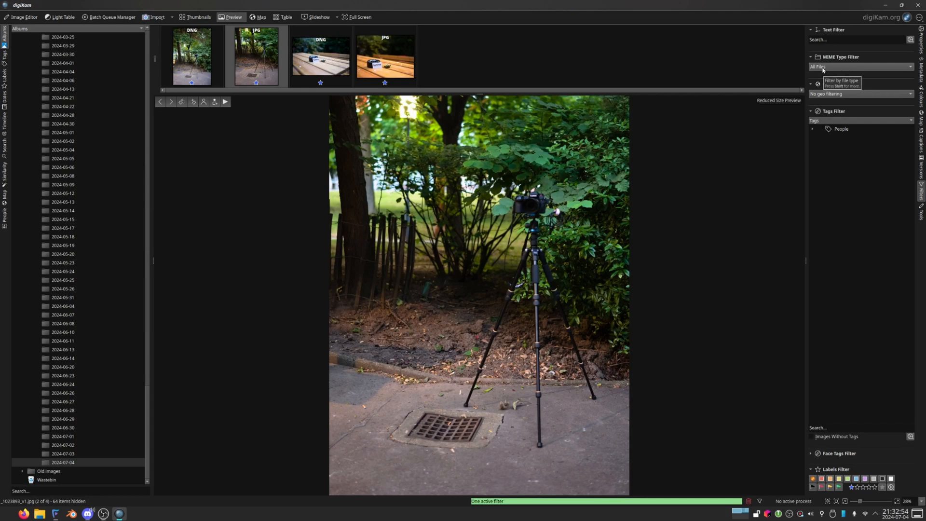
click(861, 67)
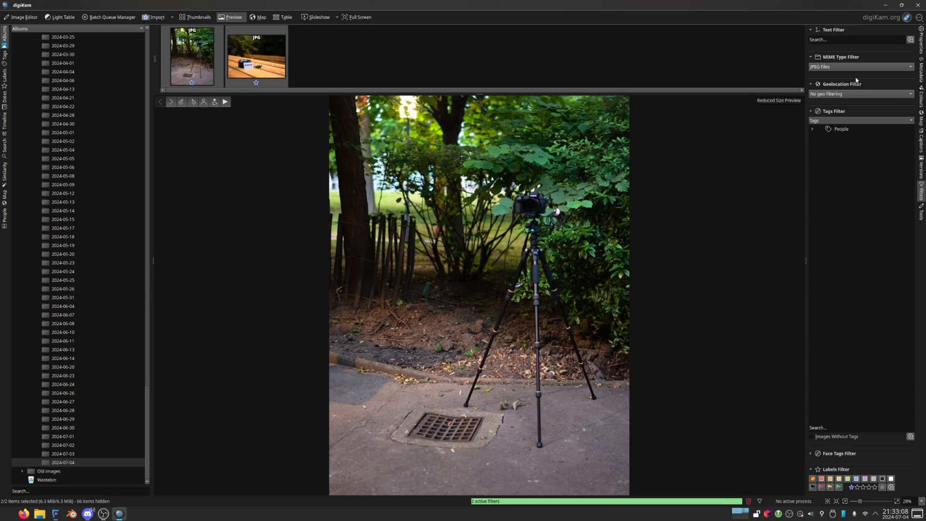
click(255, 57)
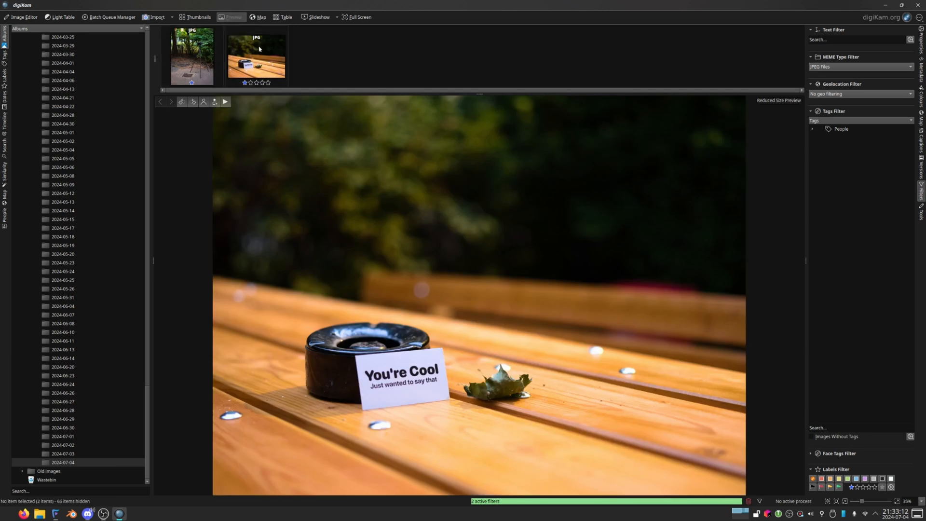
click(256, 58)
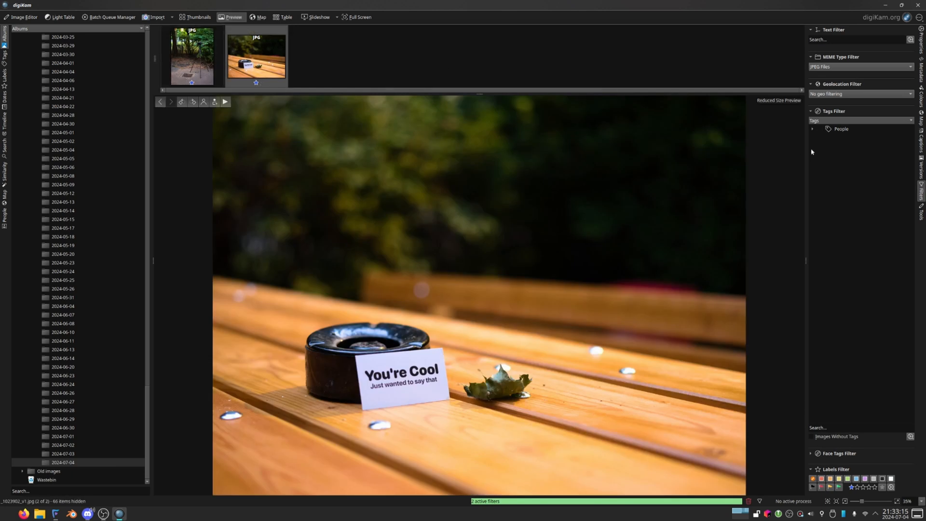
mouse_move(603, 171)
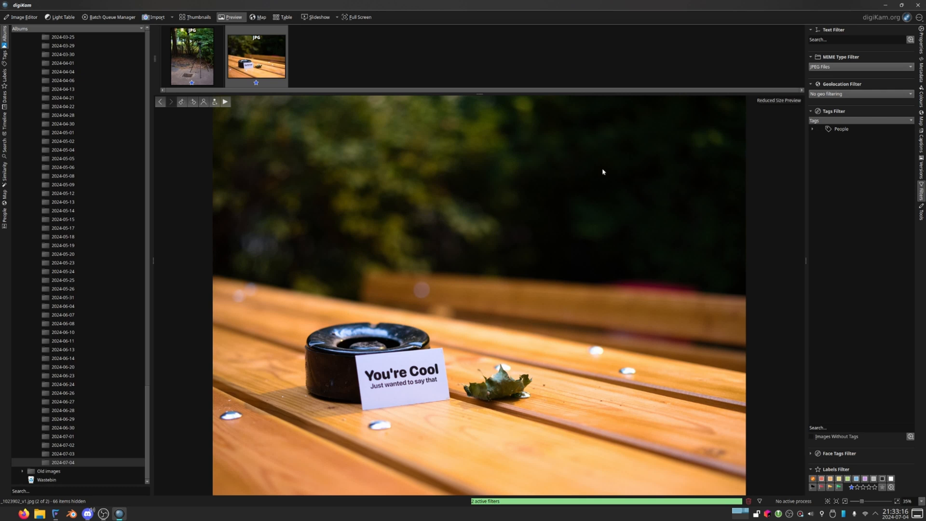